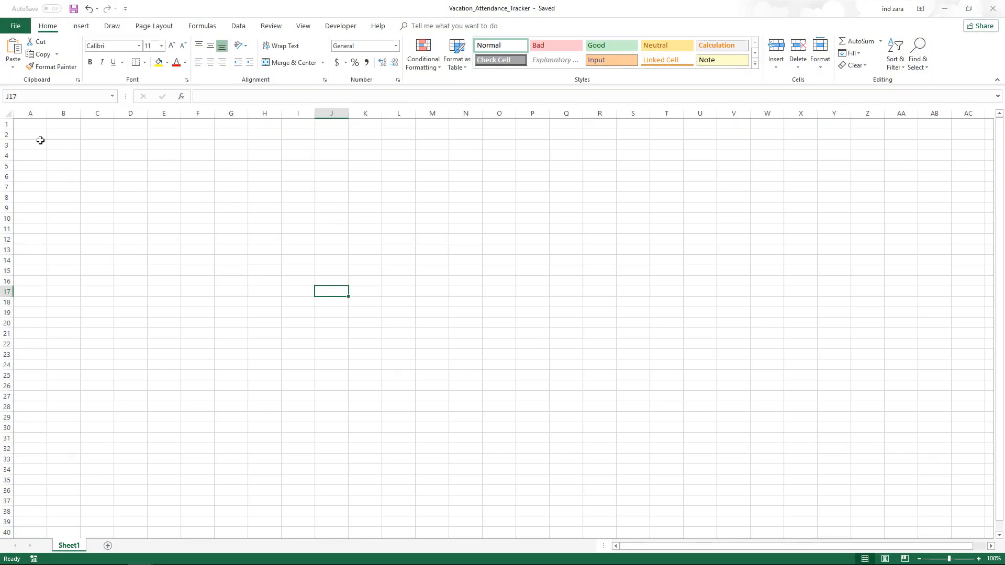
- Enter VACATION TYPE, Vacation, Sick, Unpaid and Half Day in A3:A7 and widen column A
left_click(30, 145)
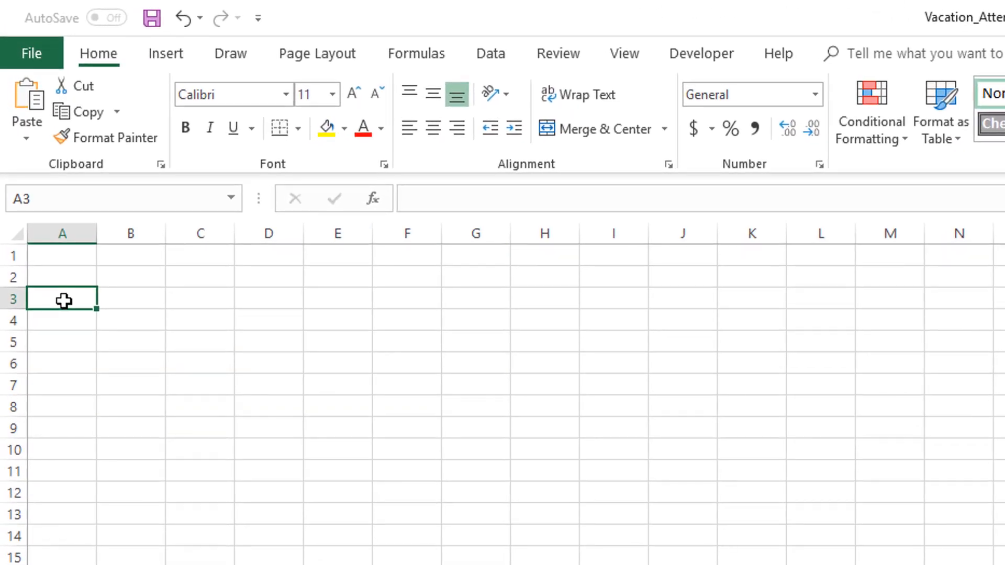
type("VACATION TYPE")
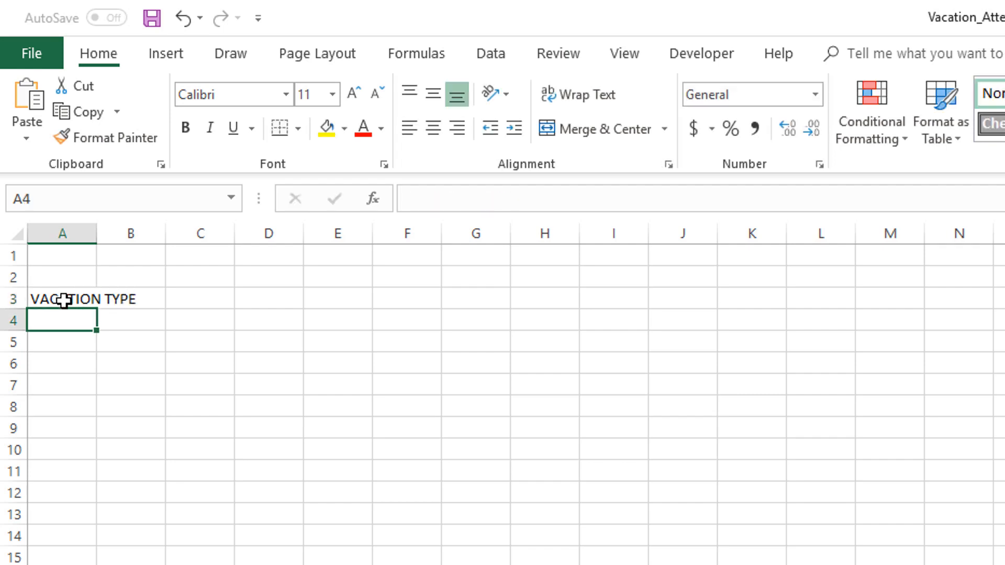
type("Vacation TYPE")
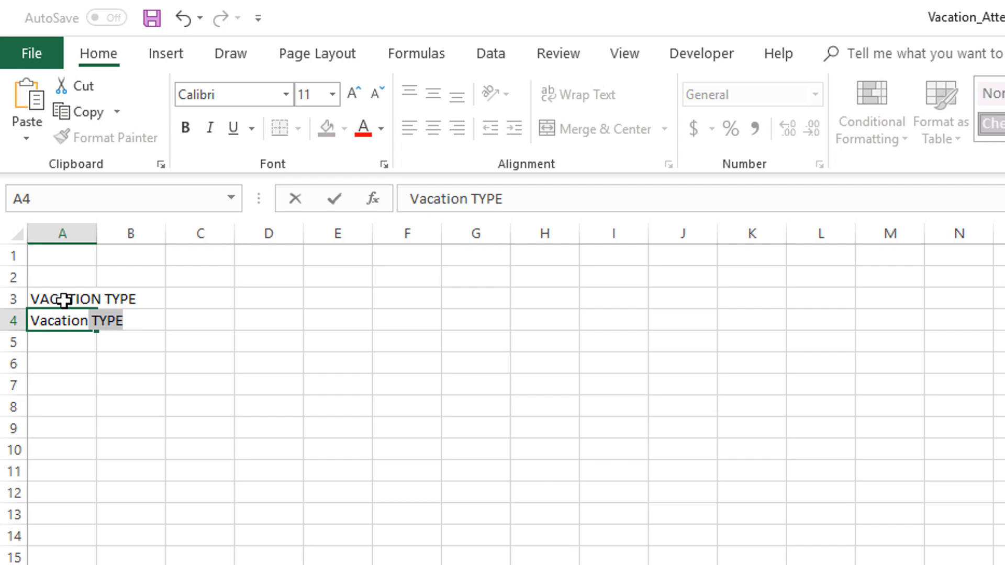
type("Ty")
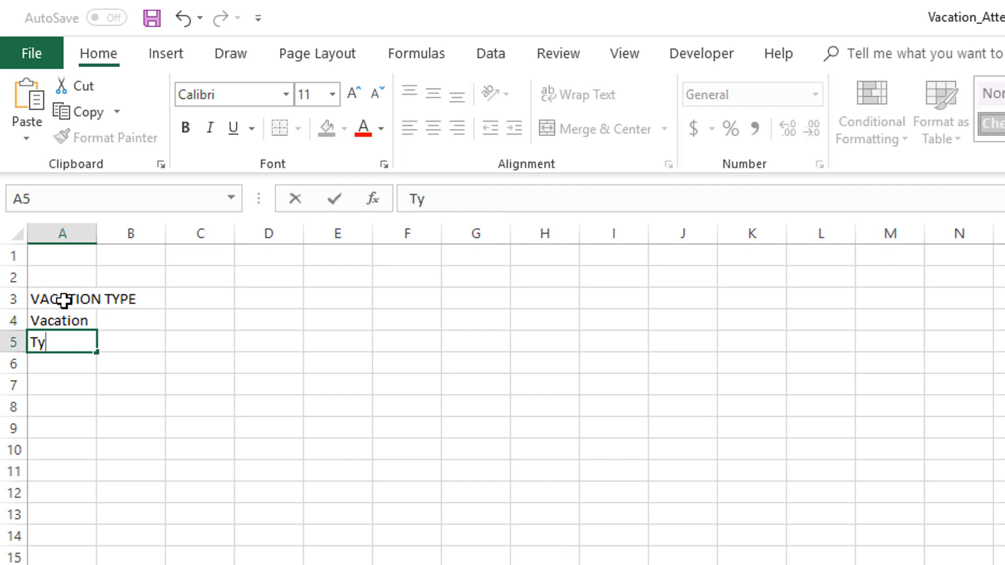
type("Sick")
left_click(62, 364)
type("Unpaid")
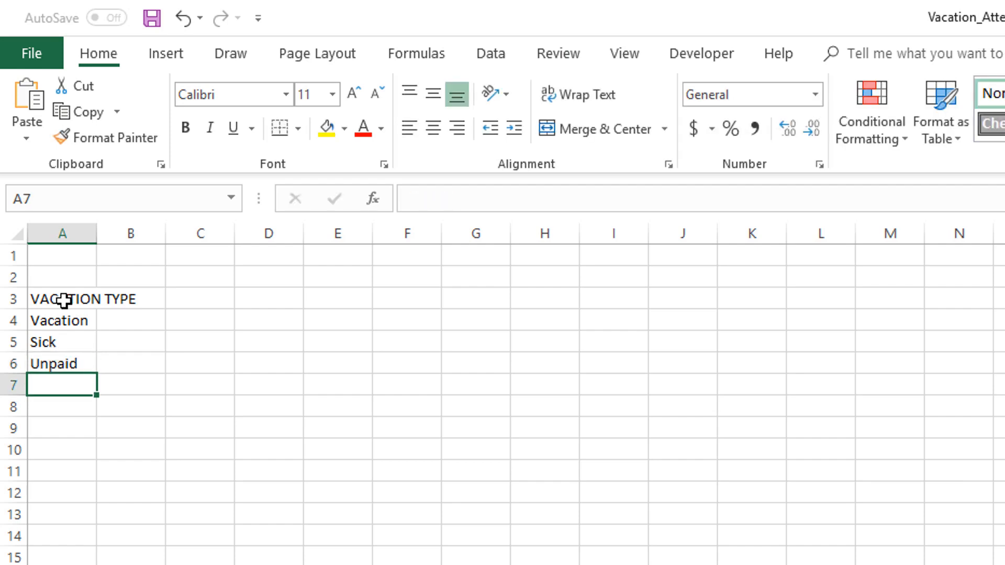
type("Half D")
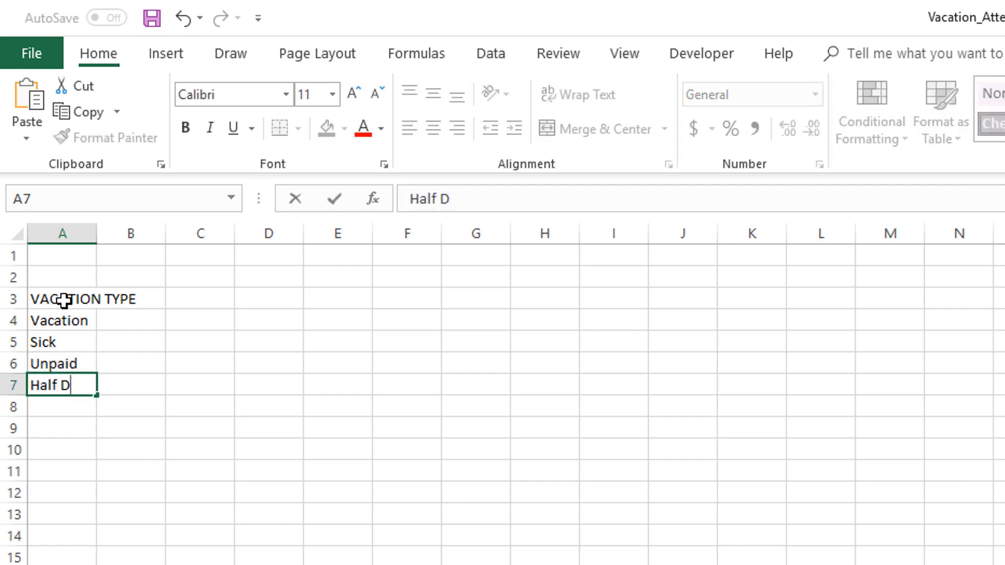
key("enter")
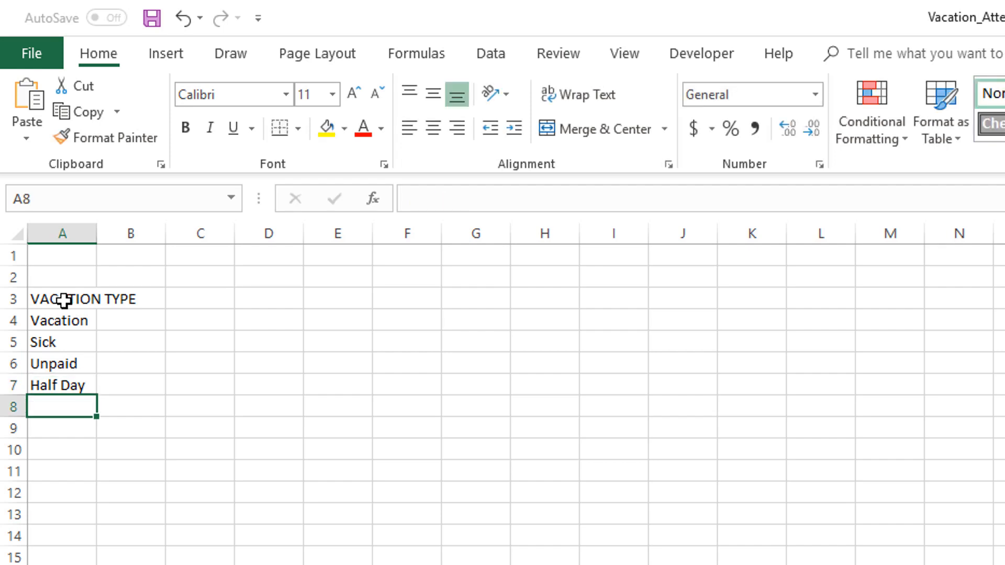
left_click_drag(96, 232, 144, 232)
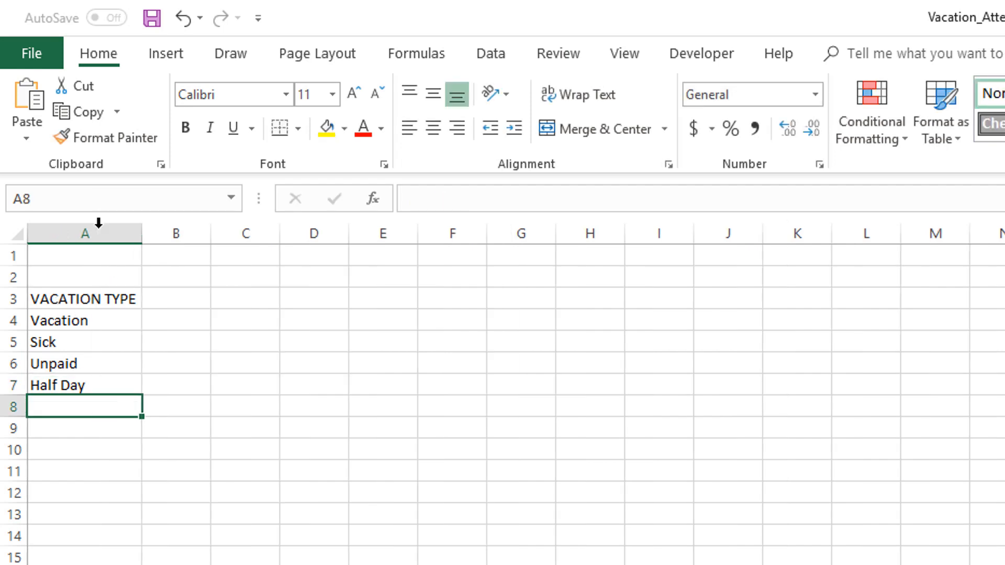
mouse_move(90, 298)
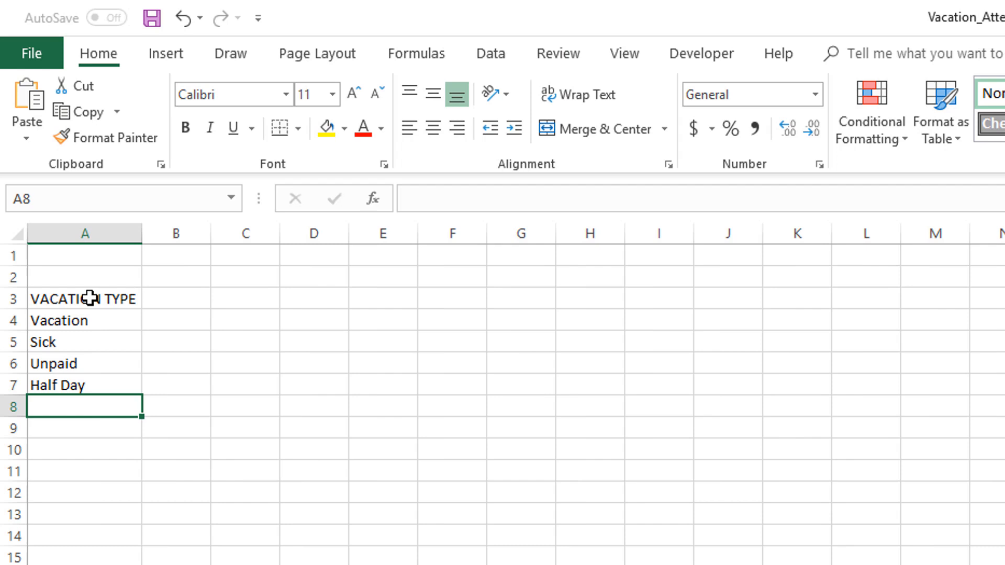
- Select A3:A7 and bring up Create Table (Ctrl+T) with 'My table has headers' checked
left_click(84, 298)
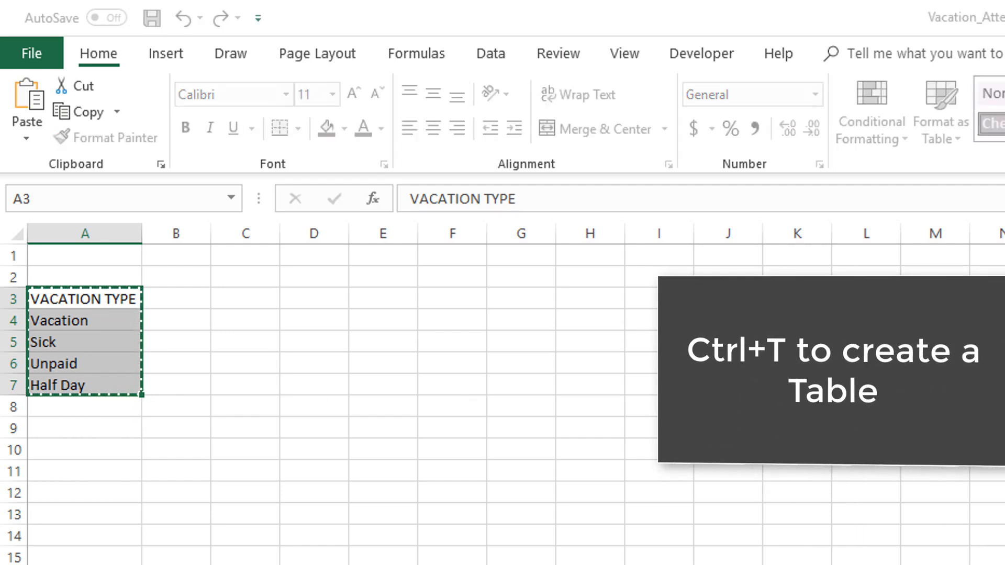
key("ctrl+t")
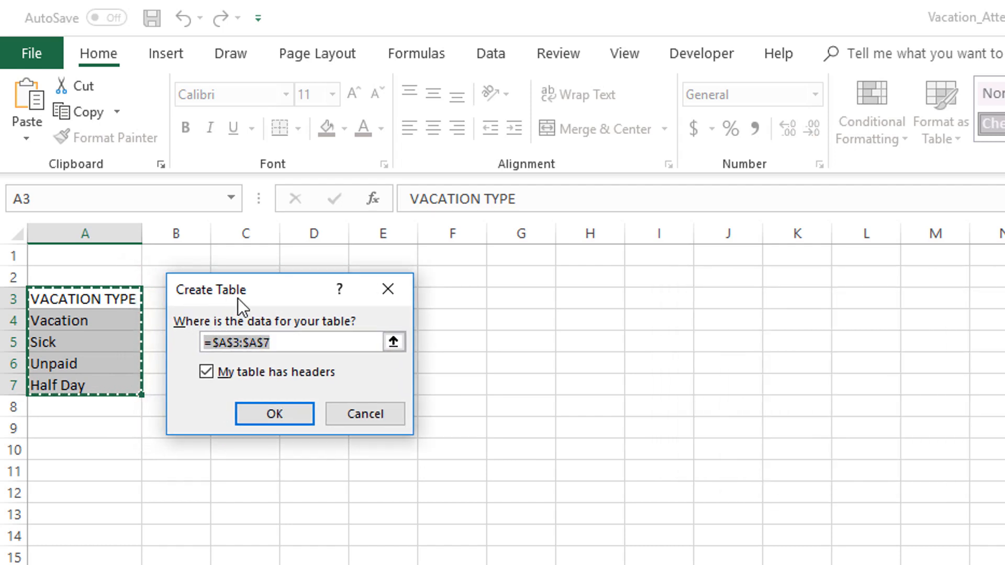
left_click(206, 372)
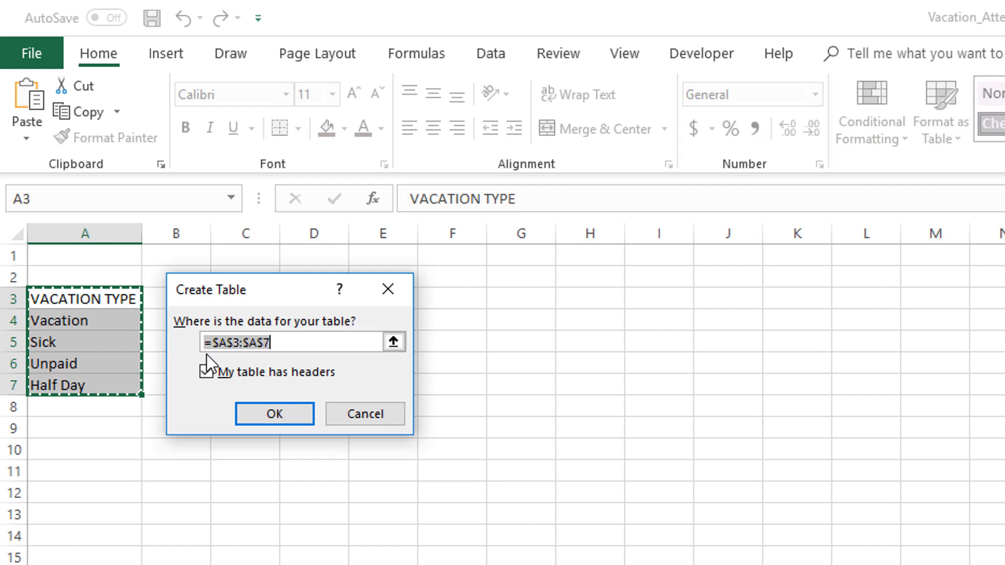
left_click(206, 371)
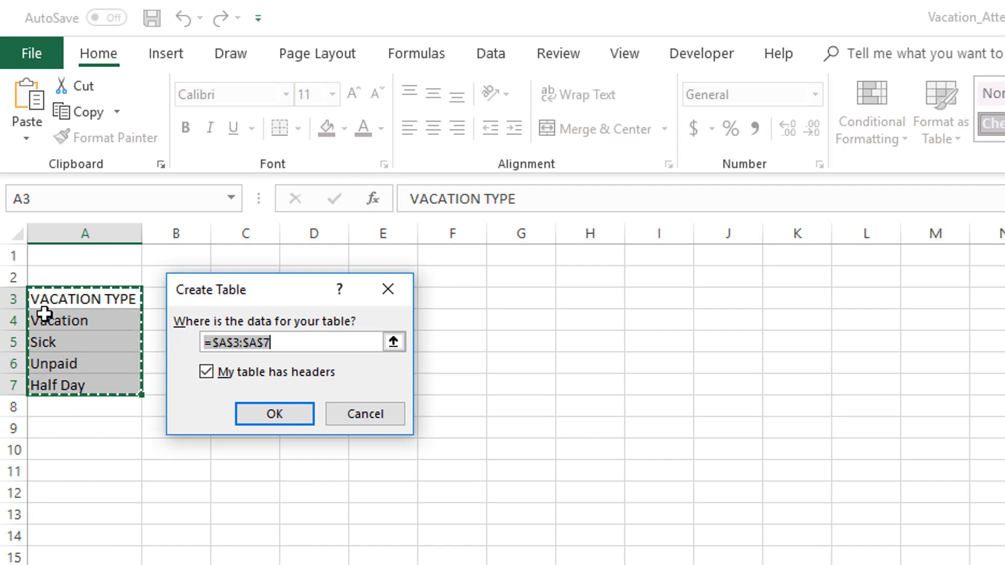
mouse_move(82, 302)
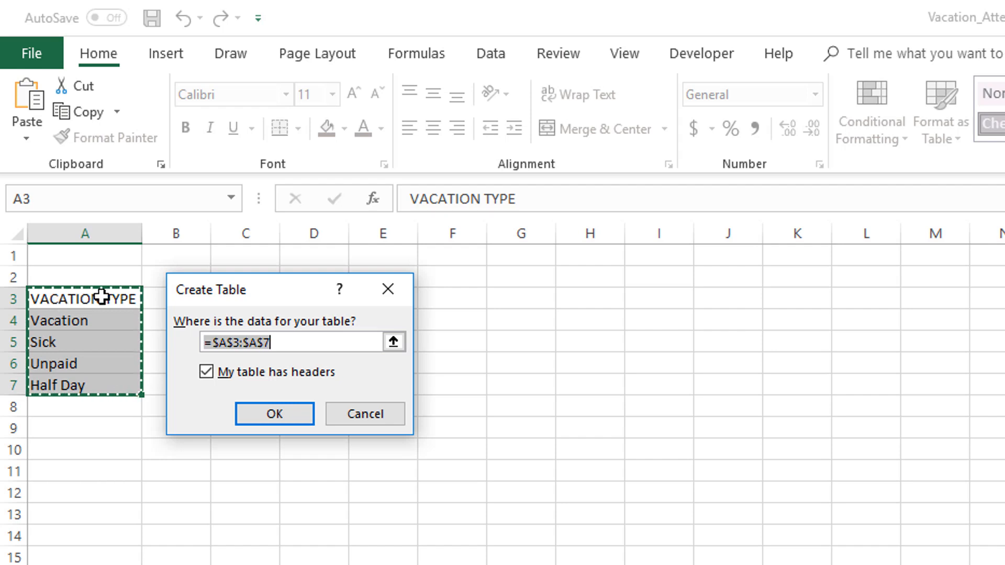
mouse_move(55, 310)
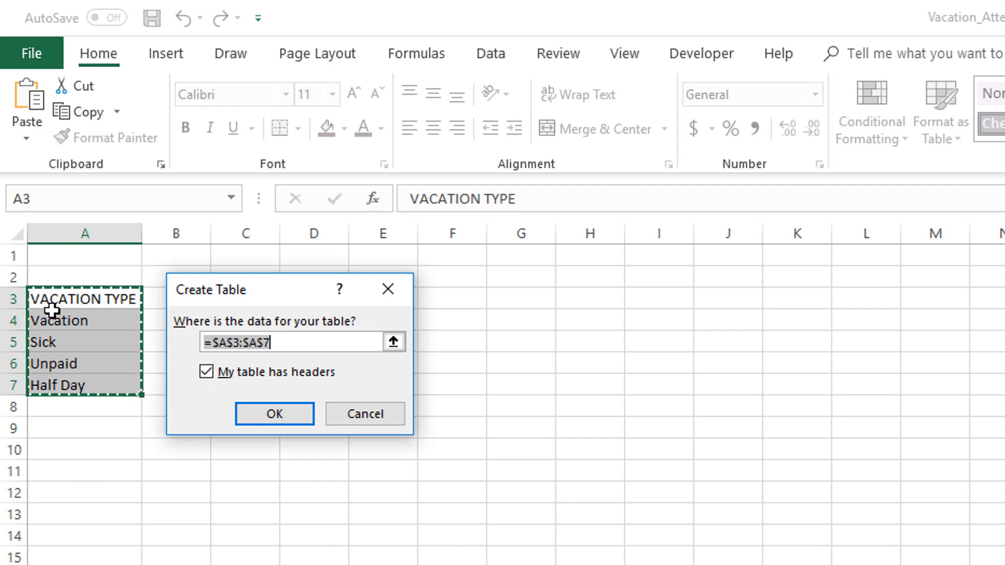
left_click(207, 372)
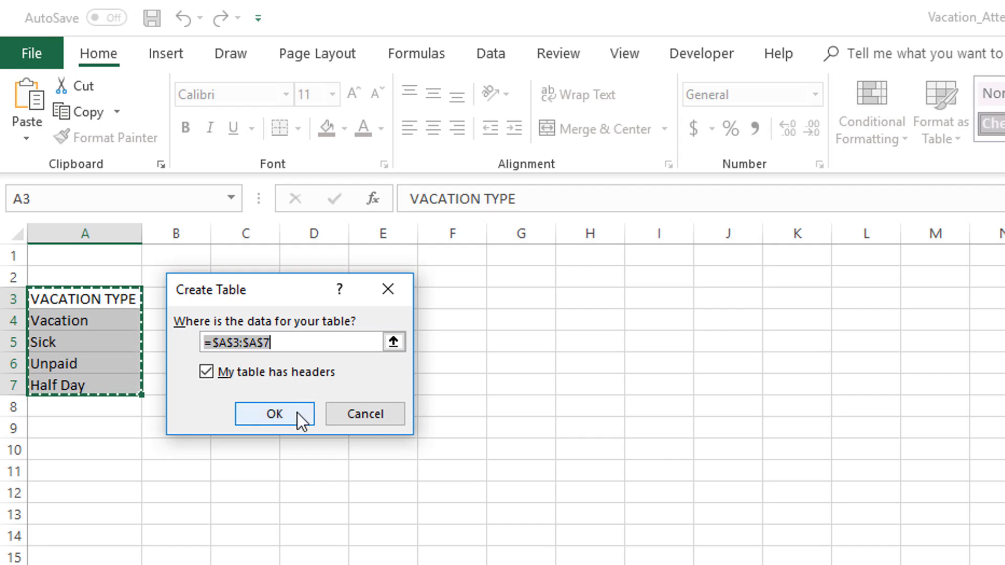
- Confirm the Create Table dialog to convert A3:A7 into a banded table
left_click(274, 414)
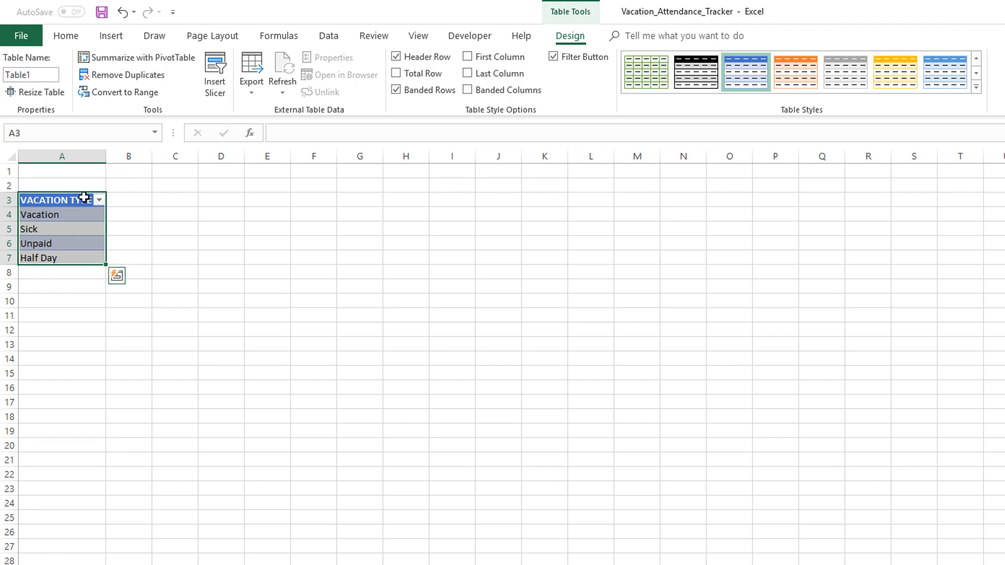
mouse_move(117, 199)
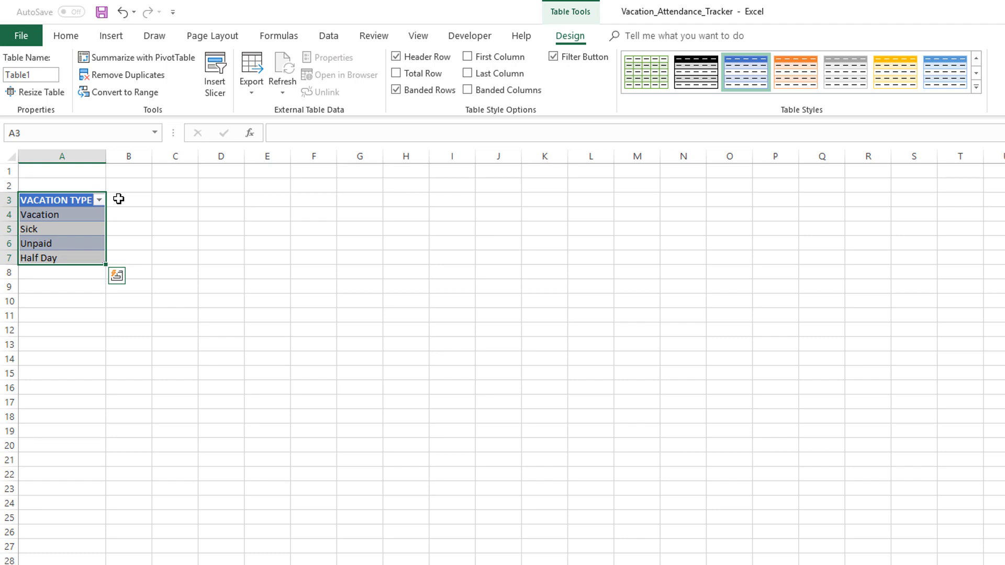
mouse_move(124, 229)
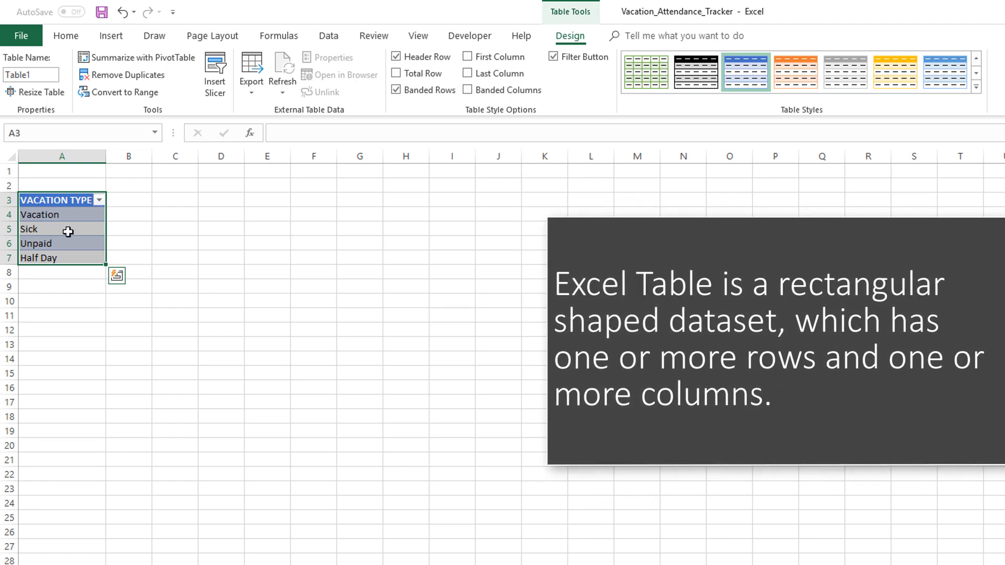
mouse_move(135, 231)
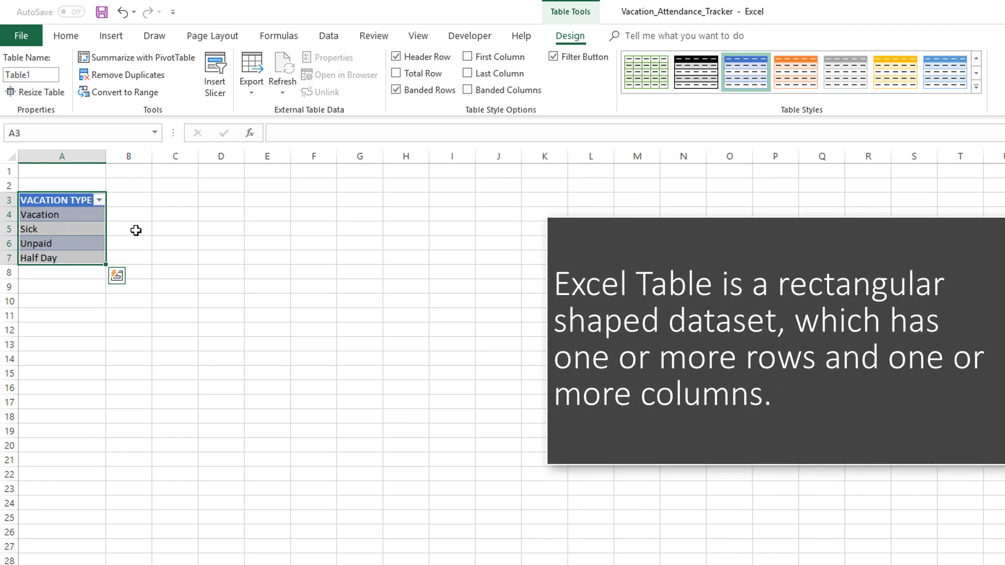
mouse_move(216, 220)
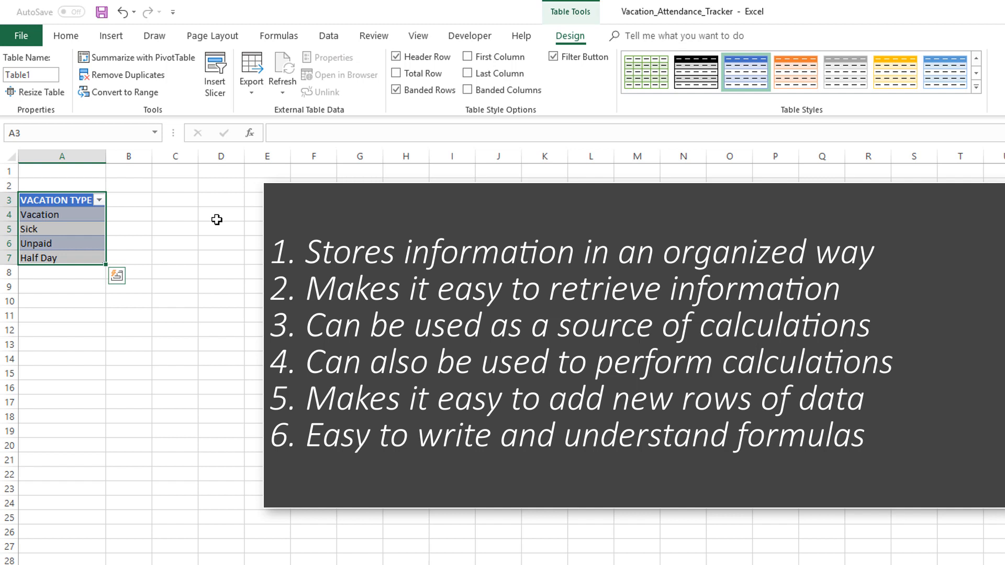
mouse_move(199, 237)
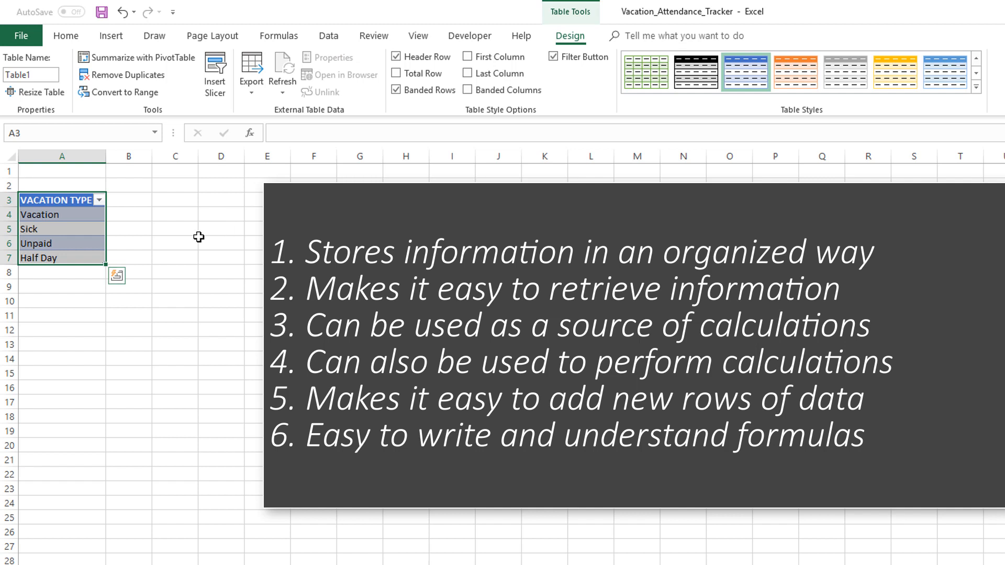
- Click cells outside and inside the VACATION TYPE table, ending with a table entry selected
left_click(129, 229)
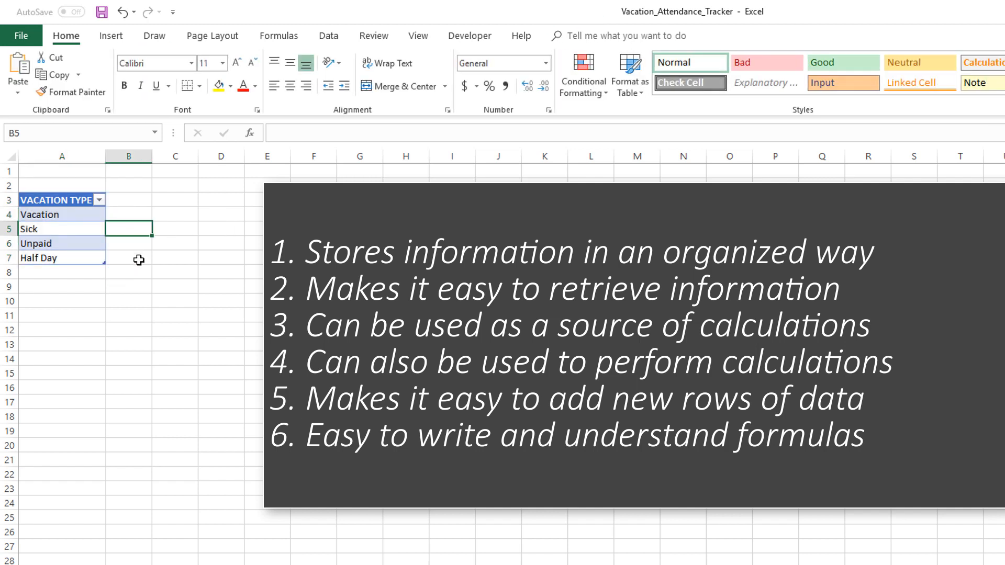
mouse_move(48, 276)
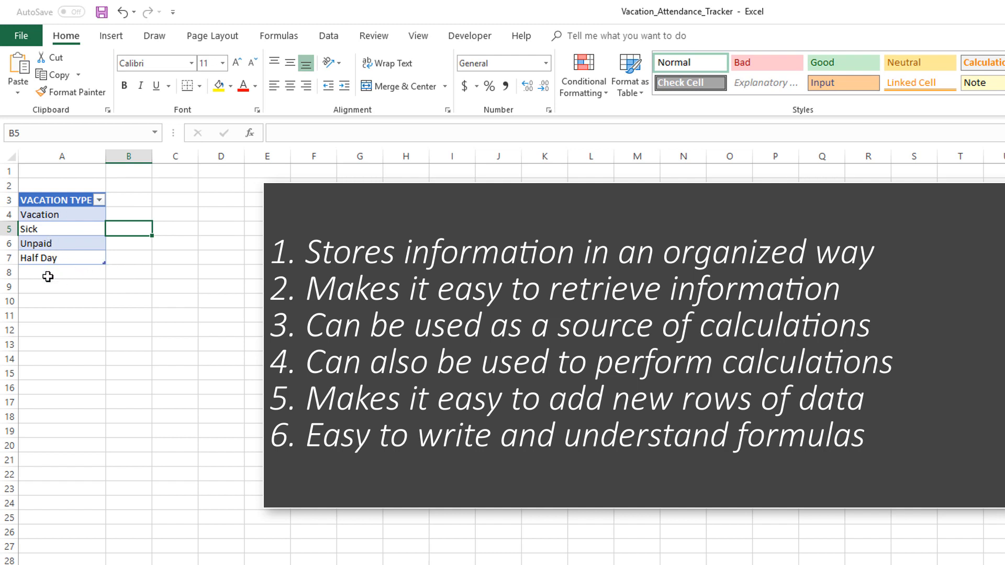
left_click(62, 272)
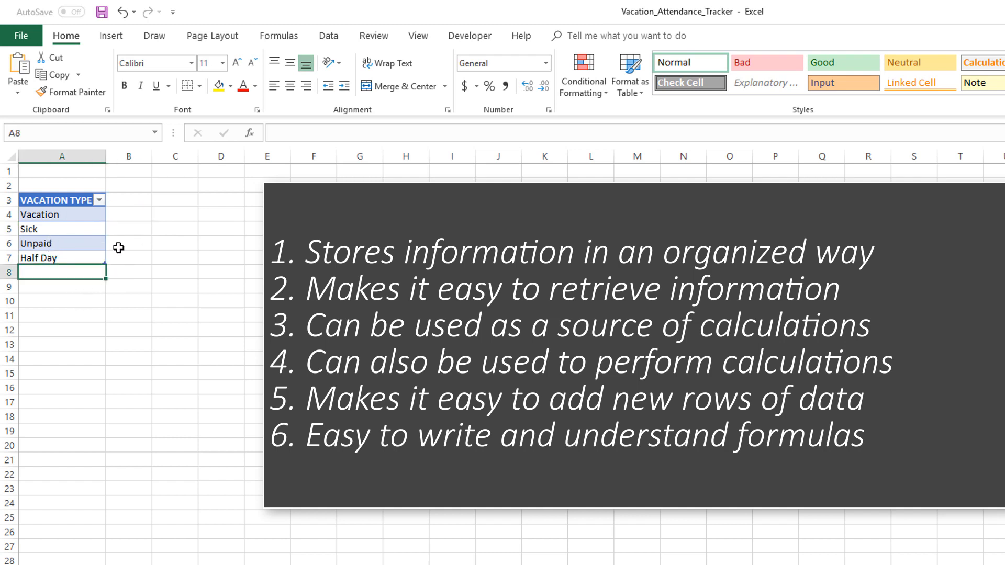
mouse_move(51, 270)
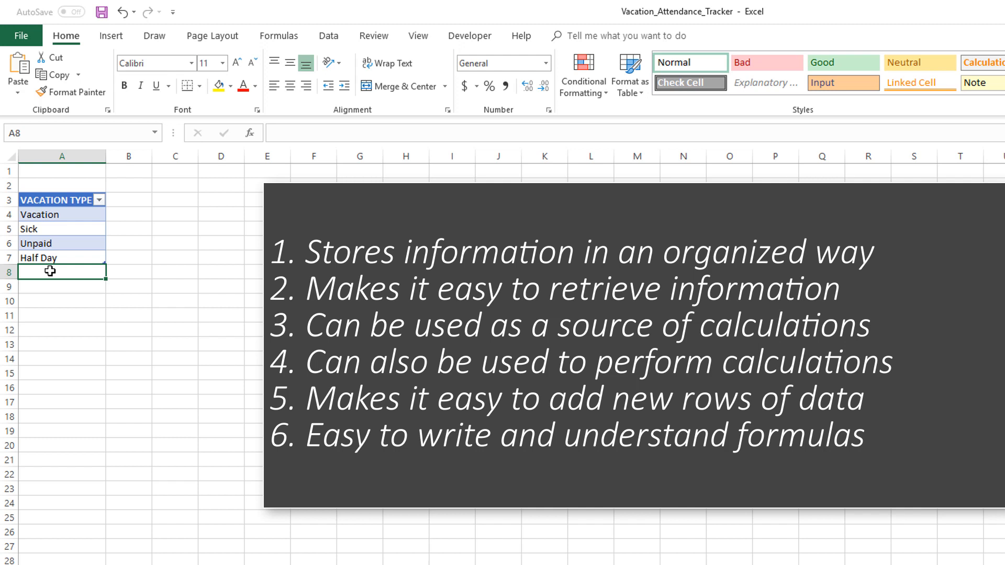
mouse_move(176, 299)
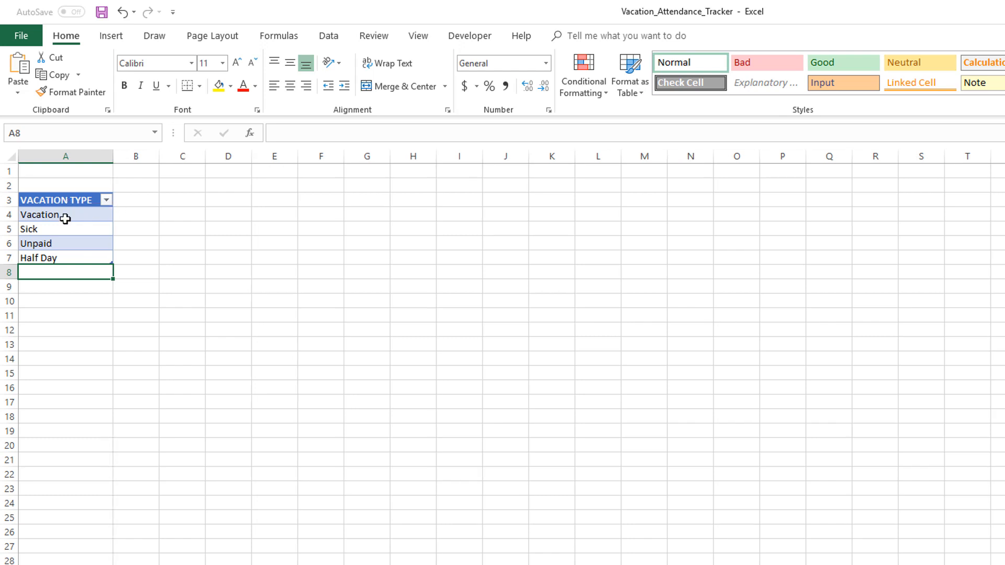
left_click(65, 229)
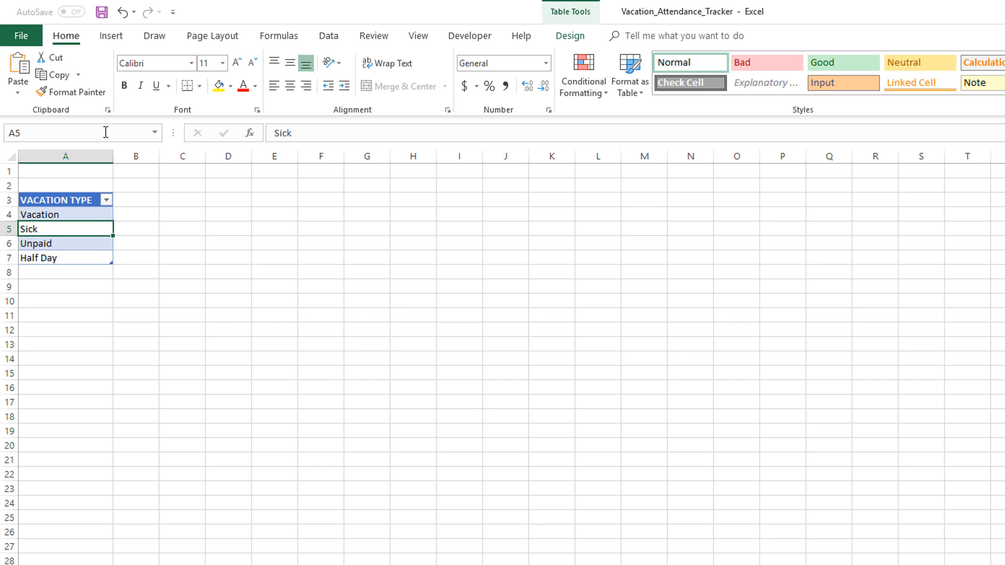
mouse_move(75, 231)
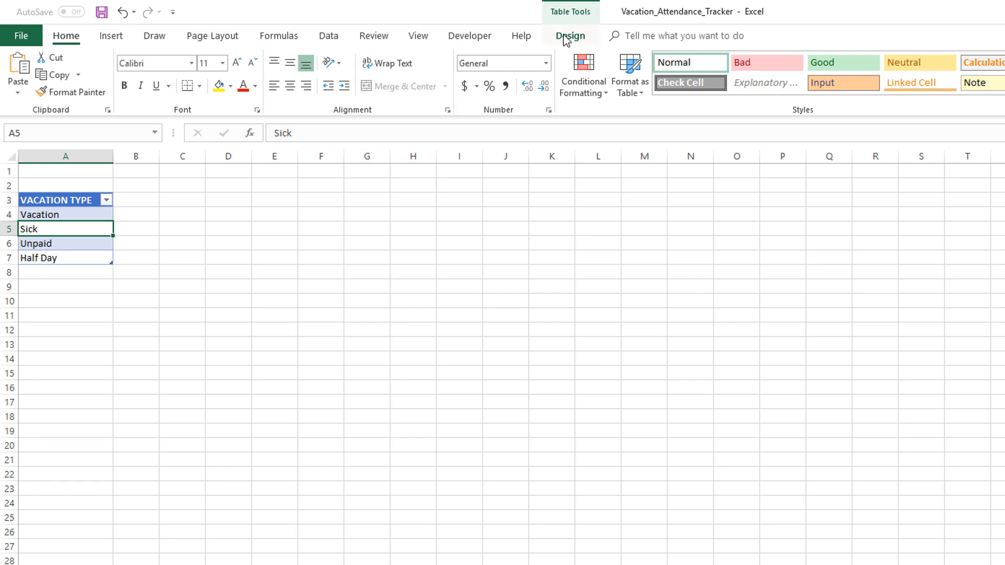
left_click(182, 229)
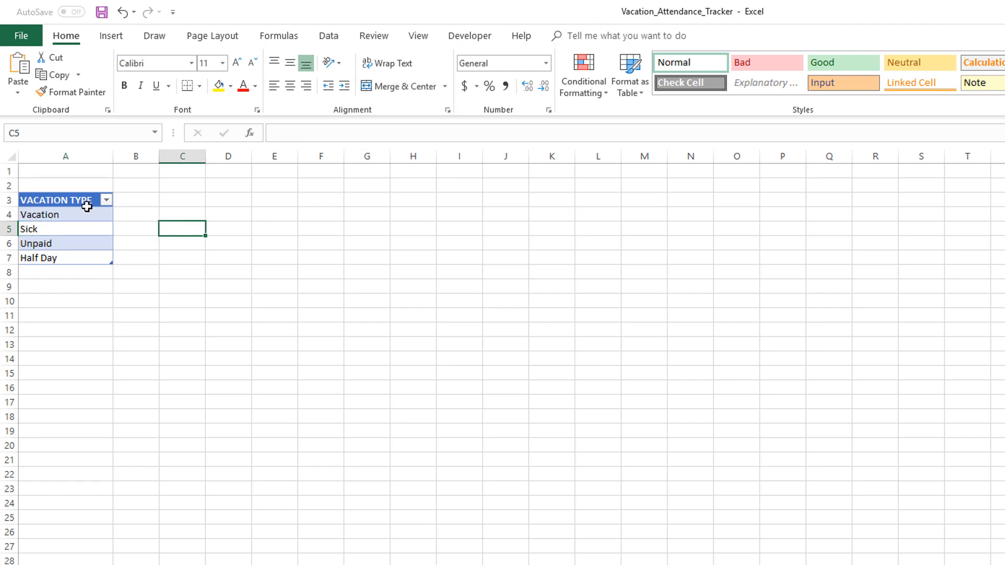
left_click(65, 214)
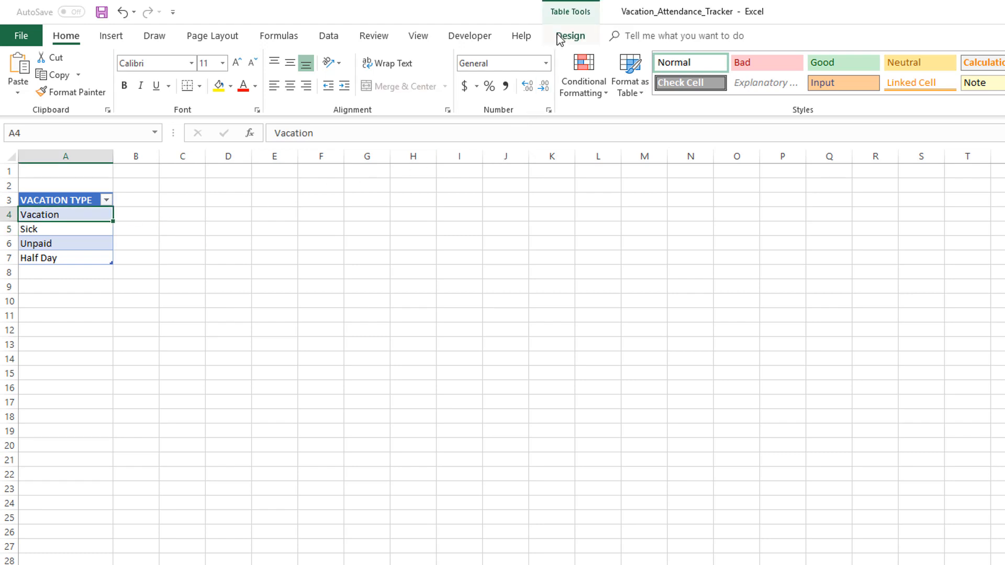
- Type T_VACTYPE as the table name in the Design tab's Table Name box
left_click(569, 36)
type("T_")
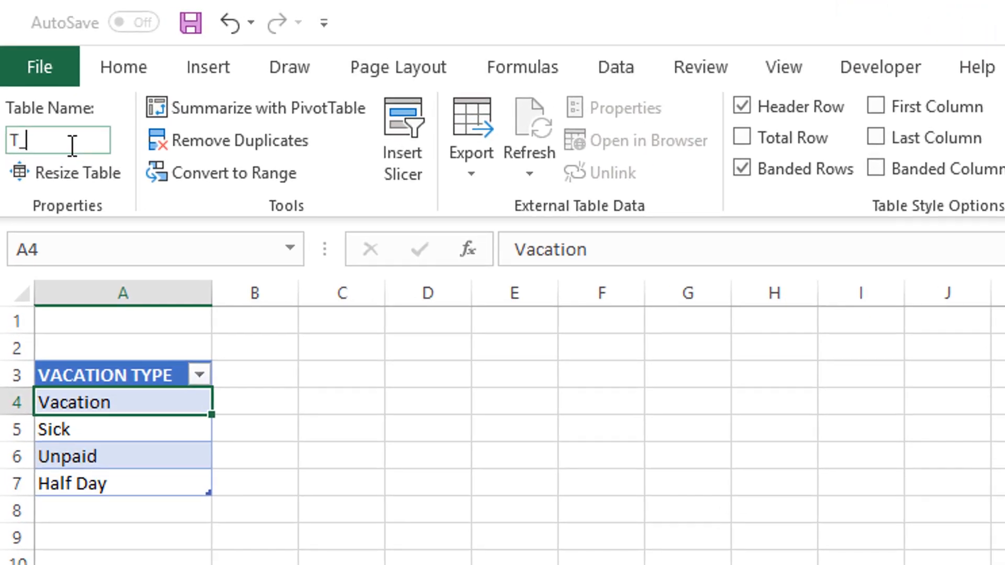
type("VACTYPE")
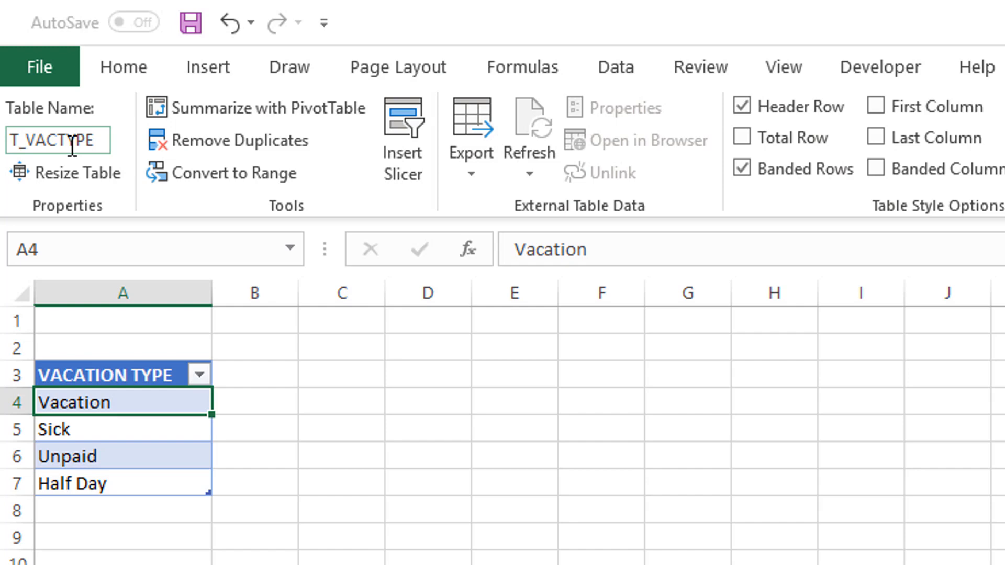
mouse_move(169, 426)
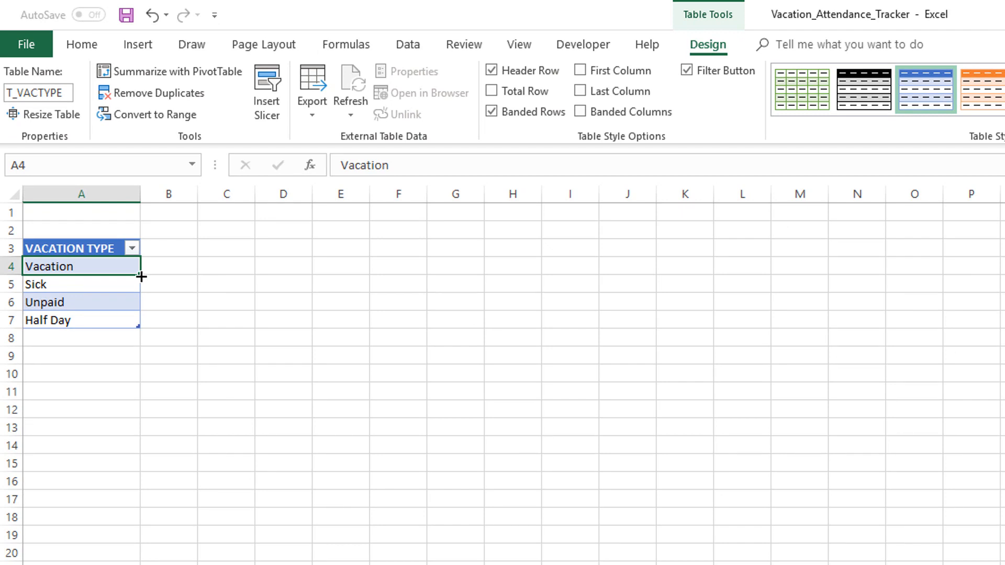
mouse_move(140, 290)
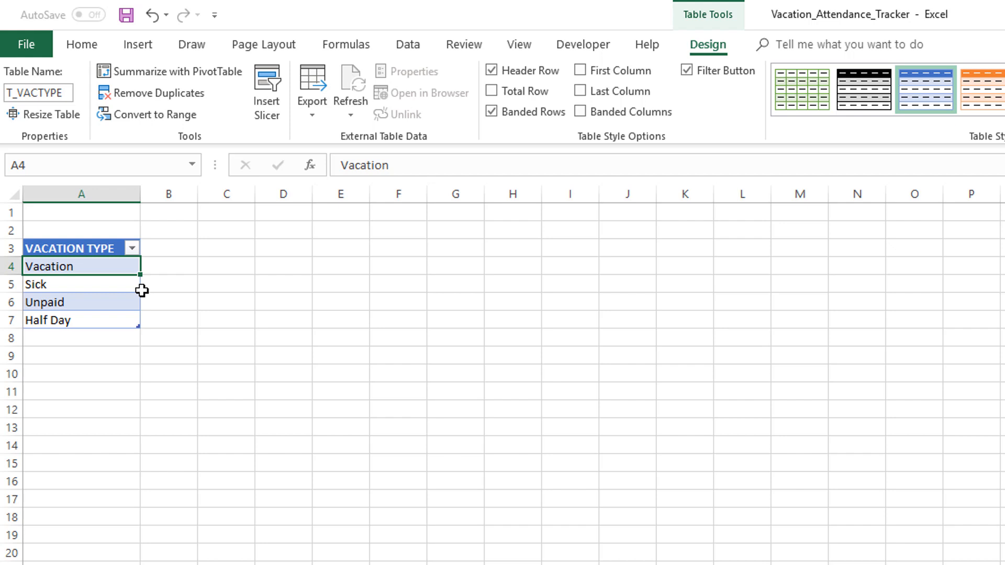
mouse_move(79, 248)
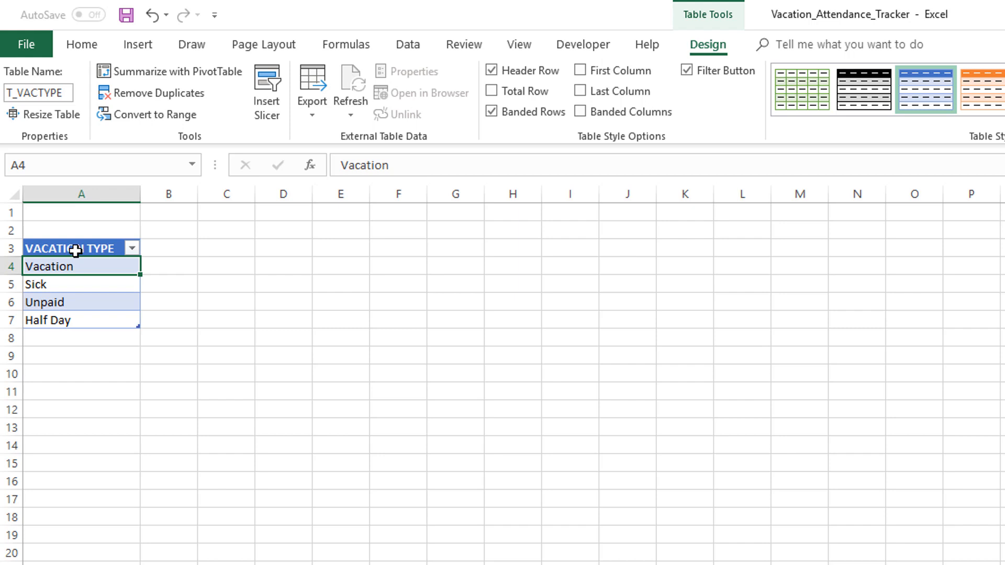
mouse_move(77, 228)
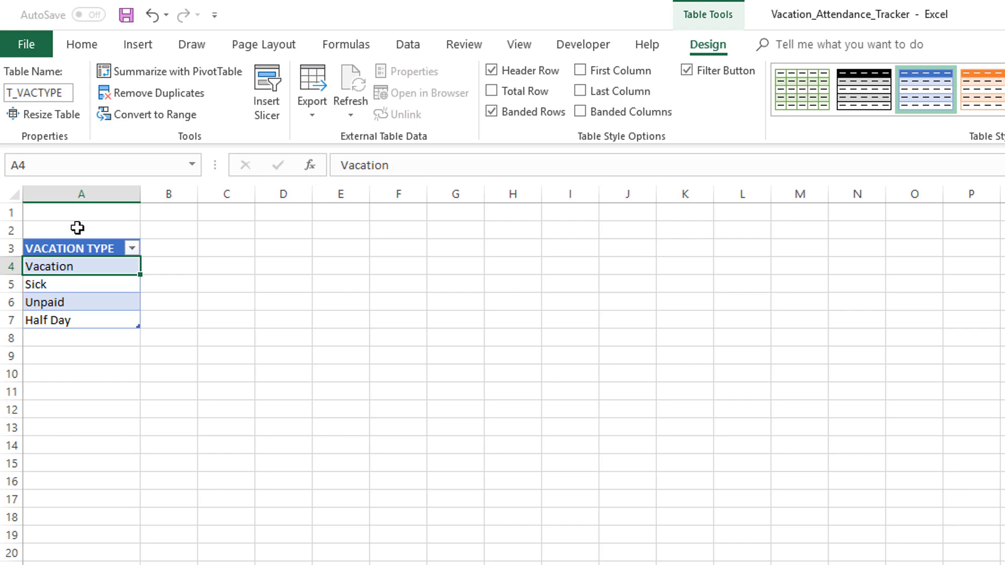
mouse_move(157, 251)
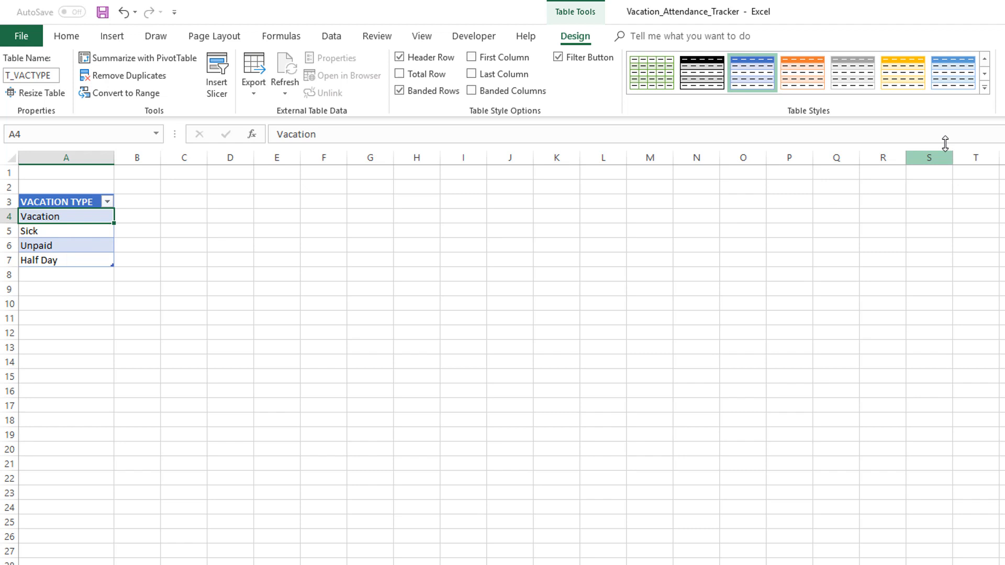
- Expand the full Table Styles gallery to choose a blue-header, gray-banded style
left_click(985, 89)
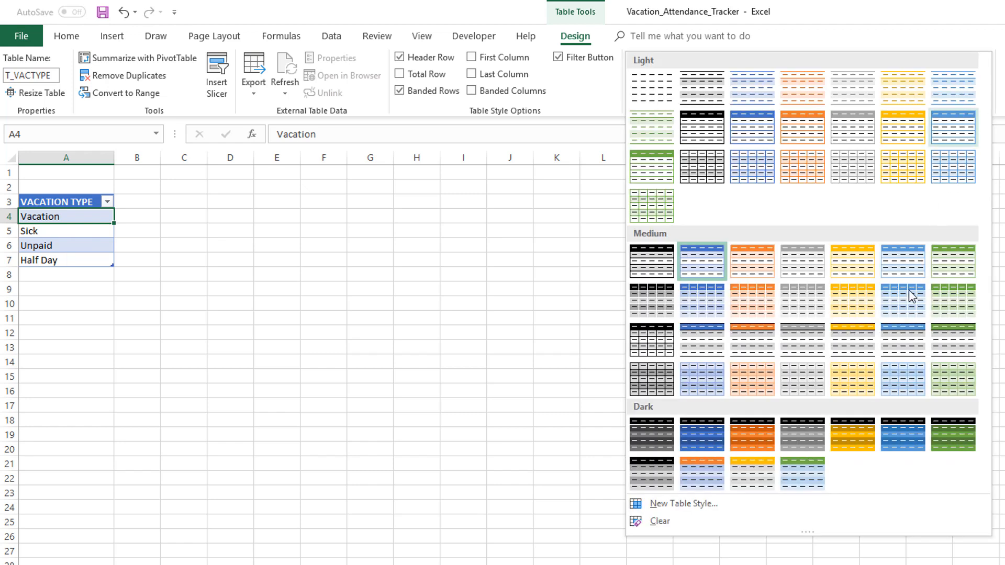
mouse_move(902, 354)
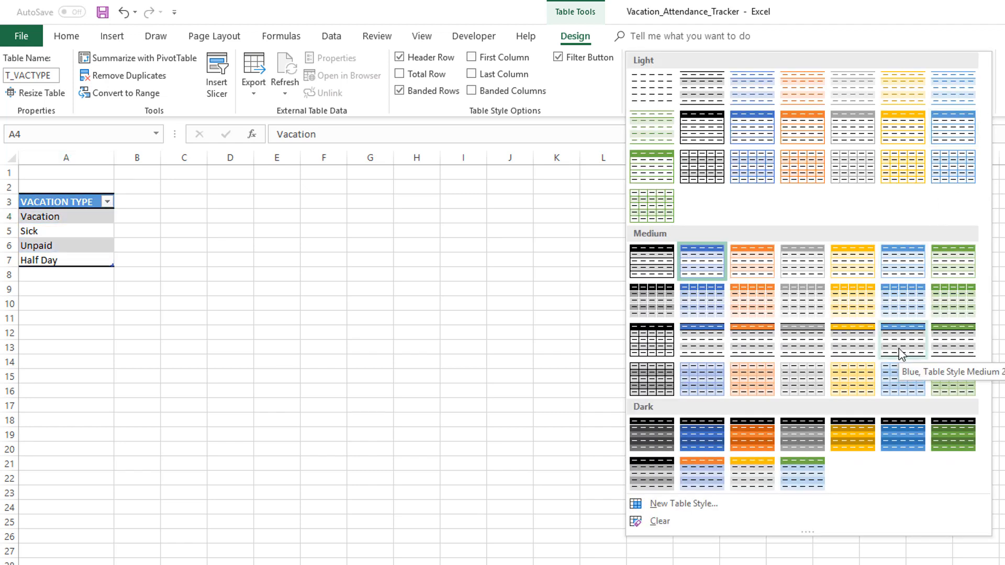
mouse_move(908, 348)
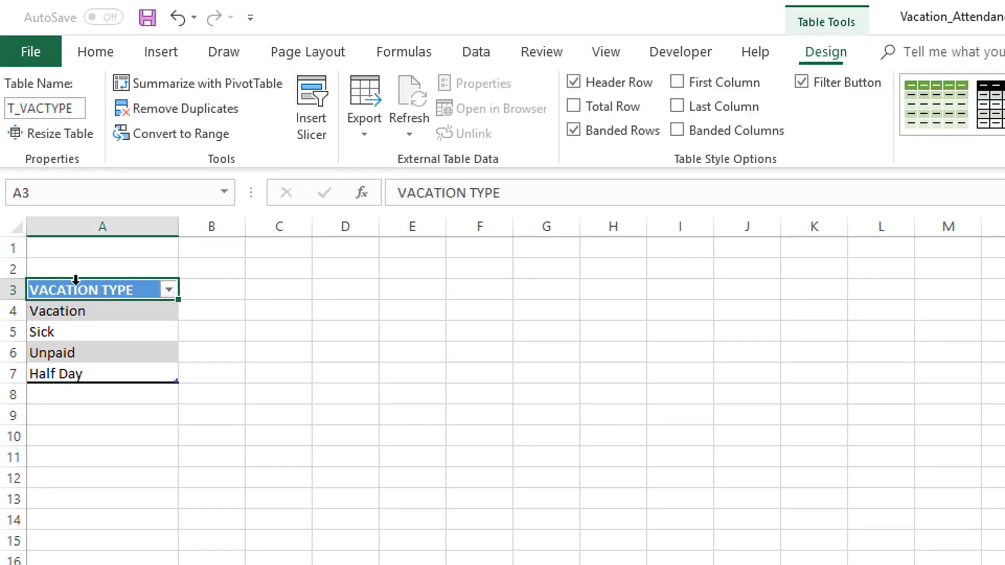
mouse_move(131, 306)
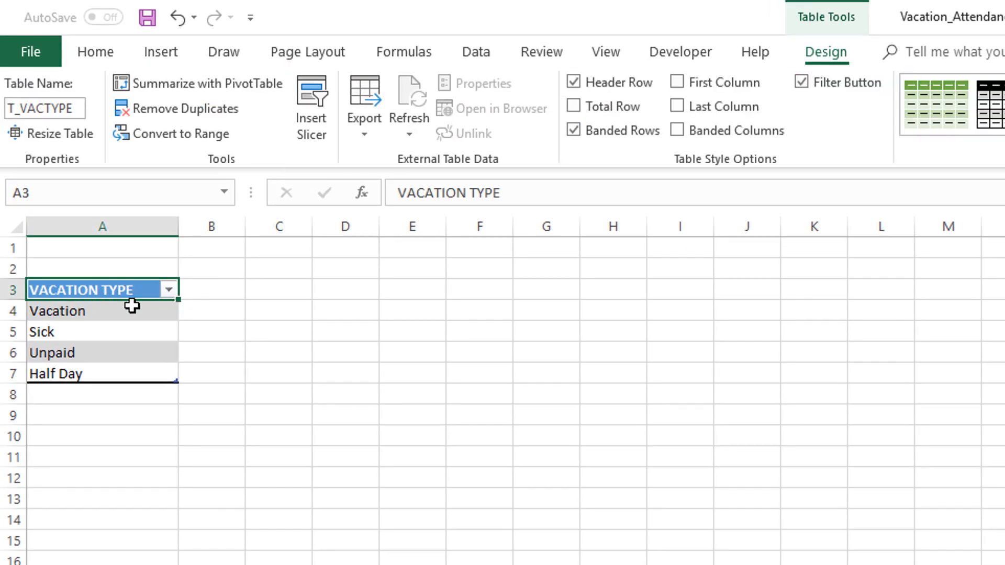
left_click(278, 332)
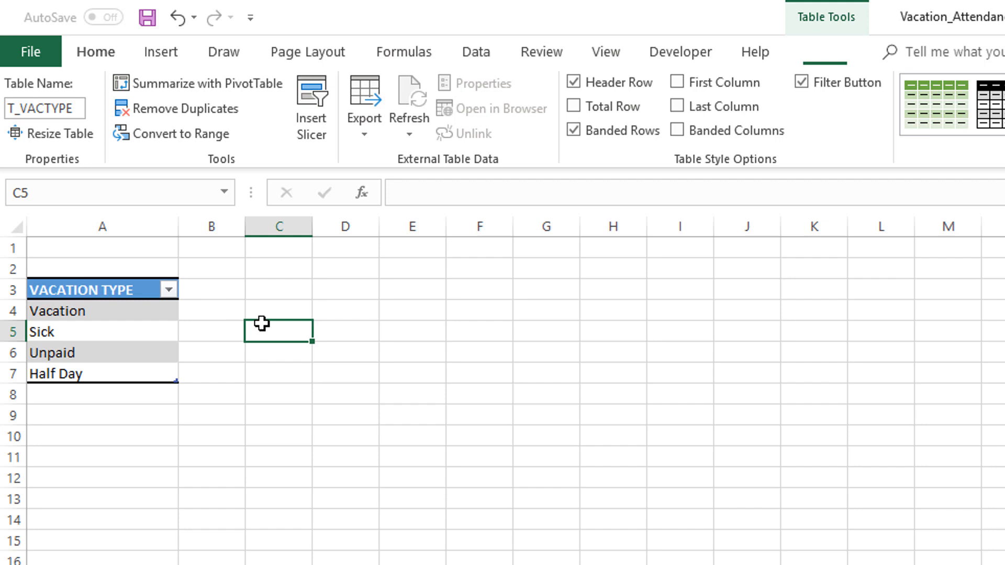
left_click(95, 52)
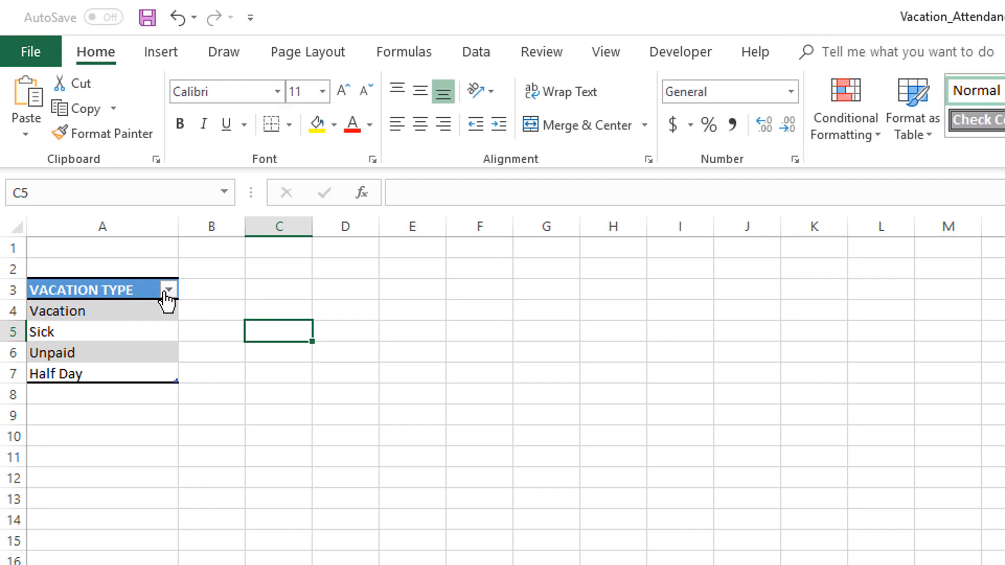
mouse_move(102, 327)
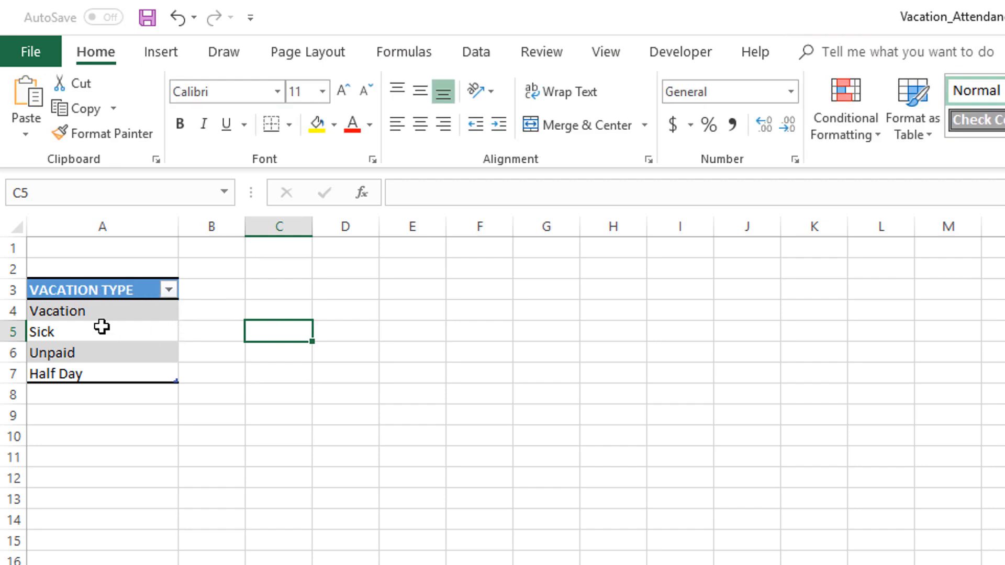
mouse_move(103, 332)
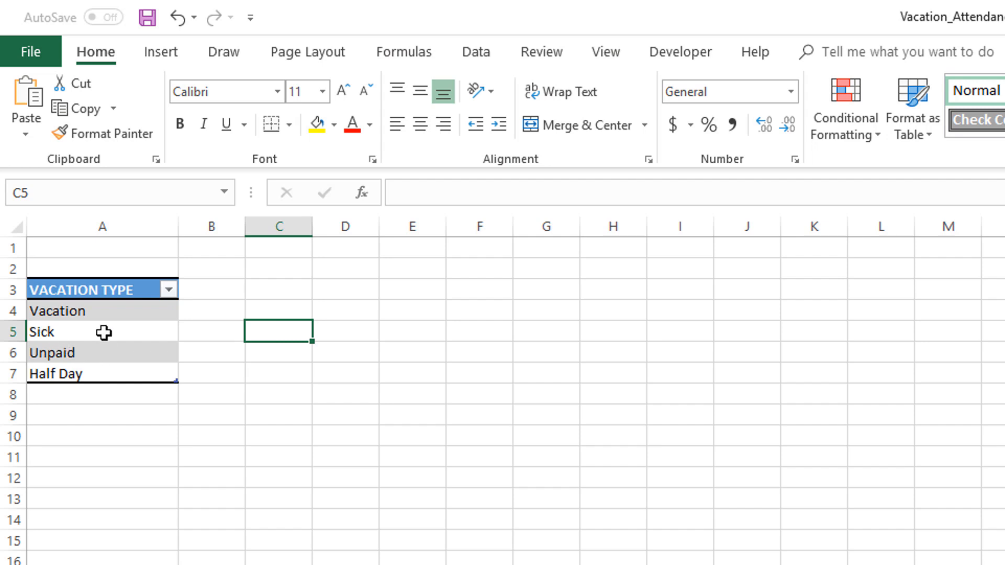
mouse_move(80, 334)
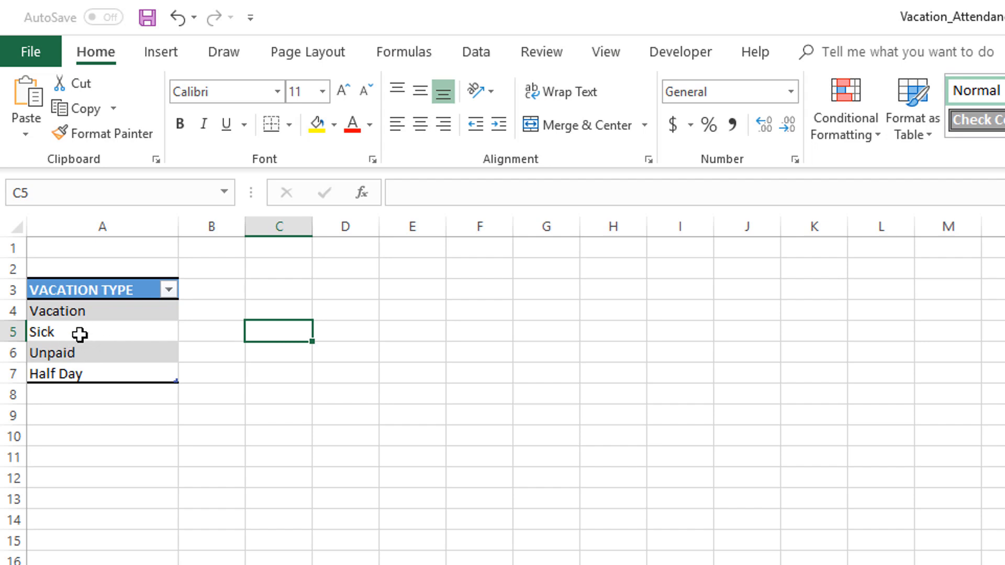
mouse_move(82, 340)
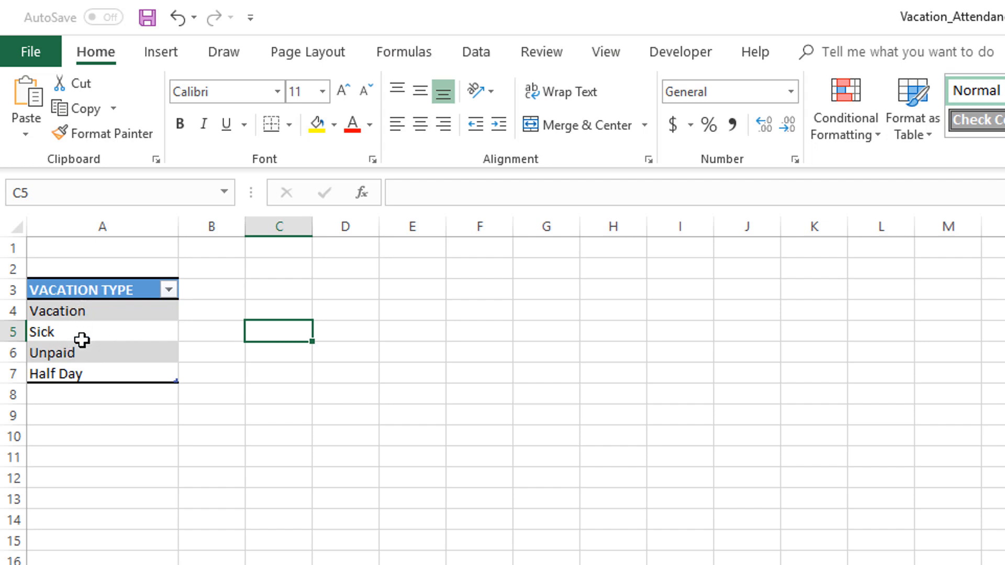
mouse_move(73, 353)
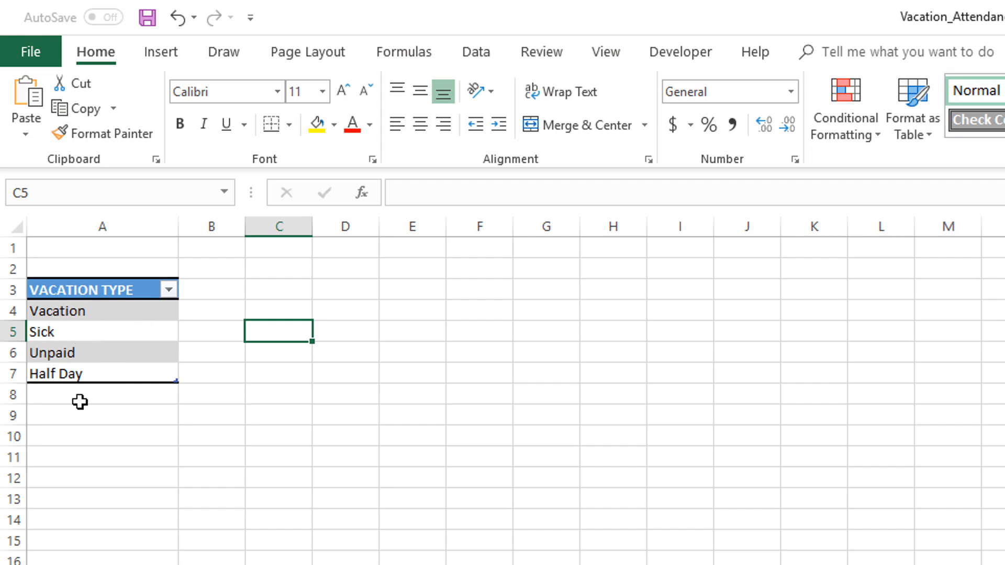
mouse_move(12, 394)
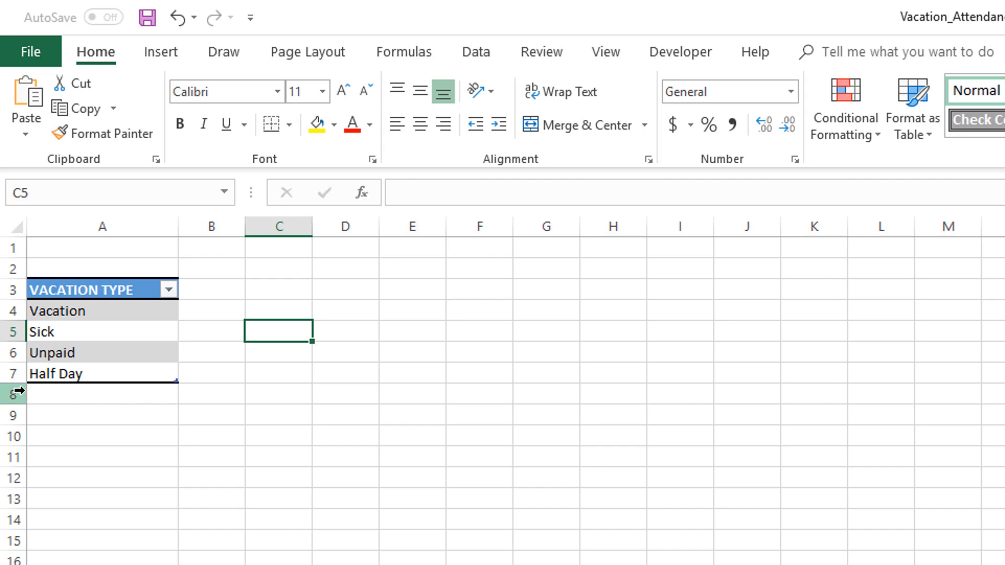
mouse_move(194, 406)
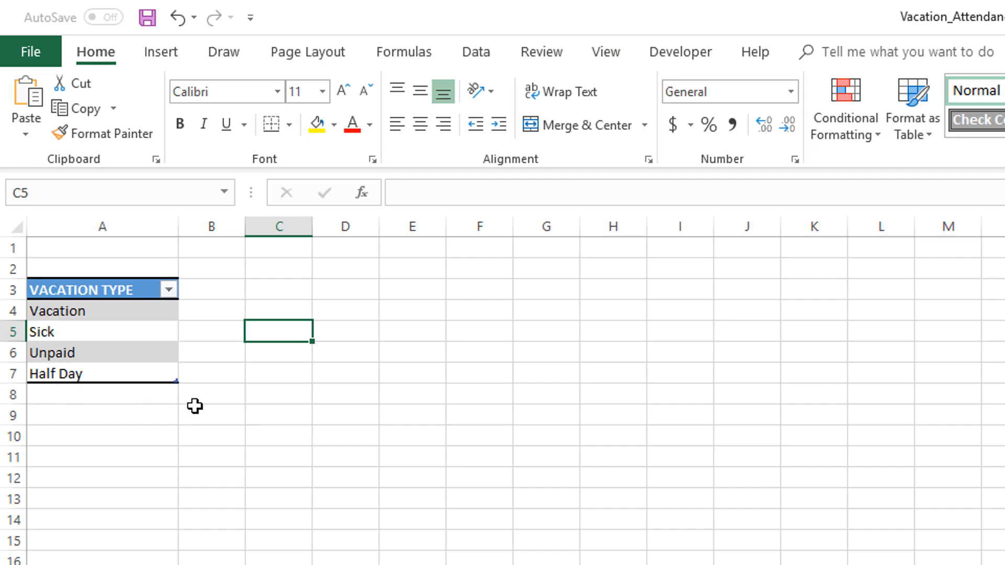
mouse_move(140, 392)
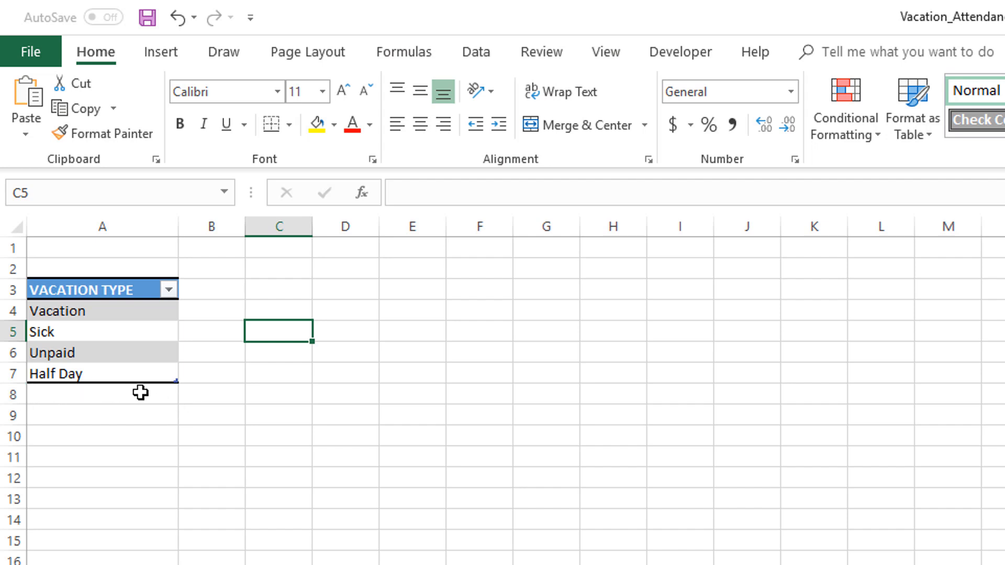
mouse_move(117, 370)
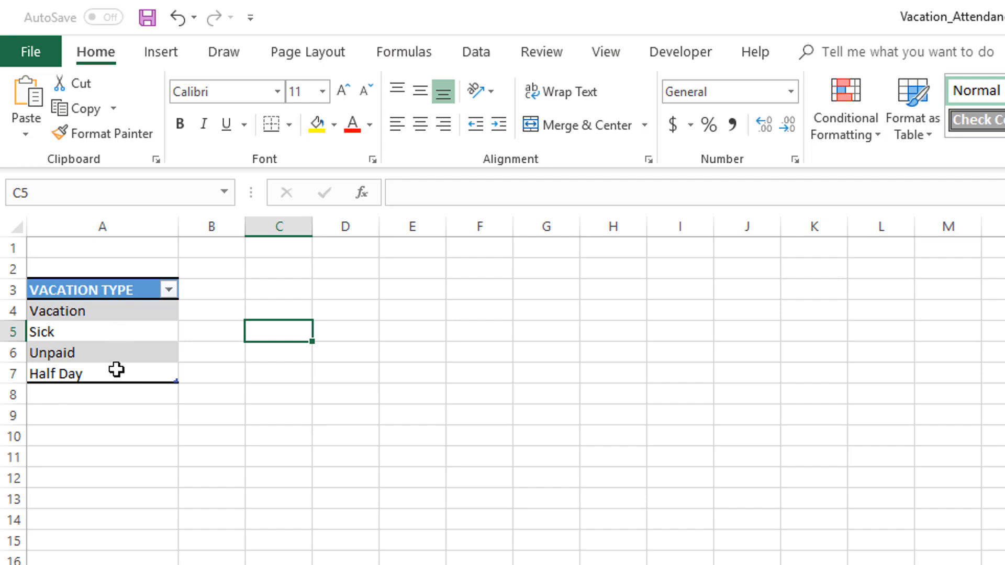
mouse_move(320, 372)
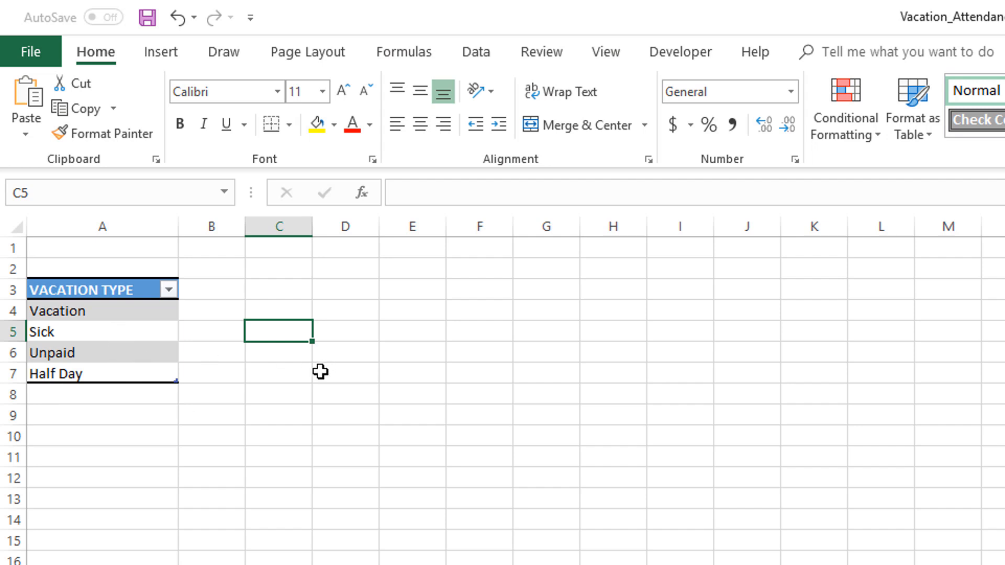
mouse_move(151, 346)
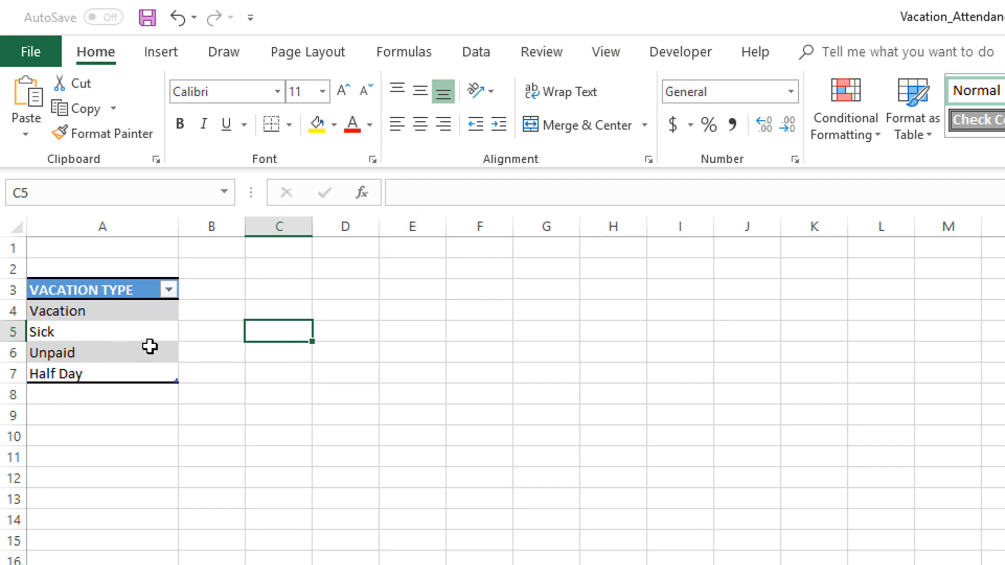
mouse_move(135, 354)
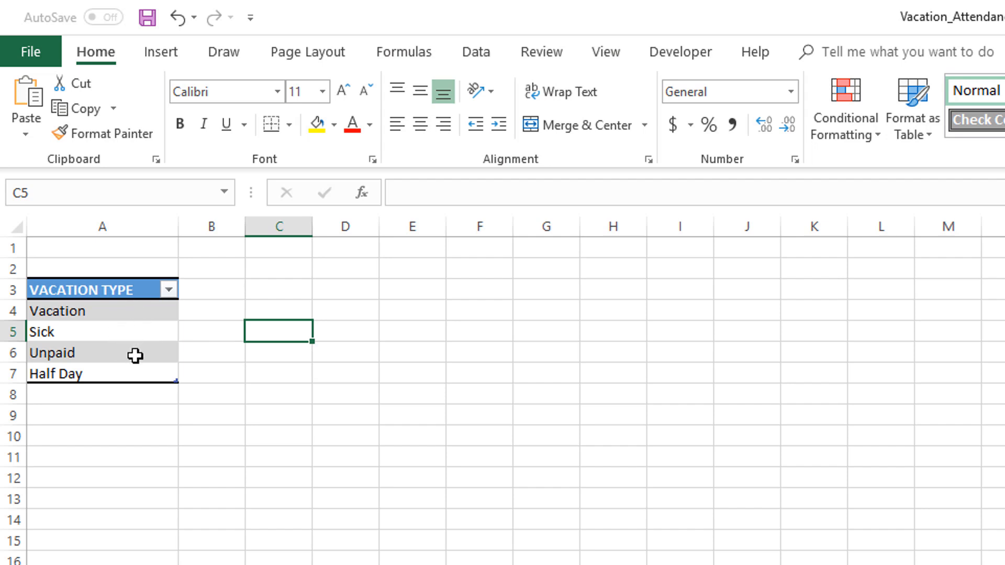
mouse_move(195, 360)
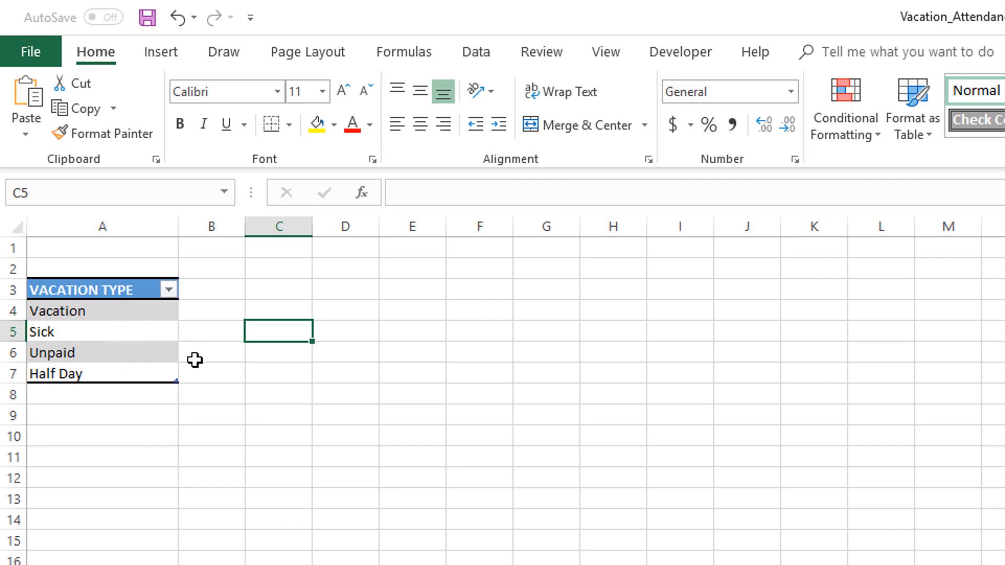
mouse_move(117, 340)
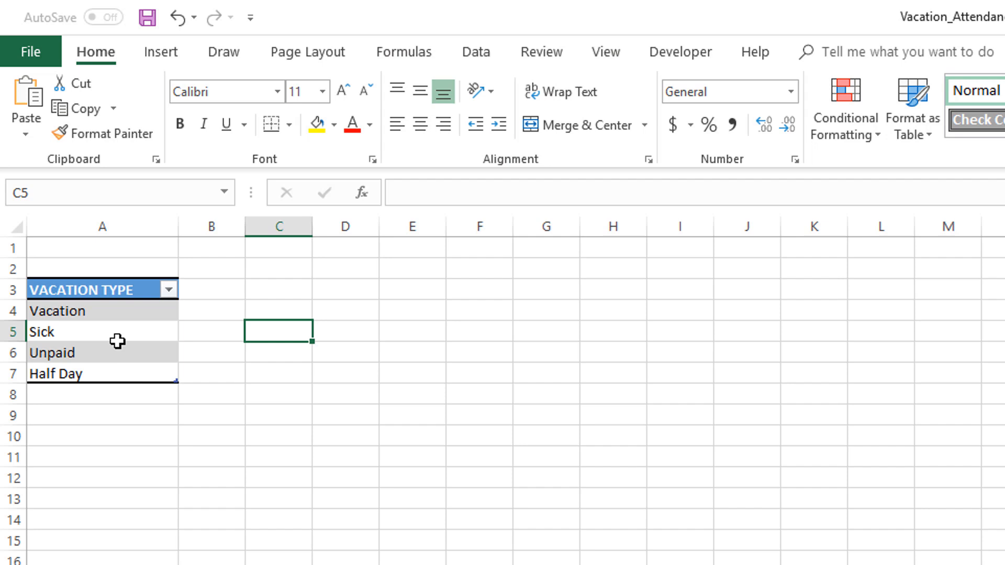
mouse_move(123, 324)
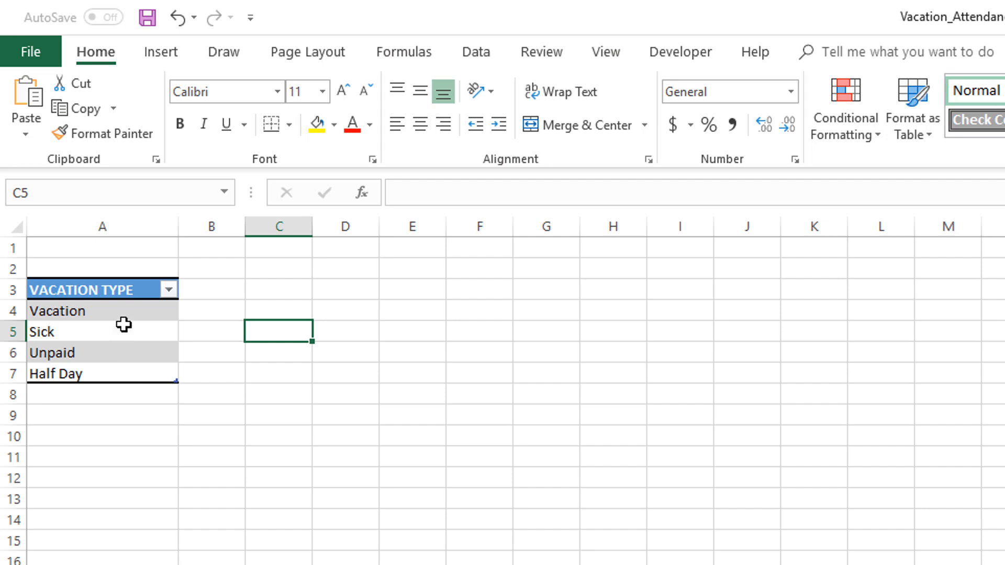
mouse_move(149, 344)
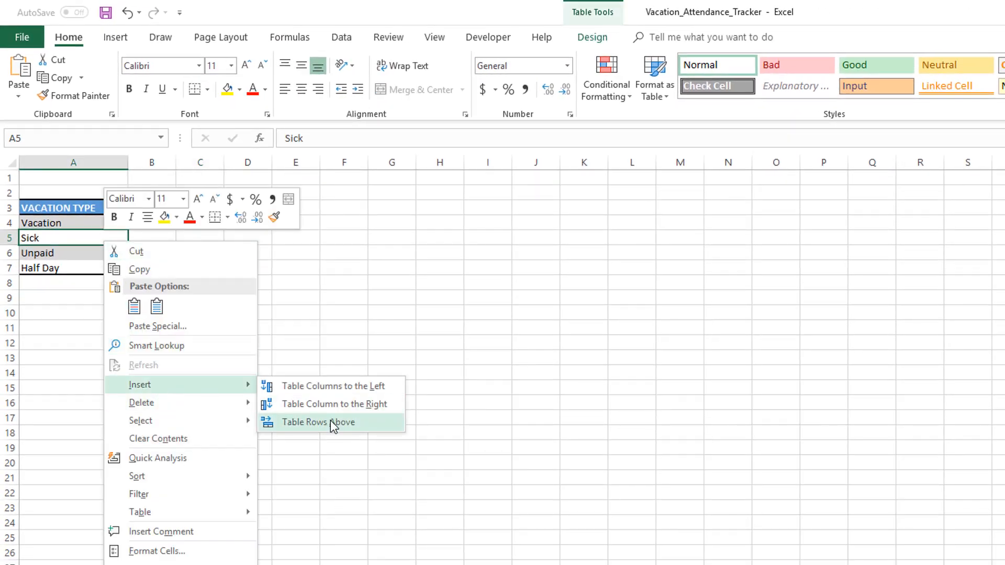
mouse_move(332, 385)
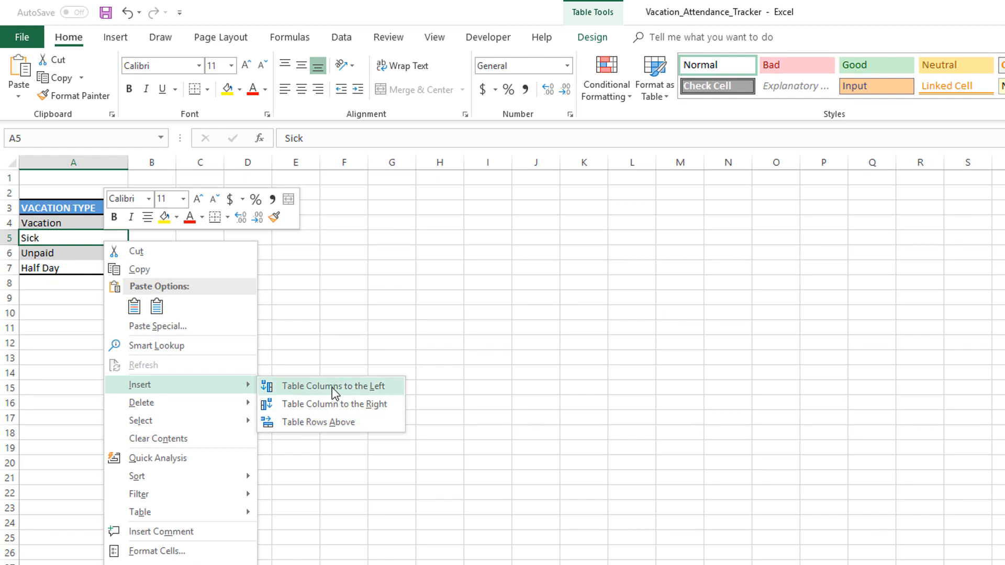
mouse_move(141, 403)
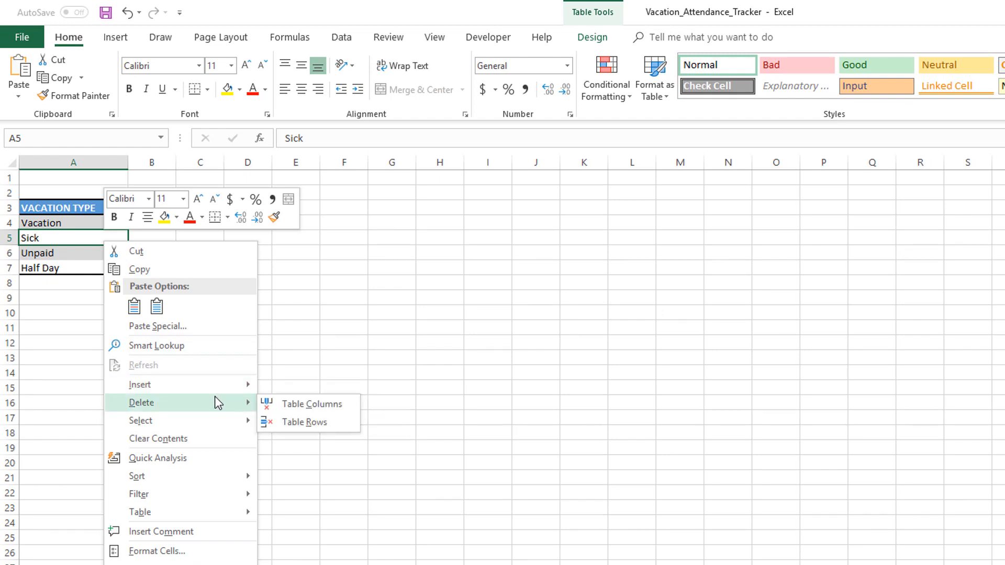
mouse_move(201, 409)
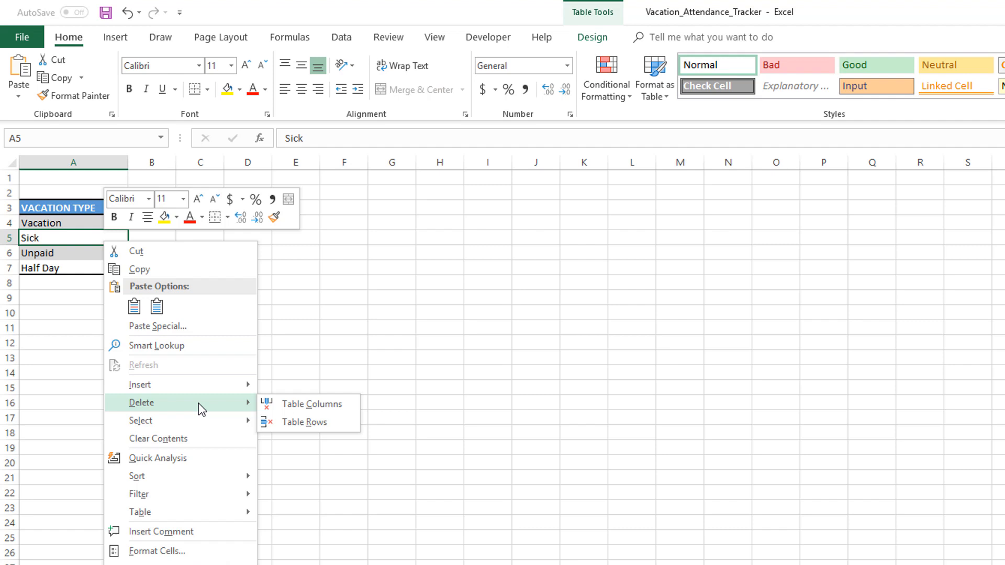
mouse_move(140, 385)
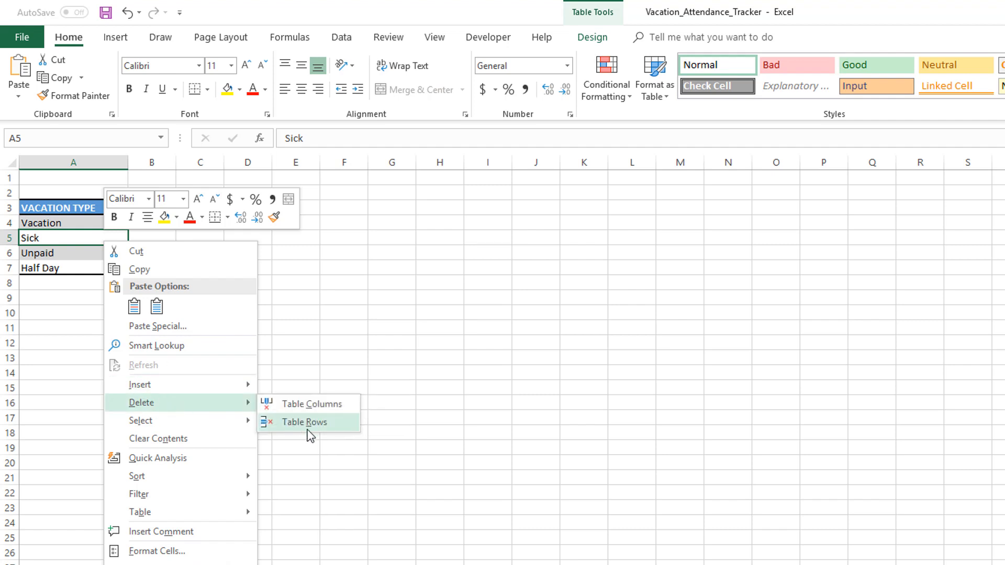
mouse_move(213, 417)
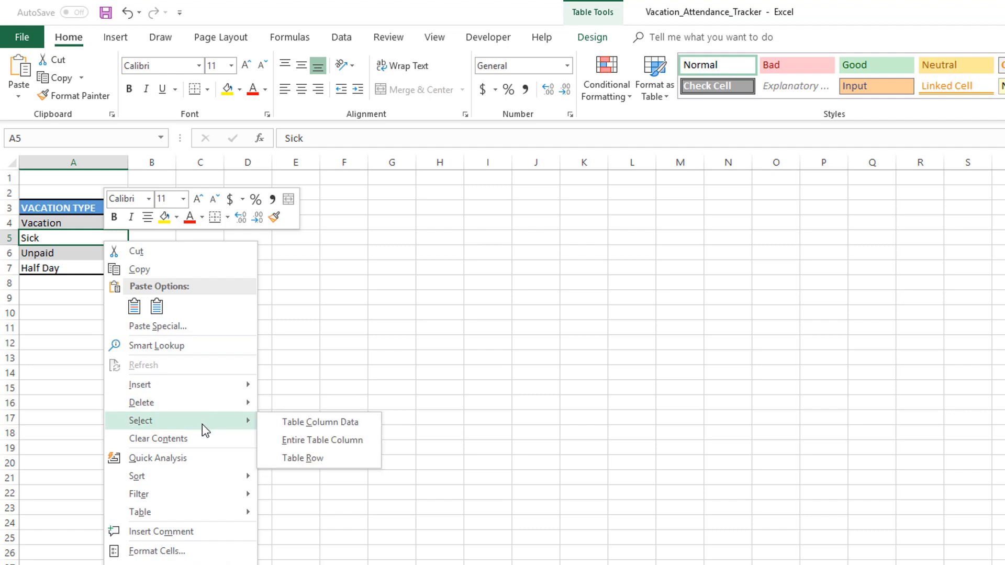
mouse_move(184, 402)
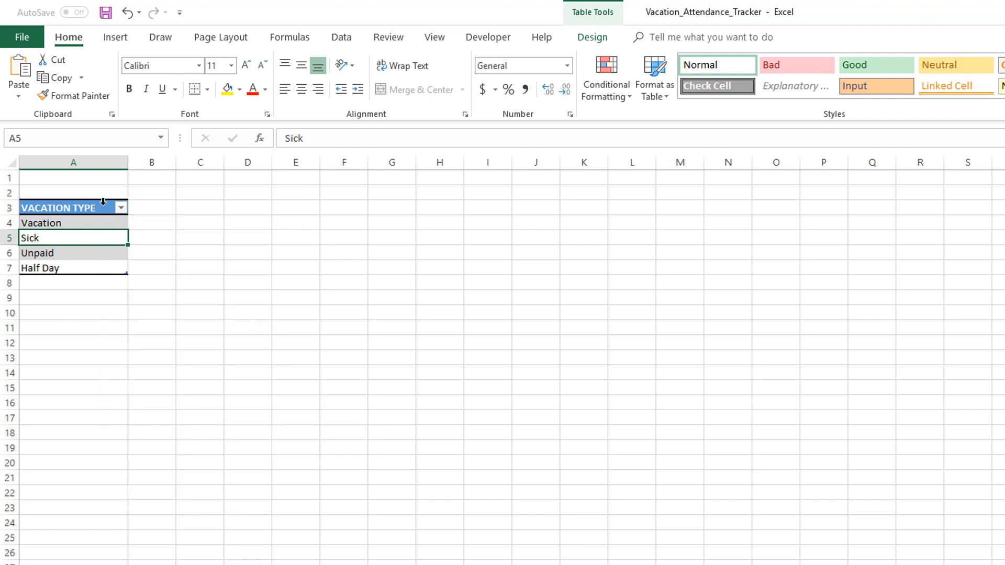
mouse_move(92, 225)
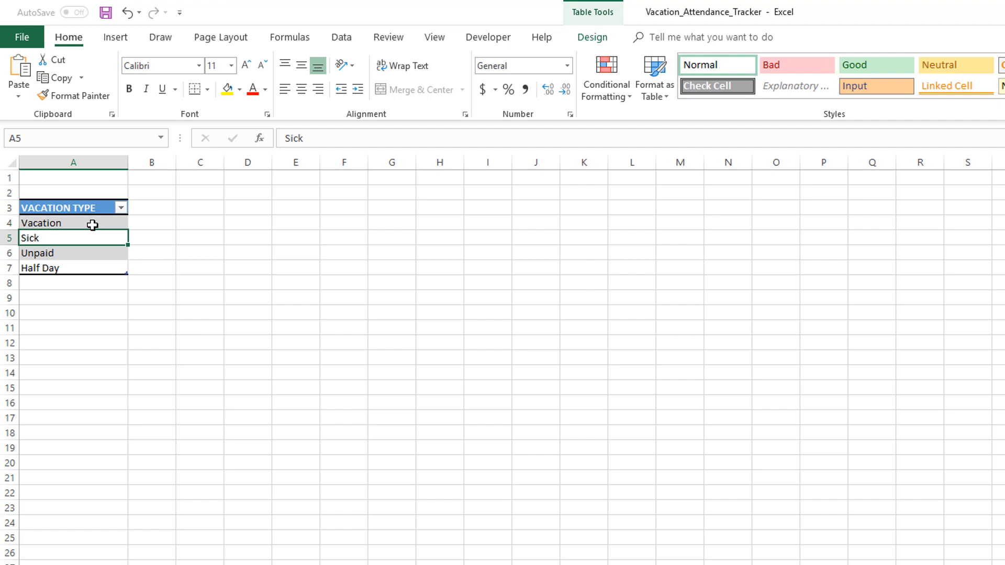
mouse_move(471, 367)
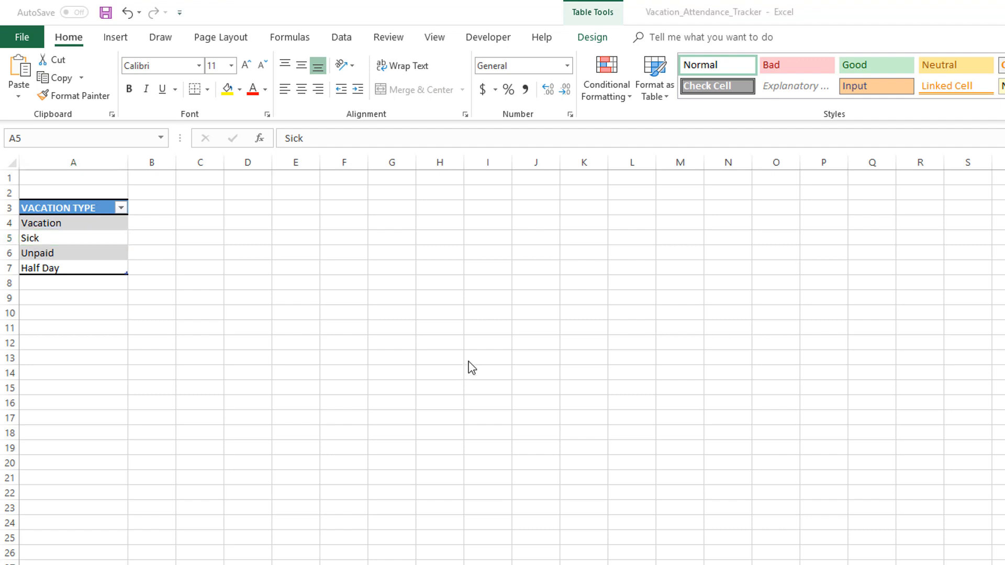
mouse_move(462, 365)
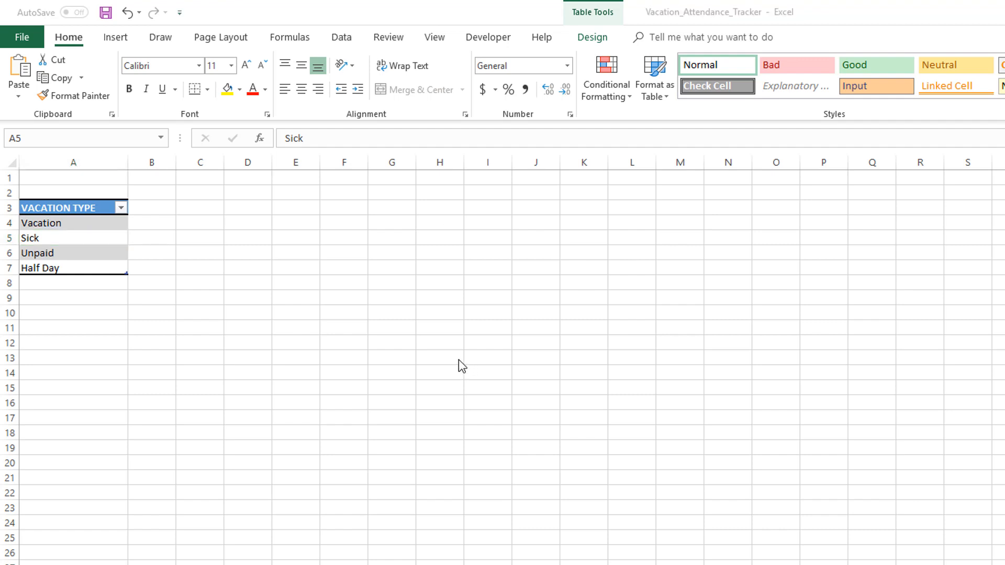
mouse_move(465, 358)
type("VAL")
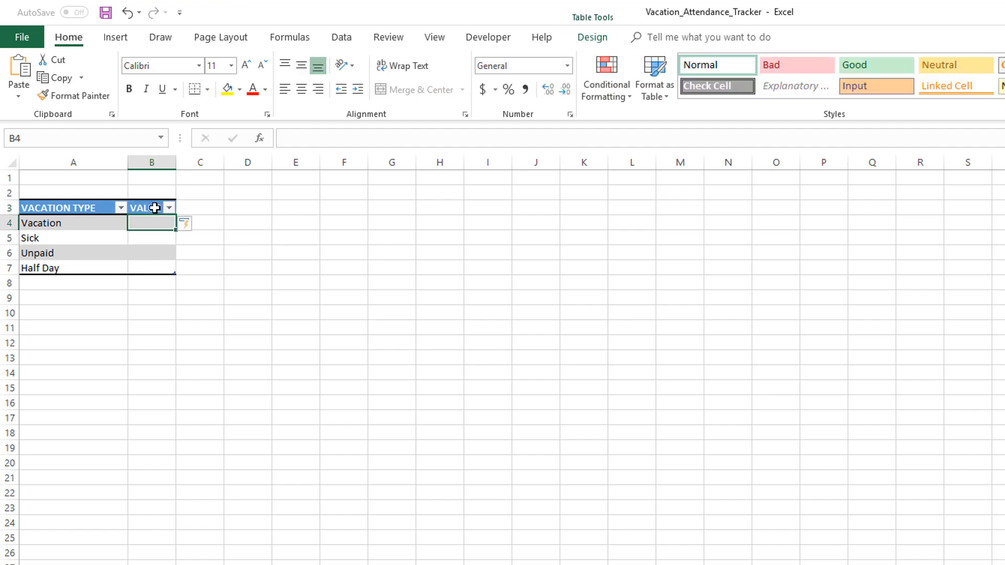
- Fill the VALUE column with 1, 1, 0 and 0.5 for the four vacation types
left_click_drag(178, 162, 184, 162)
type("1")
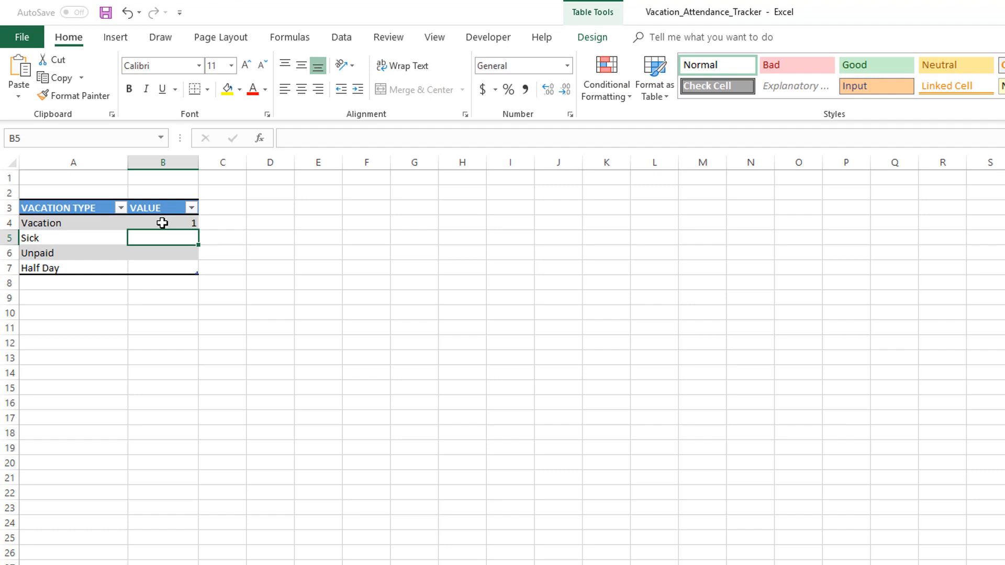
mouse_move(294, 270)
type("1")
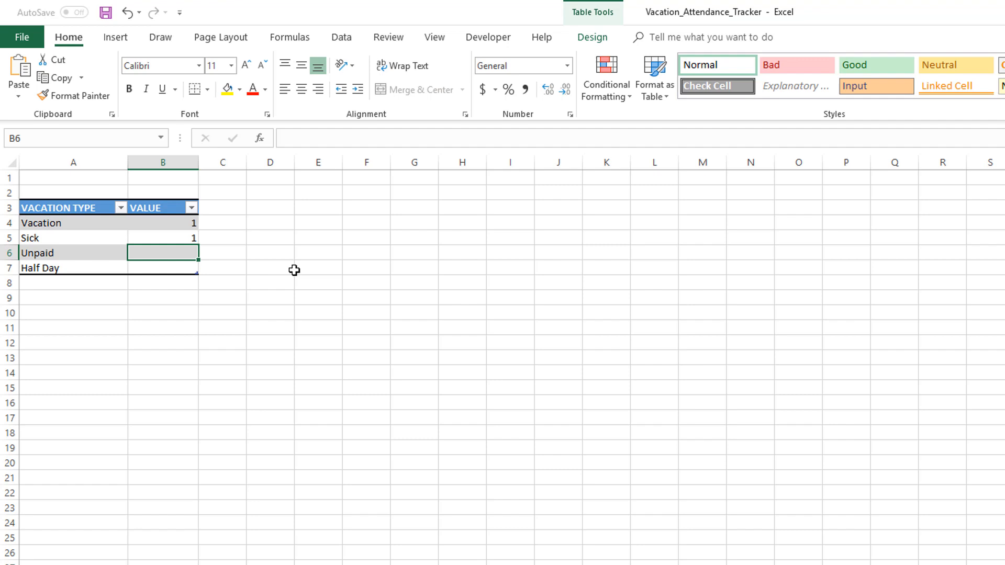
type("0")
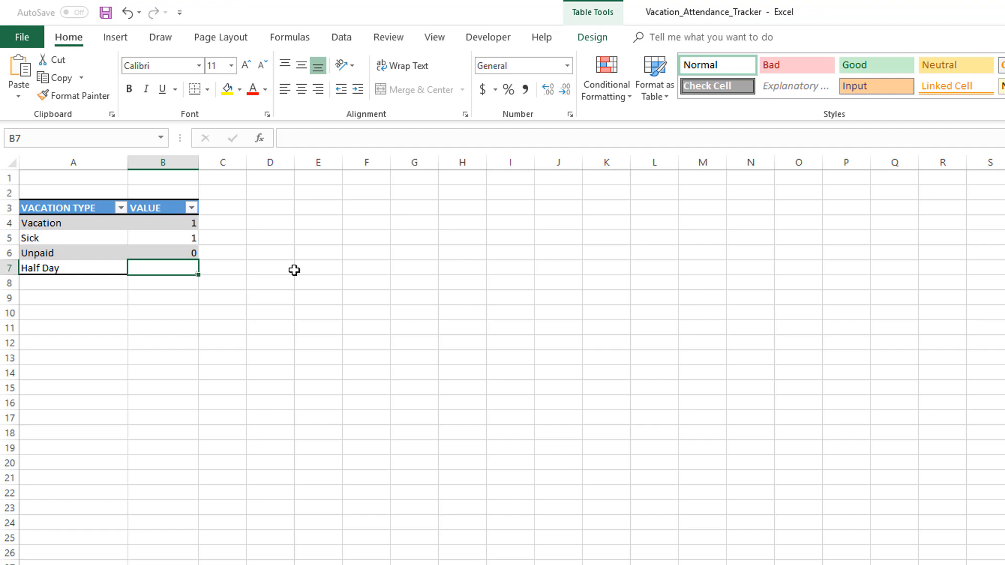
type("0.5")
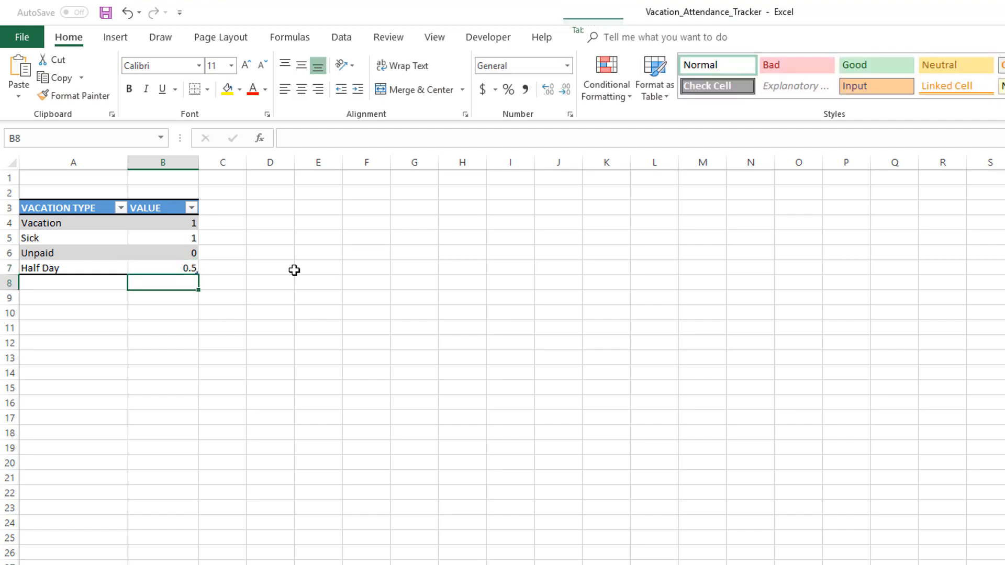
mouse_move(190, 253)
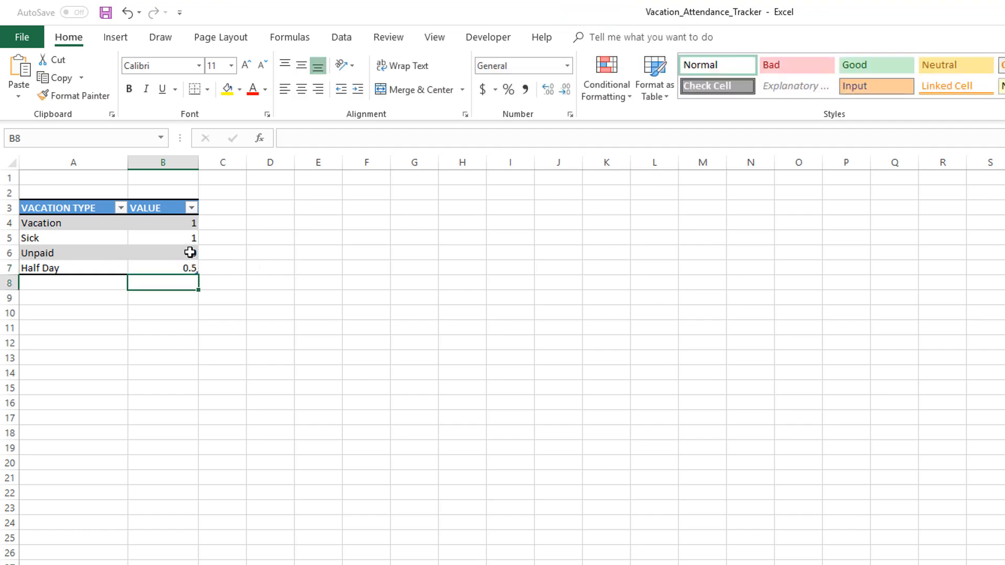
left_click(163, 252)
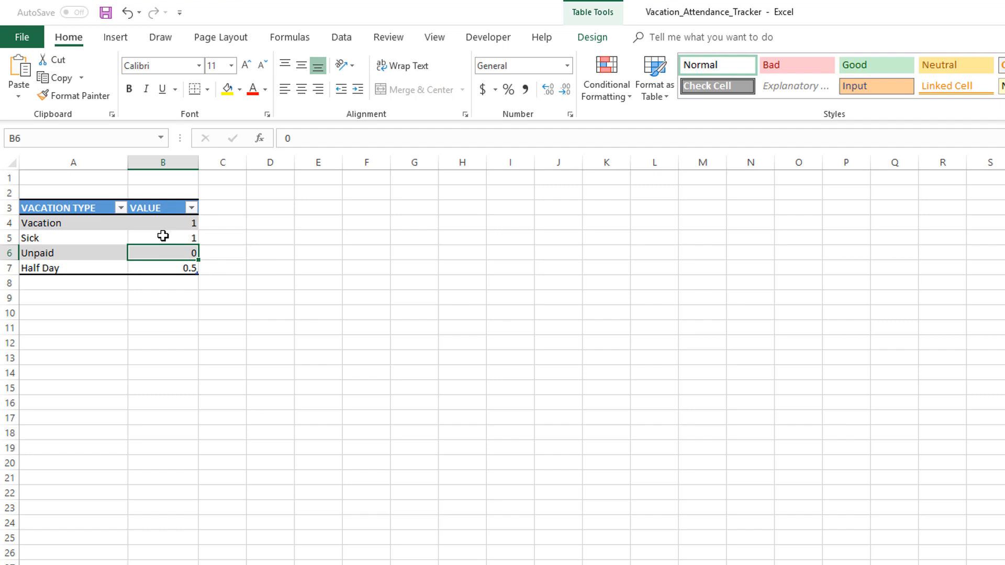
mouse_move(164, 268)
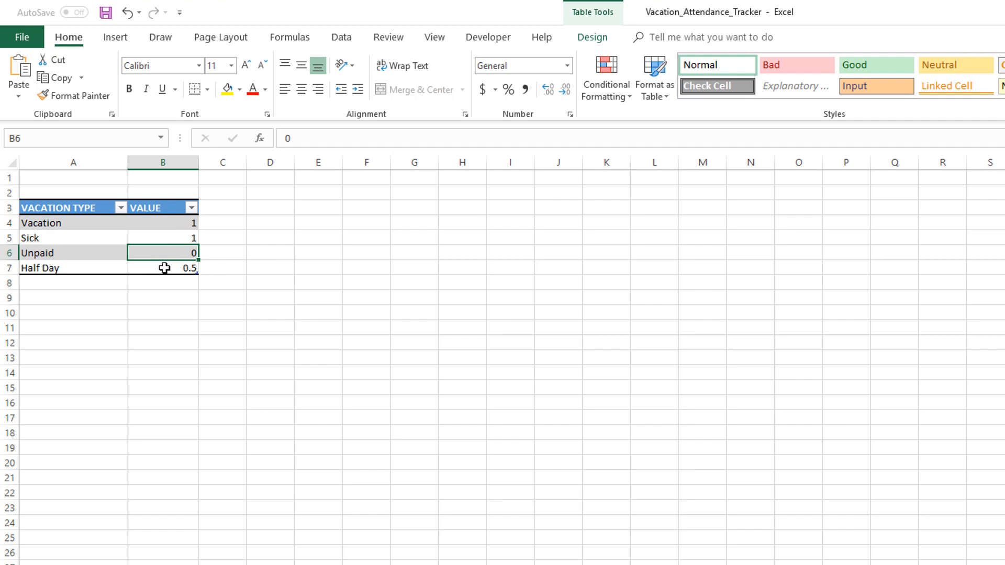
mouse_move(170, 343)
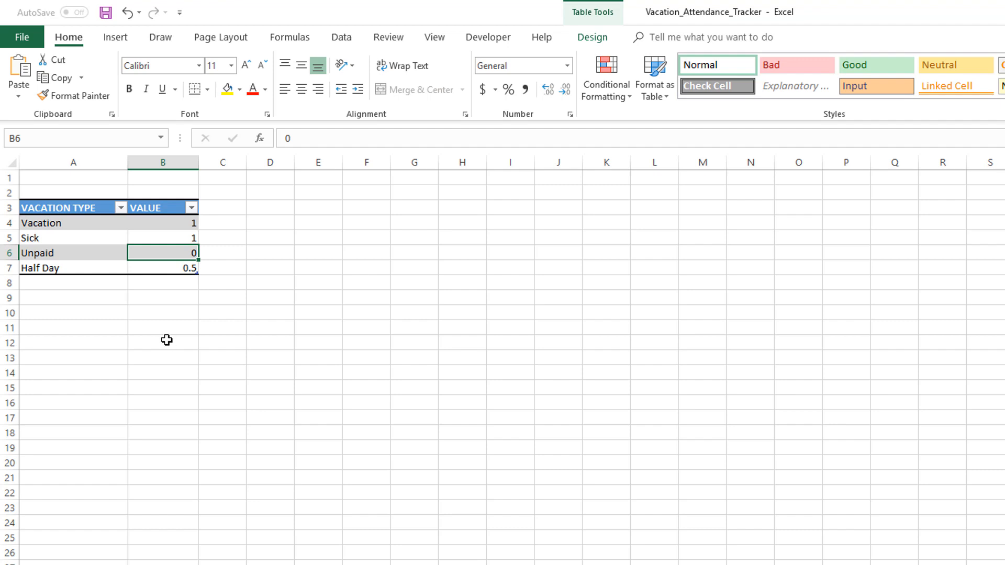
mouse_move(177, 252)
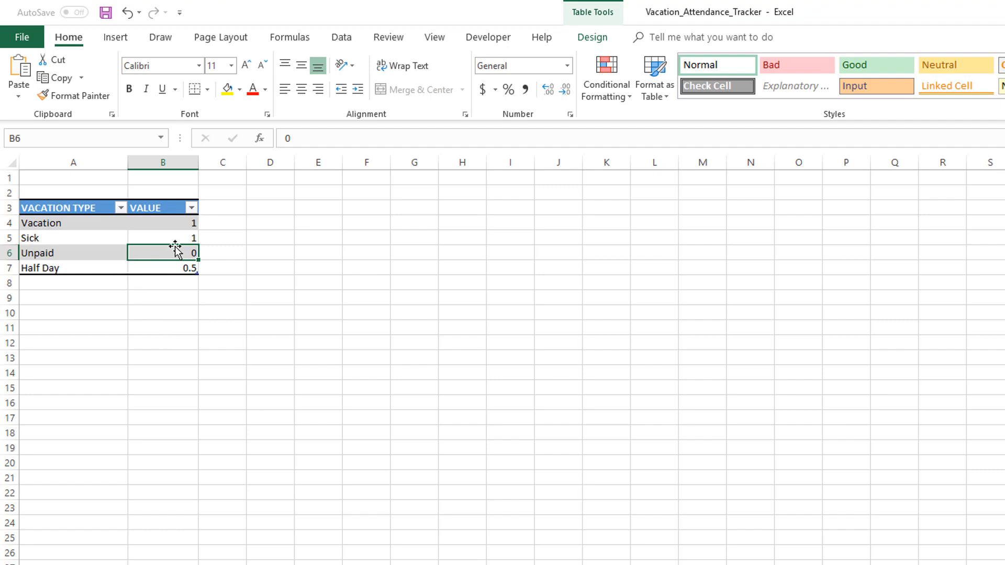
mouse_move(72, 254)
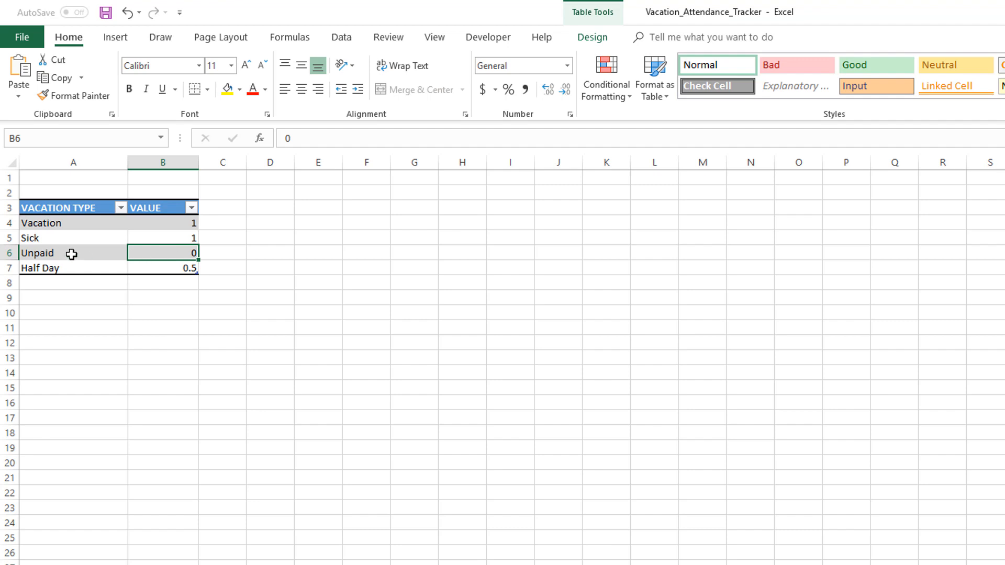
mouse_move(159, 263)
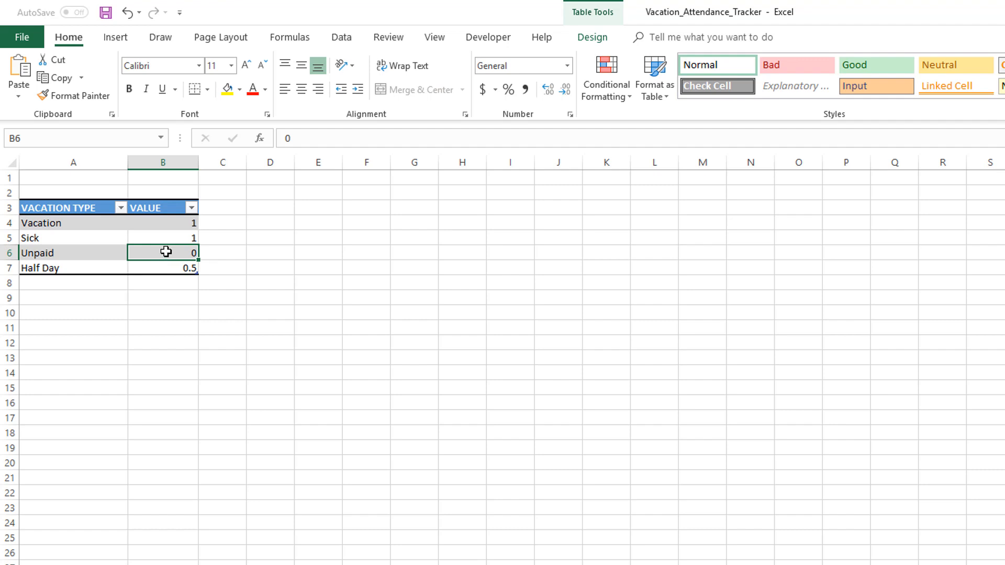
mouse_move(89, 253)
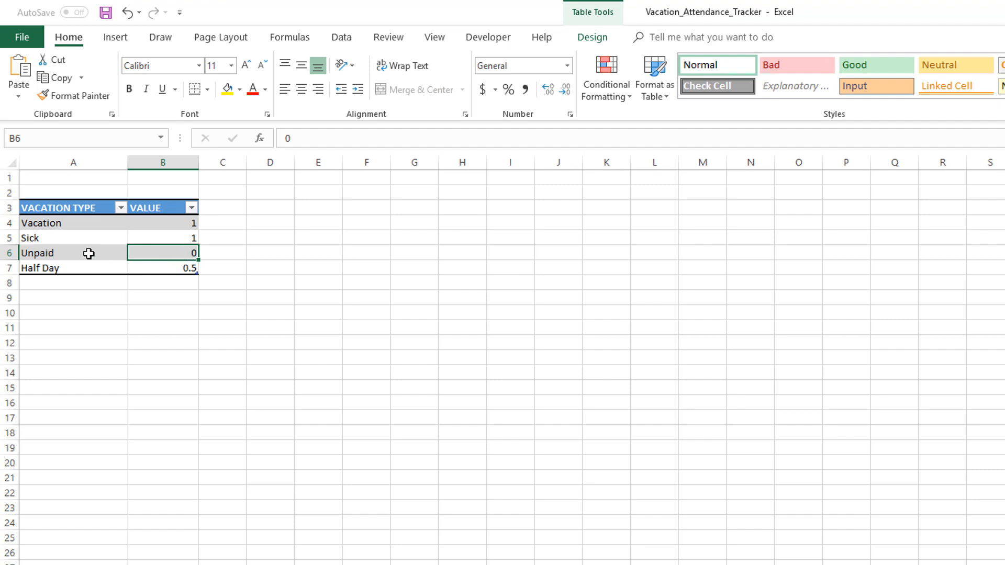
mouse_move(145, 252)
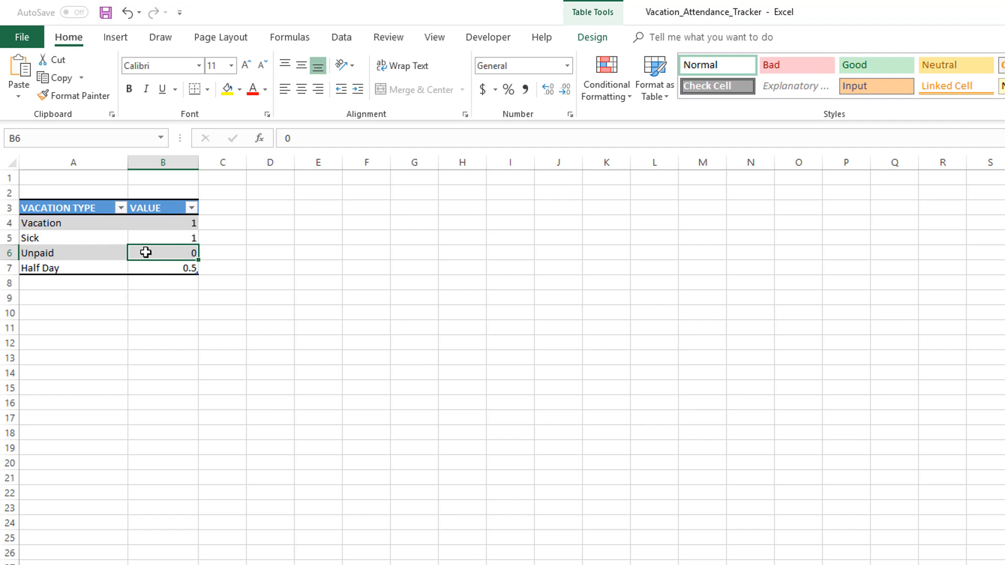
mouse_move(173, 279)
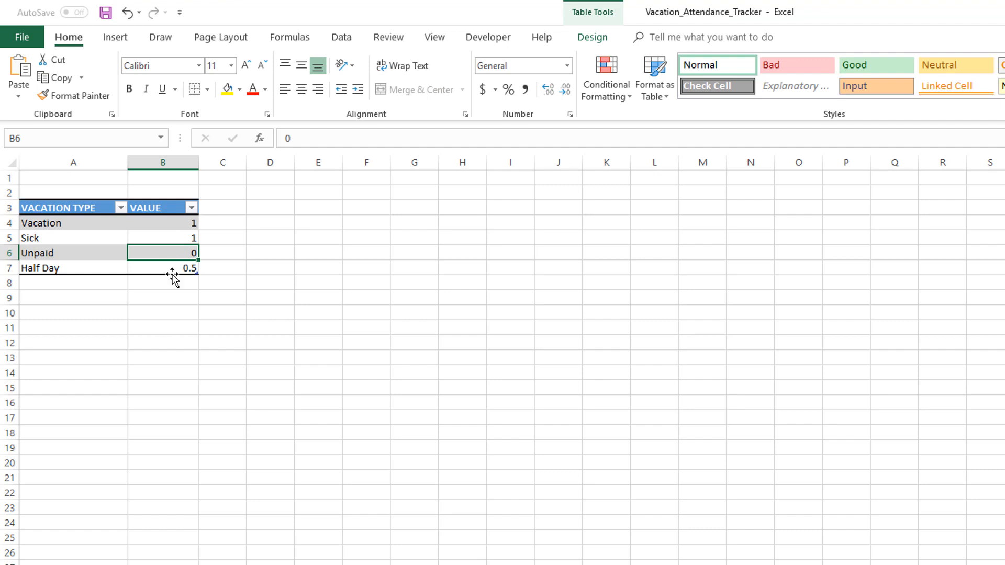
mouse_move(261, 259)
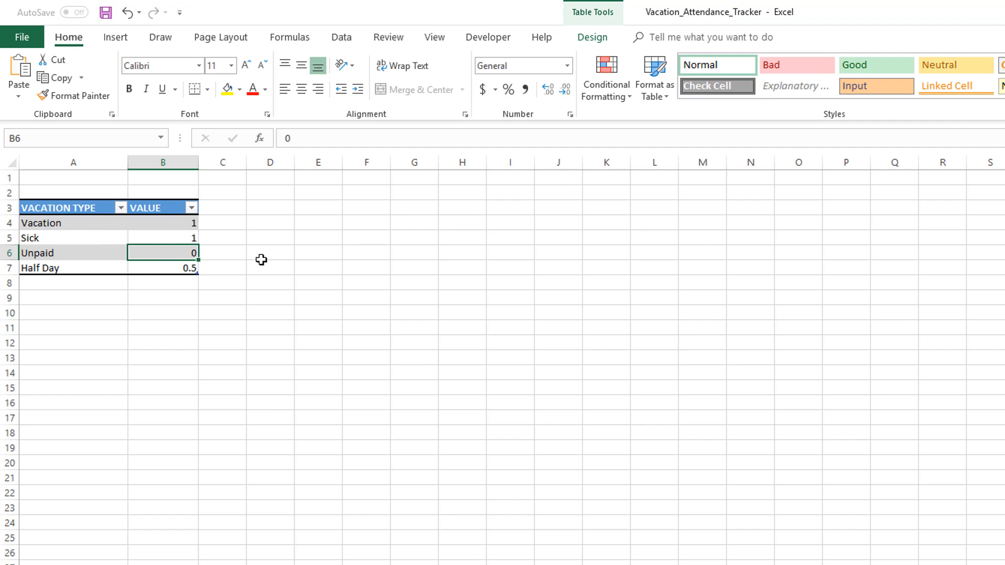
left_click(270, 282)
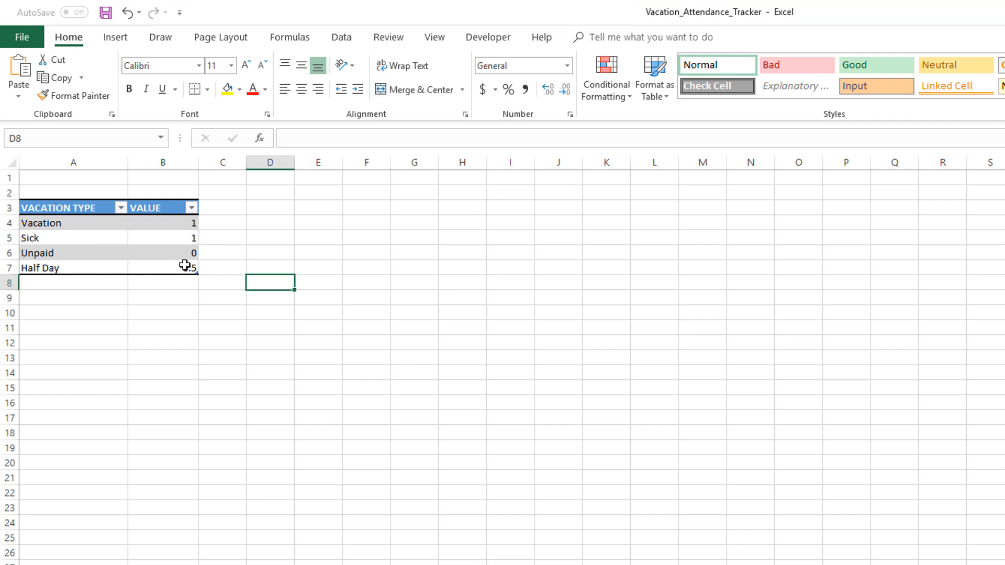
mouse_move(63, 302)
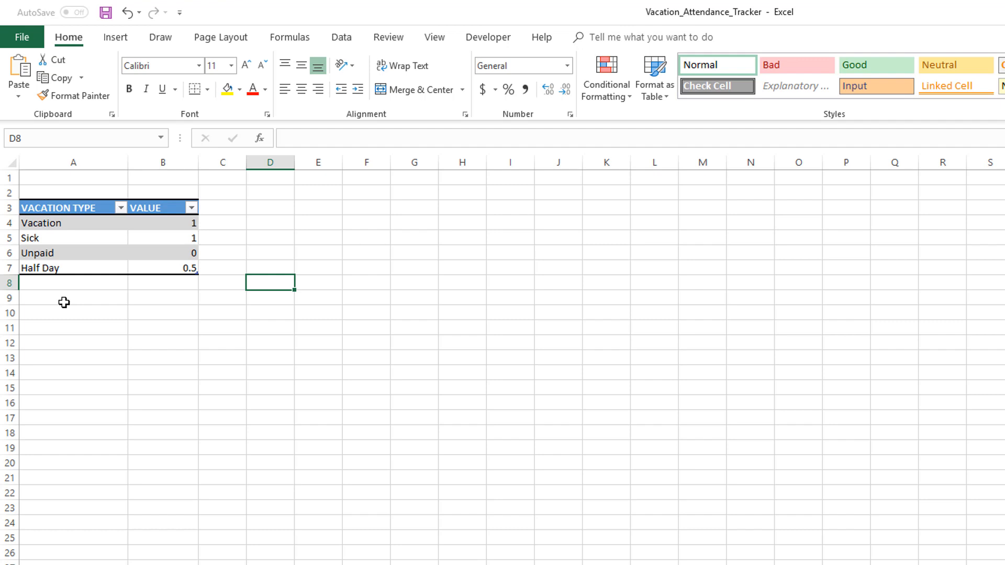
left_click(73, 282)
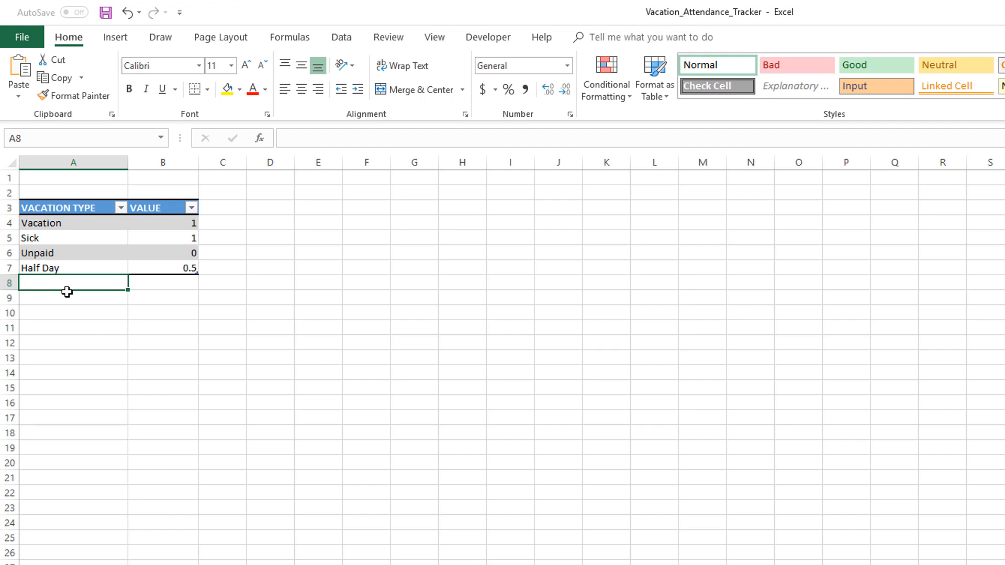
mouse_move(90, 181)
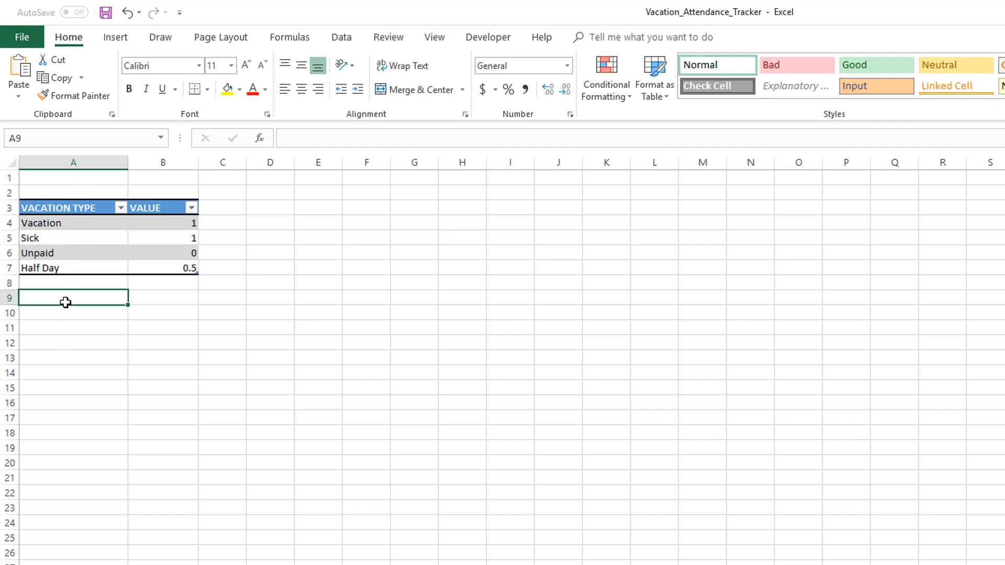
- Type a 'Fifth vac type' note below the table, then delete it from A9
type("Fifth")
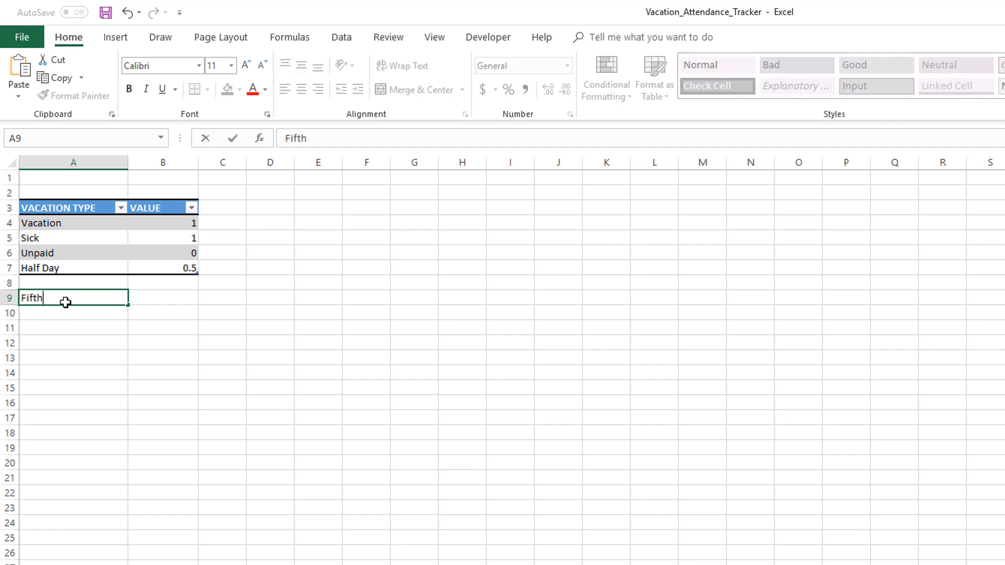
type("vac type")
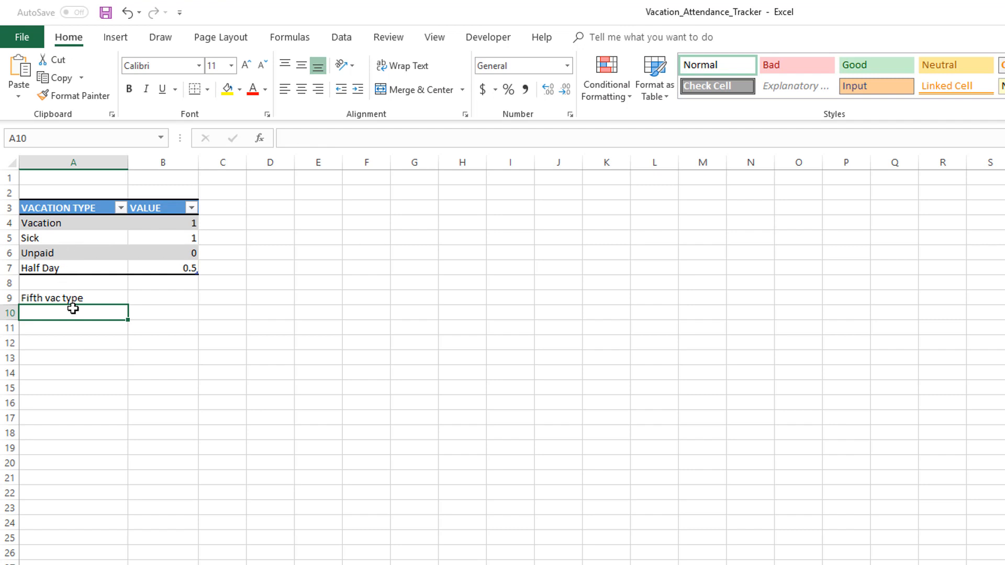
left_click(72, 298)
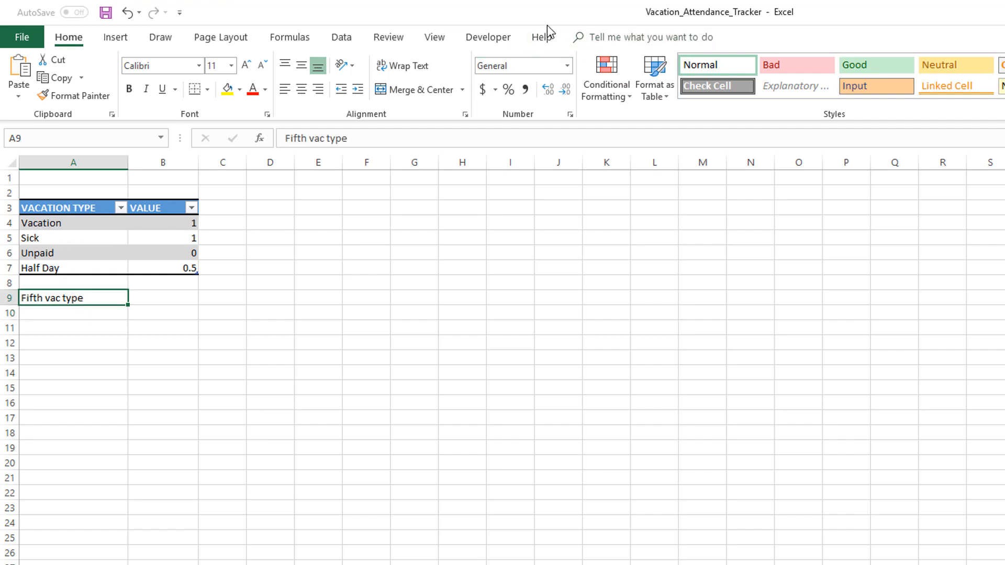
left_click(72, 268)
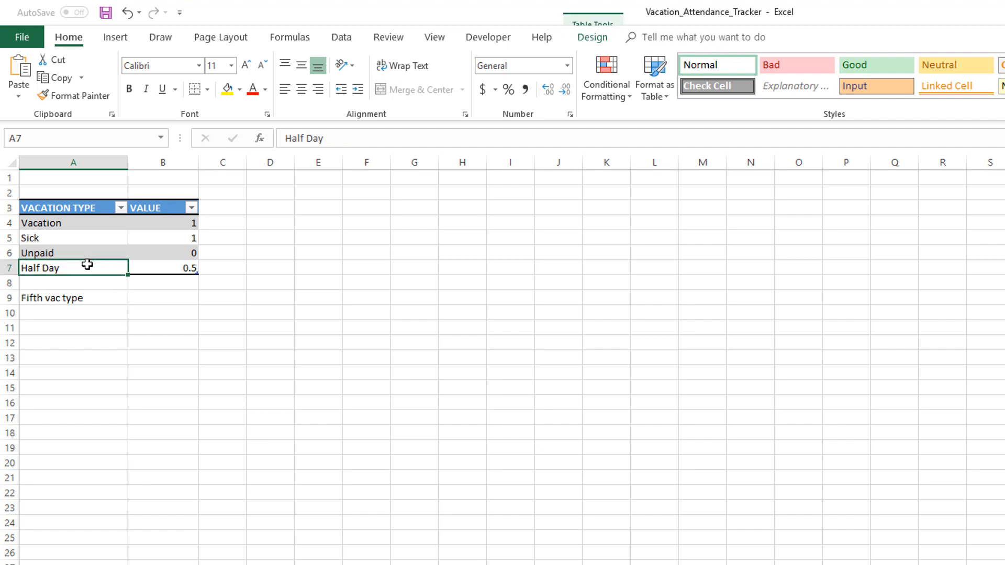
mouse_move(551, 60)
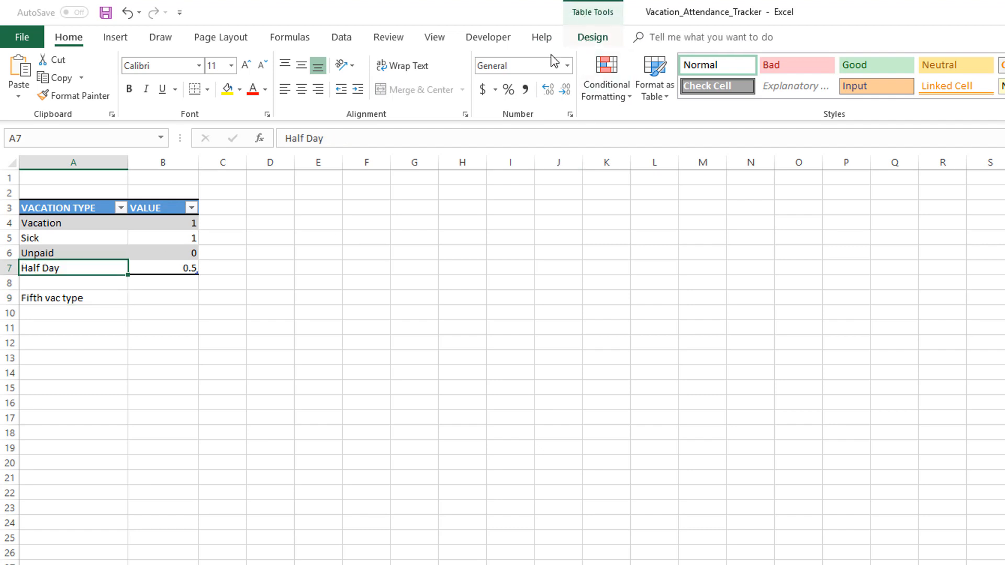
left_click(71, 297)
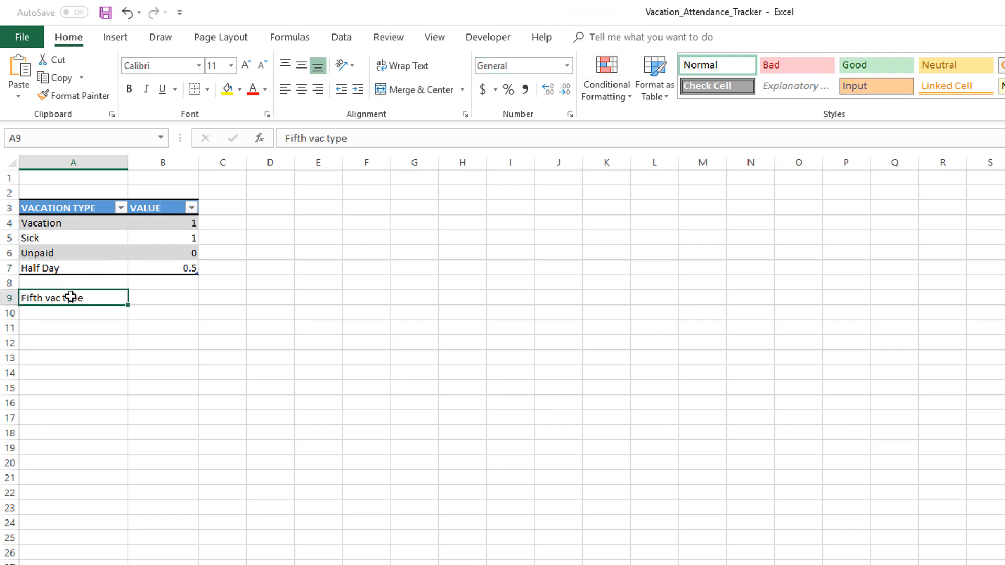
key("Delete")
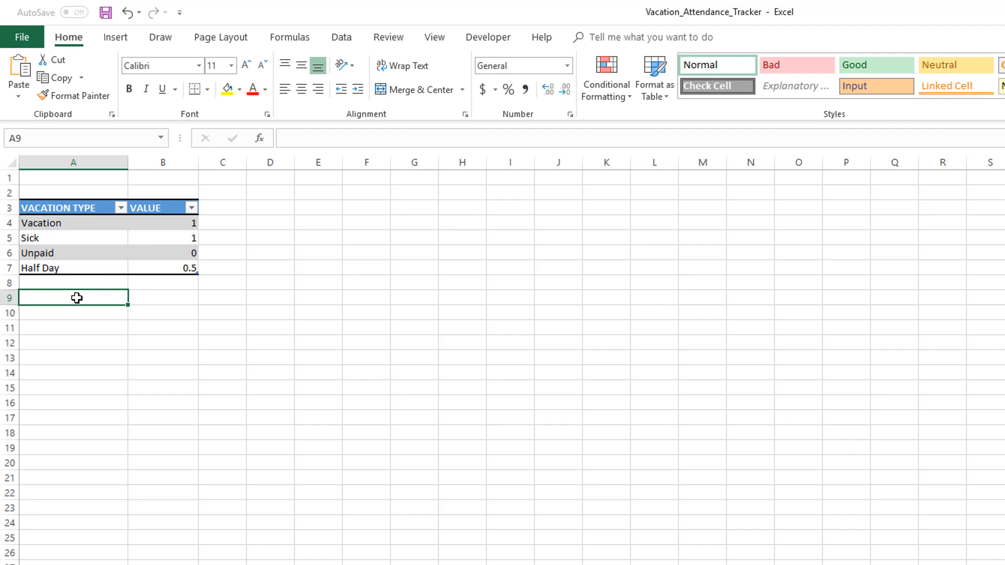
mouse_move(96, 282)
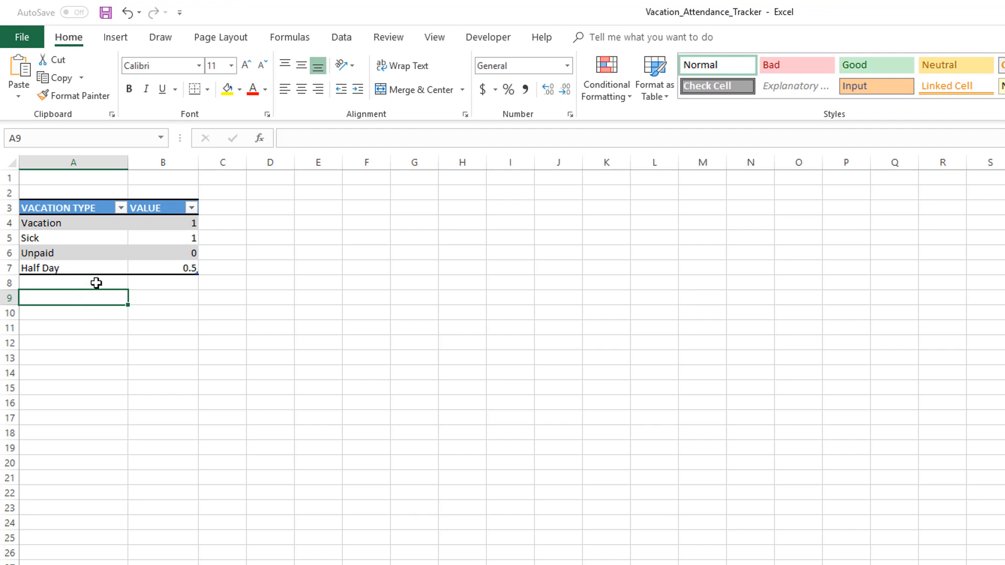
left_click(73, 283)
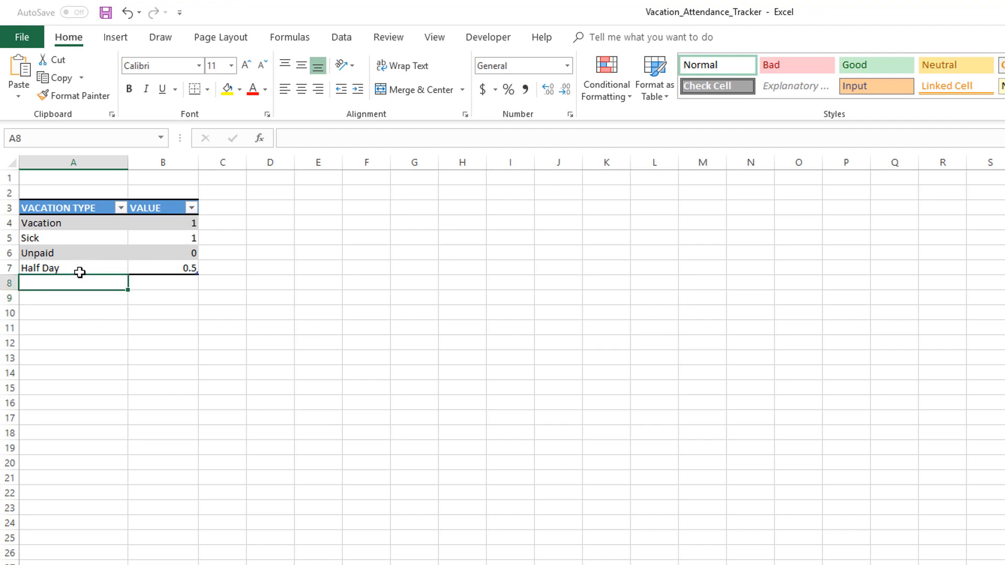
mouse_move(206, 267)
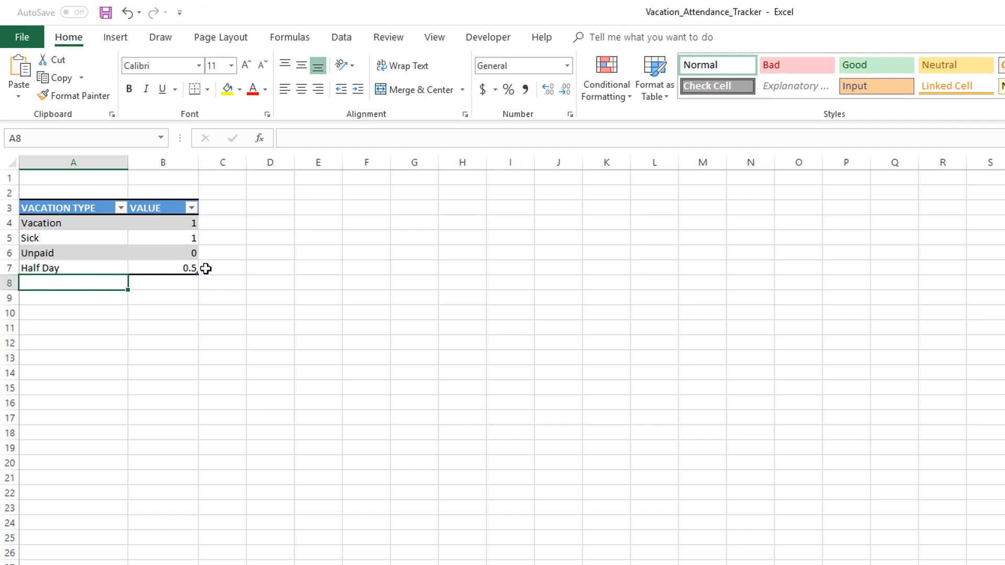
left_click(223, 343)
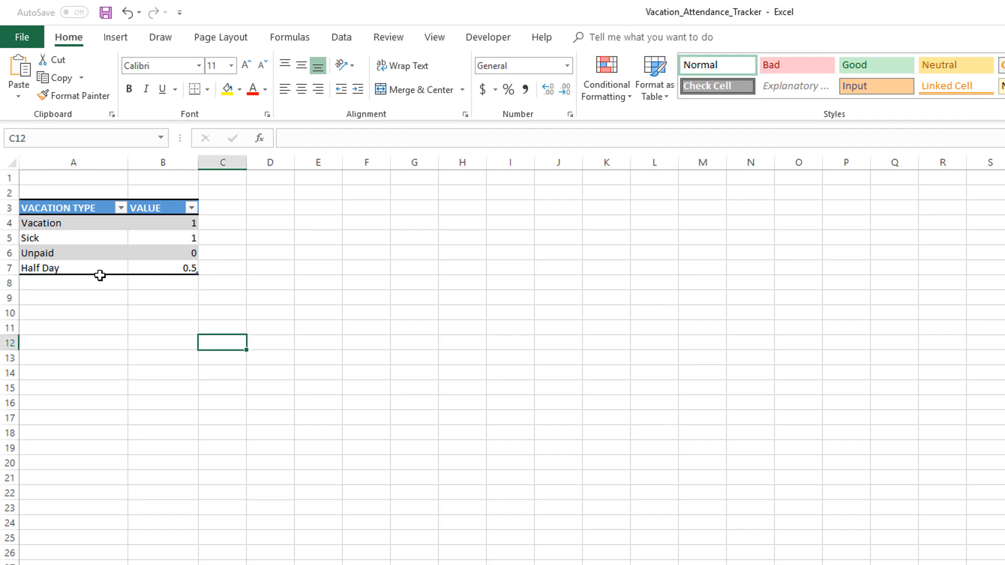
mouse_move(203, 260)
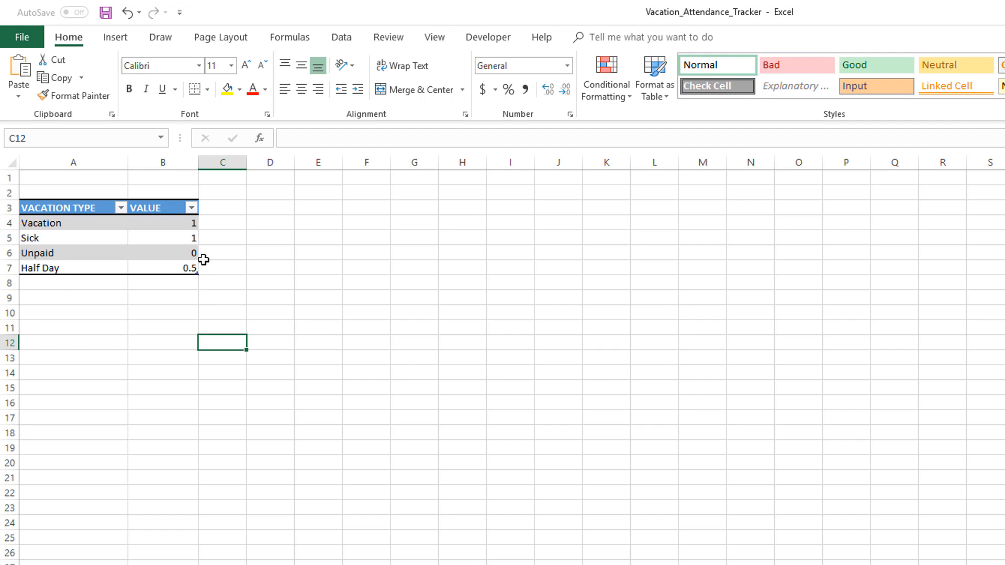
mouse_move(199, 275)
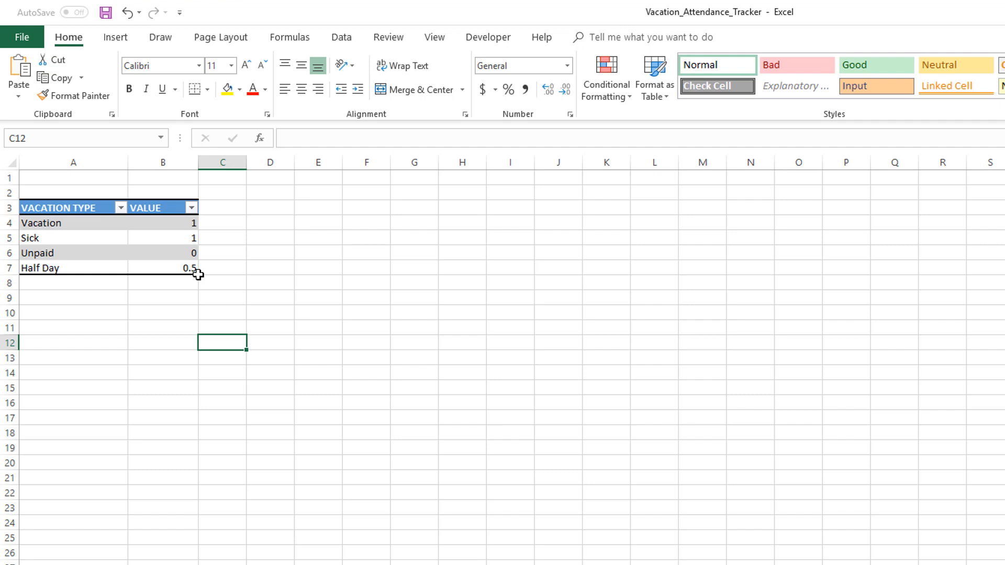
mouse_move(34, 284)
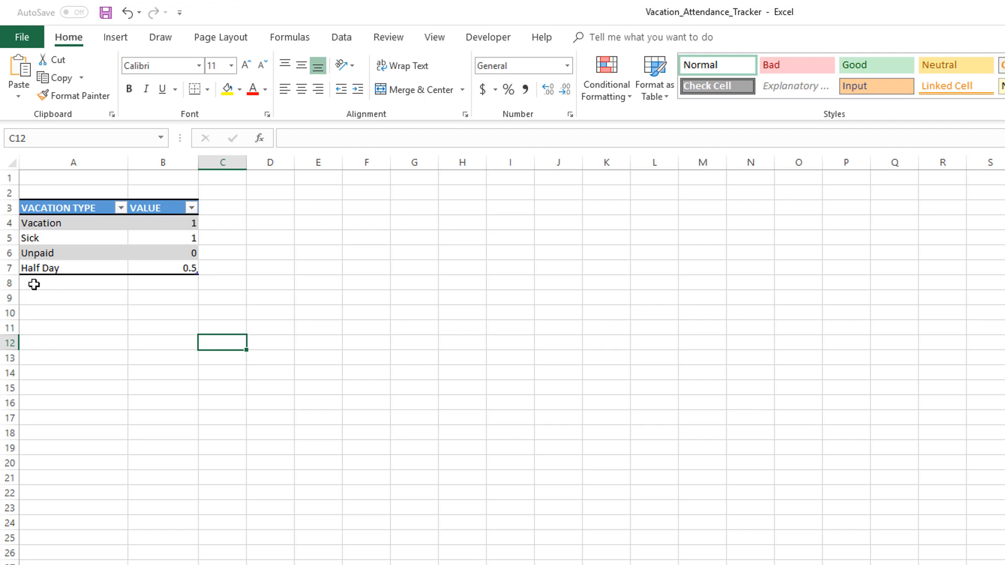
left_click(72, 283)
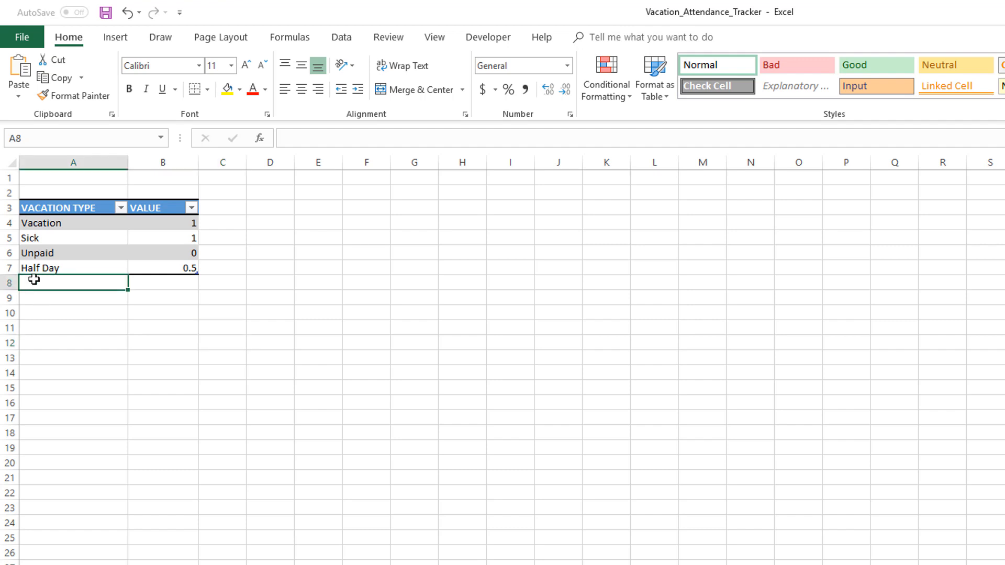
mouse_move(115, 265)
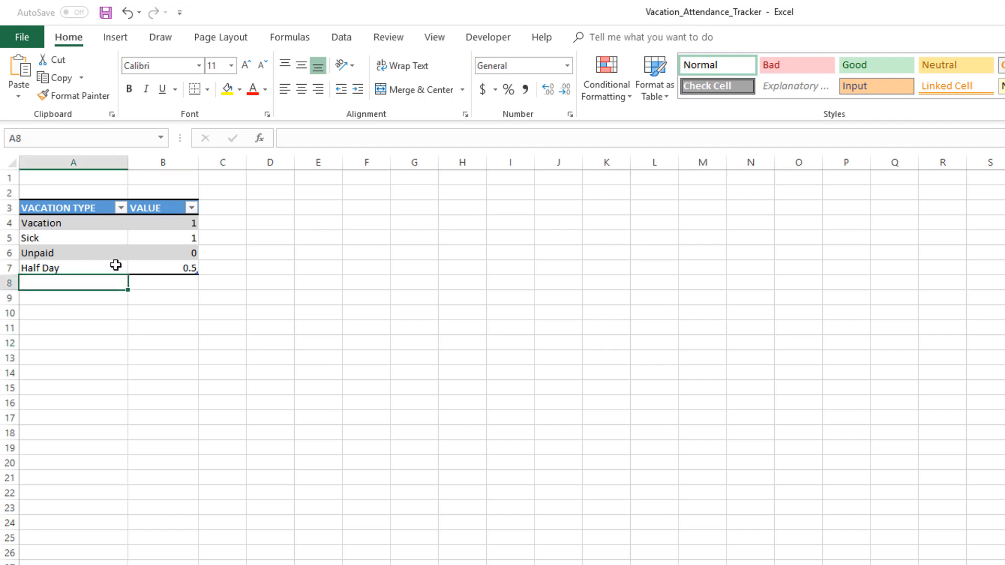
mouse_move(89, 284)
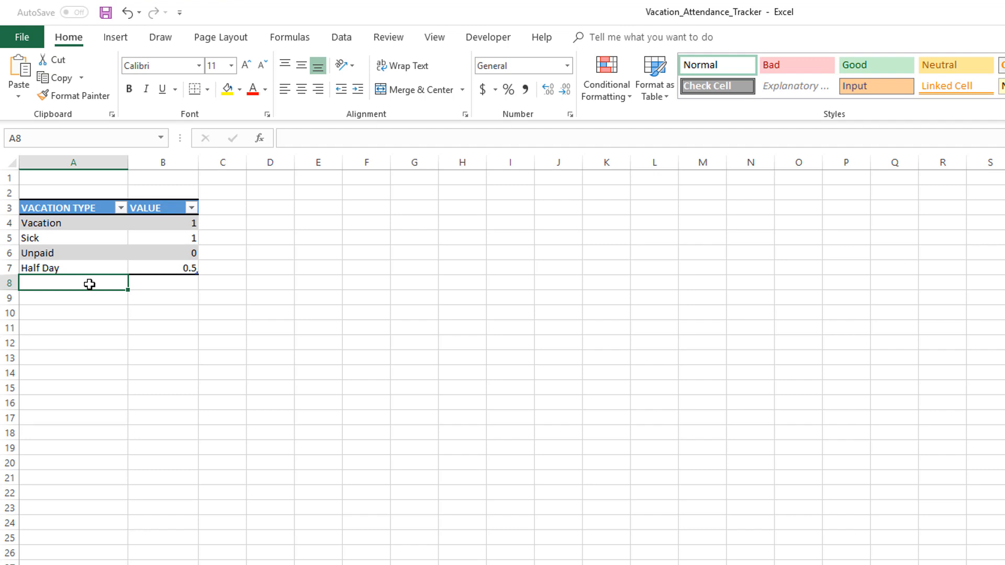
- Enter 'Other' in A8 via AutoComplete so the table extends to a fifth row
type("Ot")
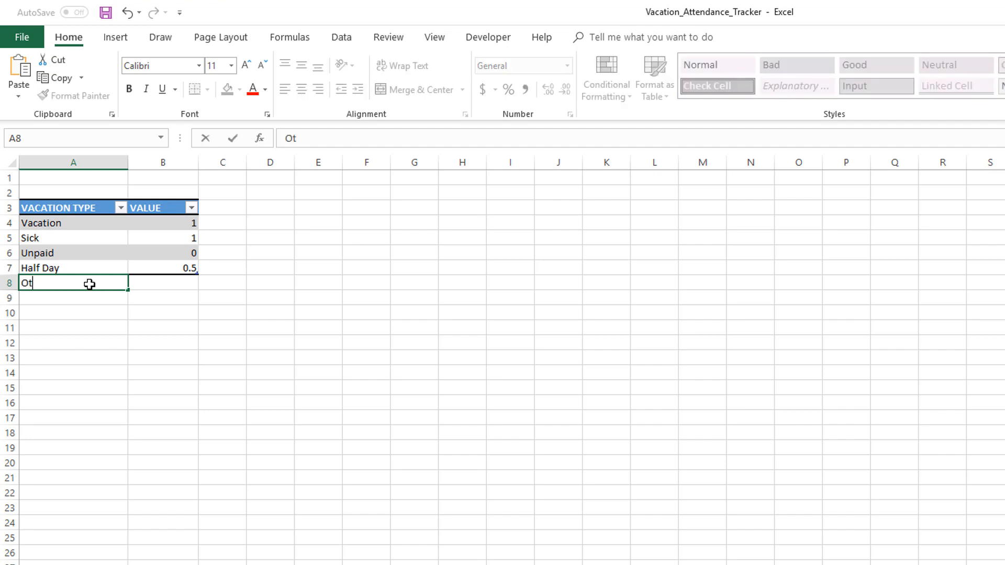
key("Enter")
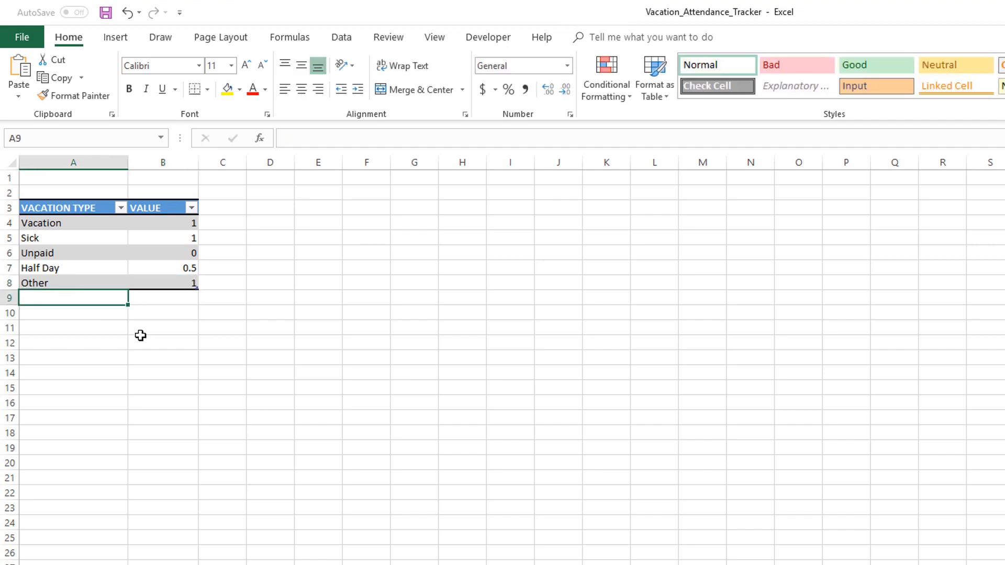
left_click(162, 357)
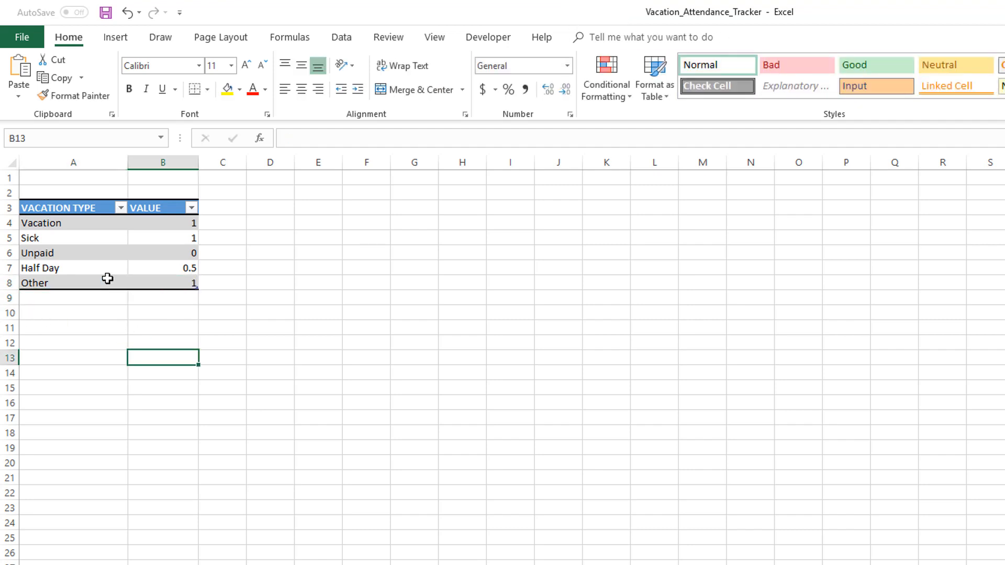
mouse_move(178, 291)
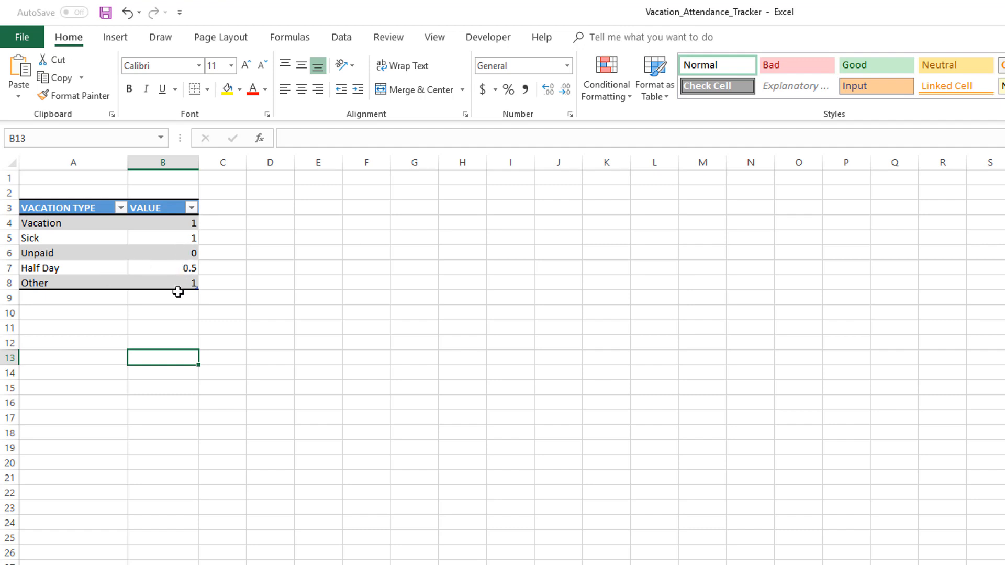
mouse_move(77, 383)
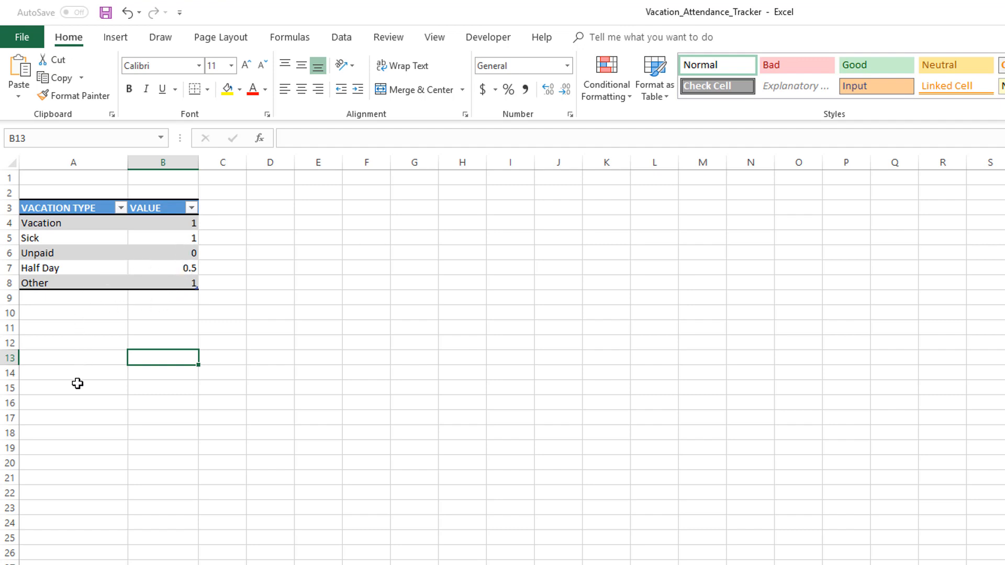
mouse_move(111, 307)
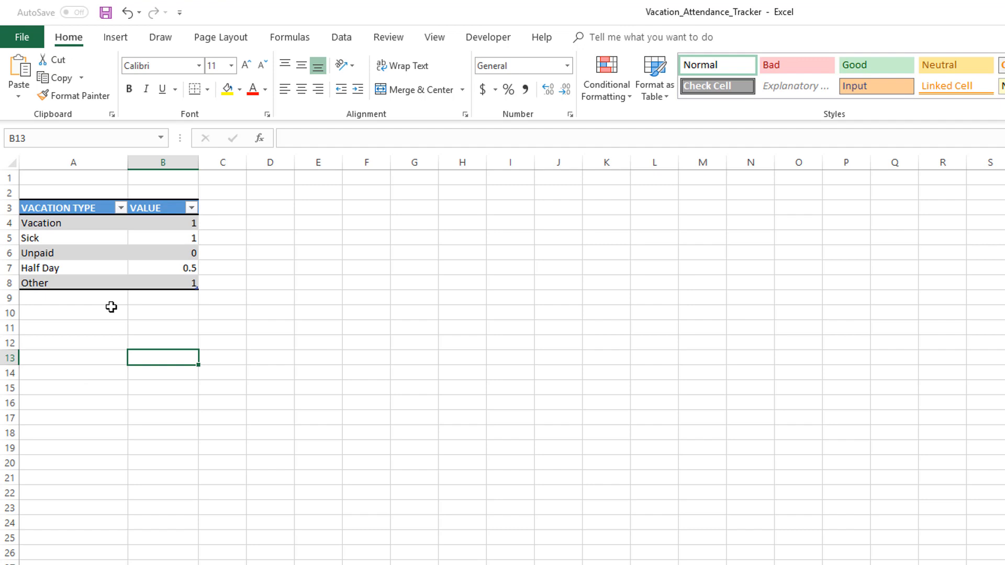
left_click(162, 252)
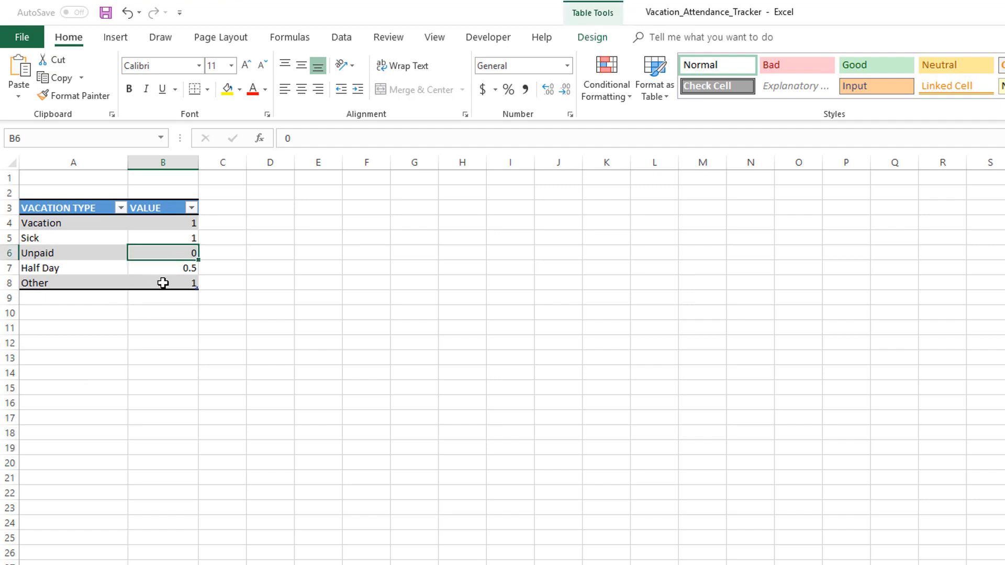
mouse_move(119, 316)
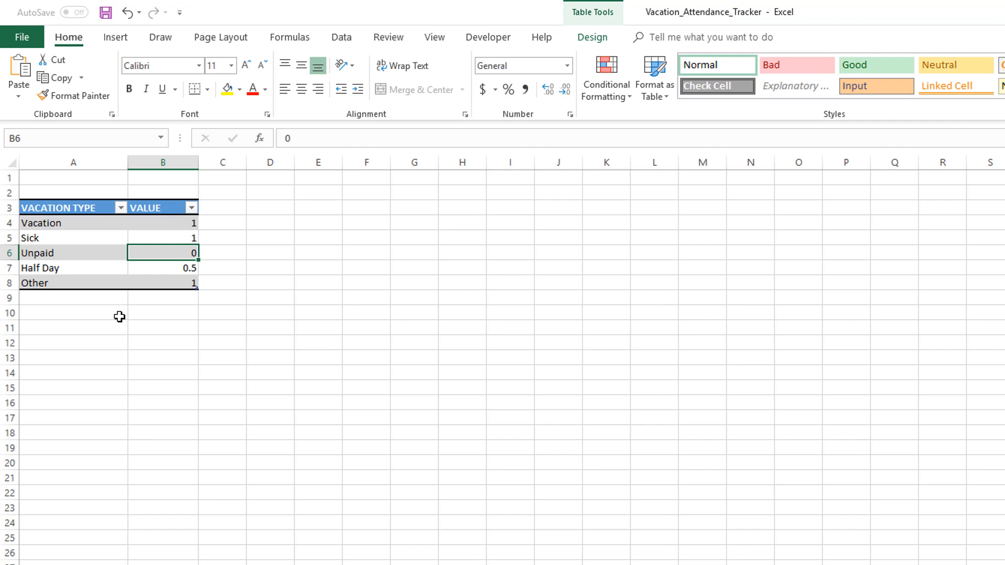
mouse_move(86, 283)
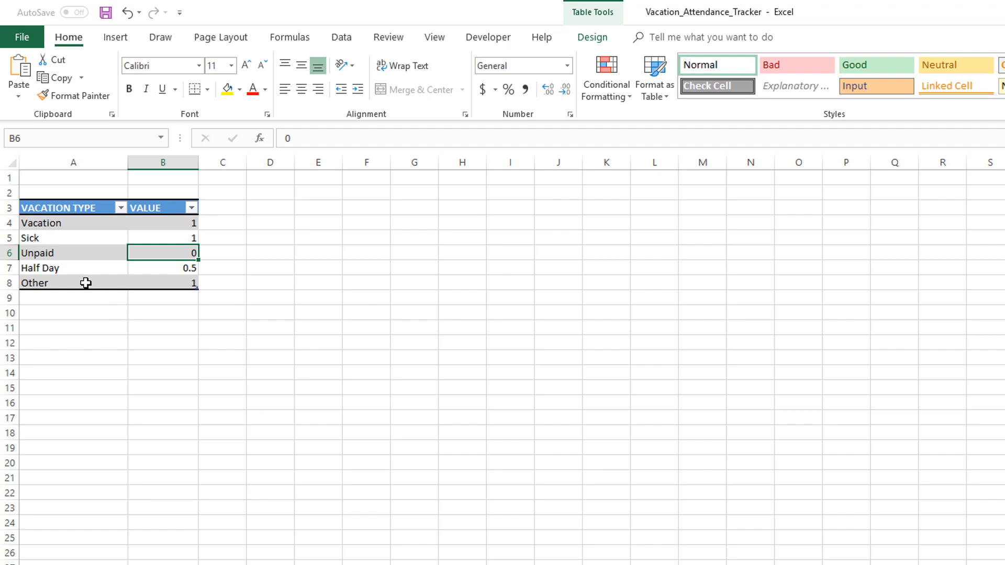
mouse_move(162, 279)
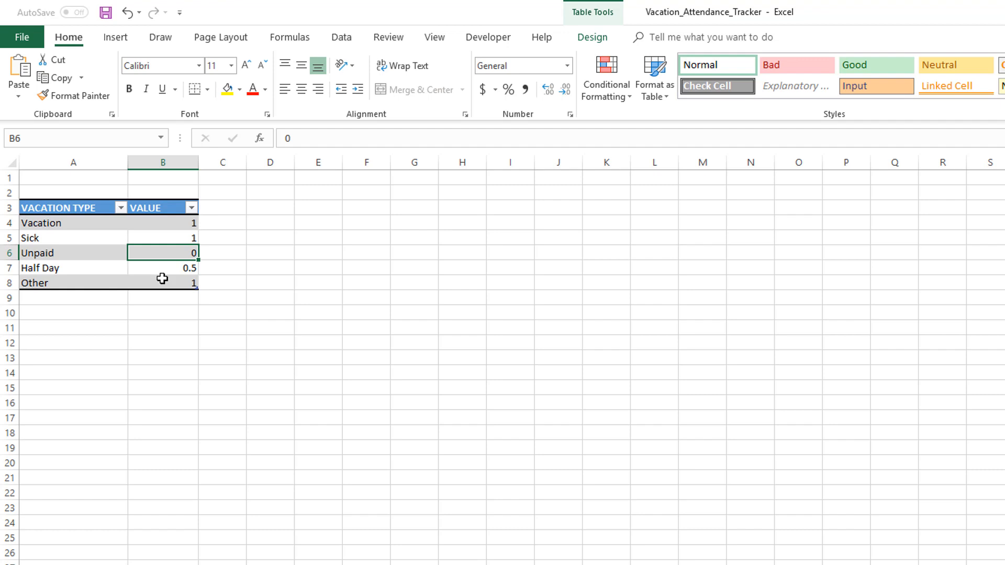
mouse_move(158, 301)
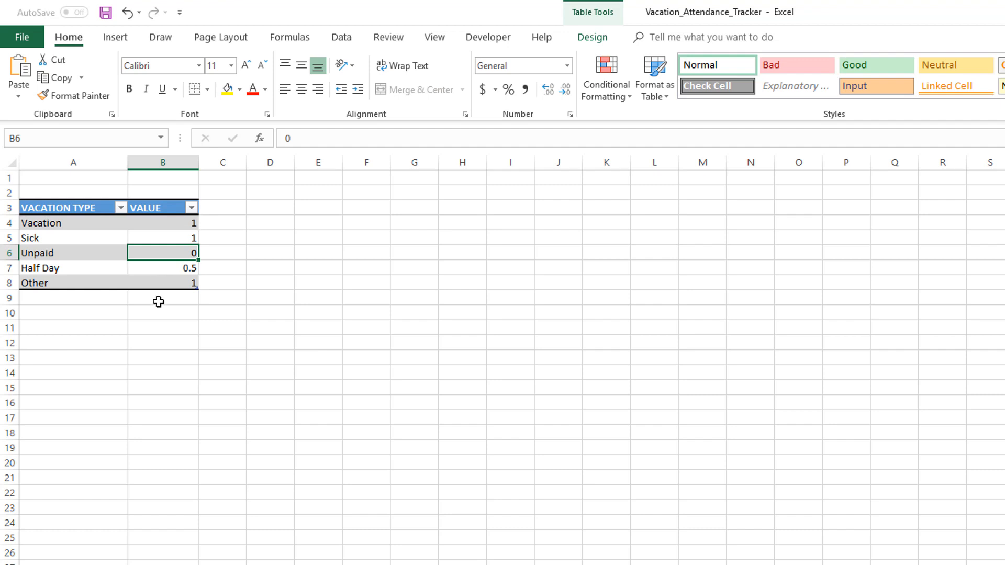
mouse_move(151, 308)
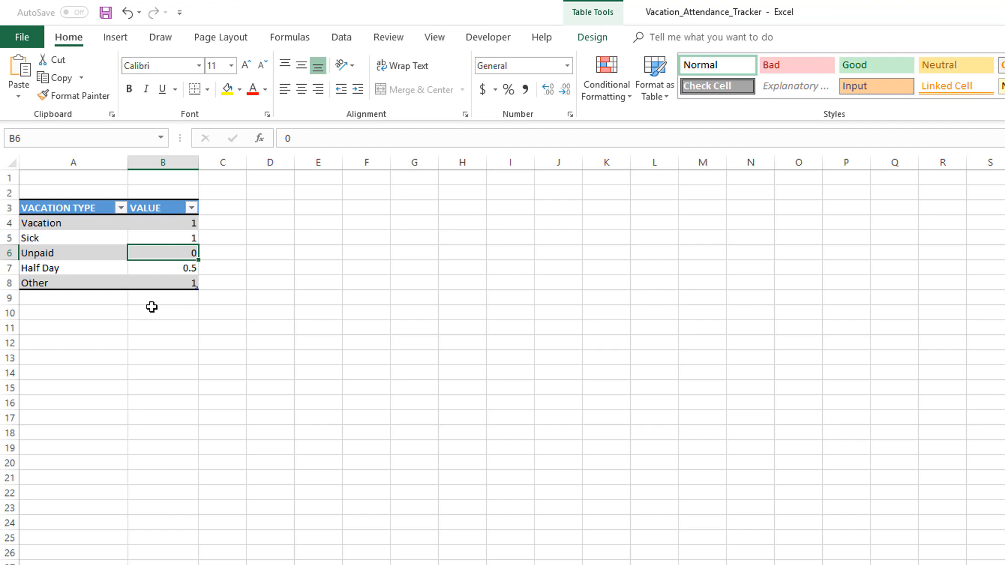
mouse_move(175, 277)
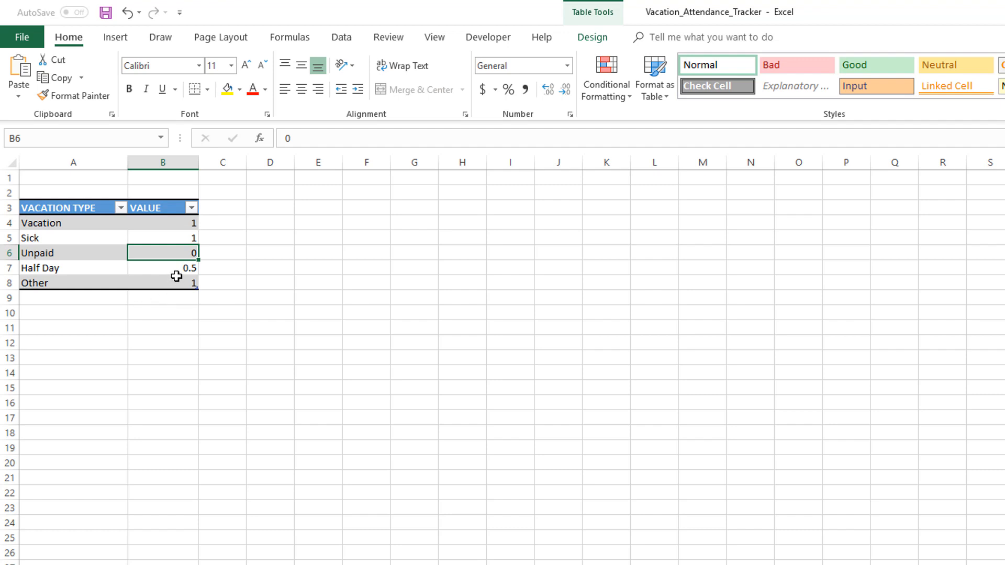
mouse_move(124, 305)
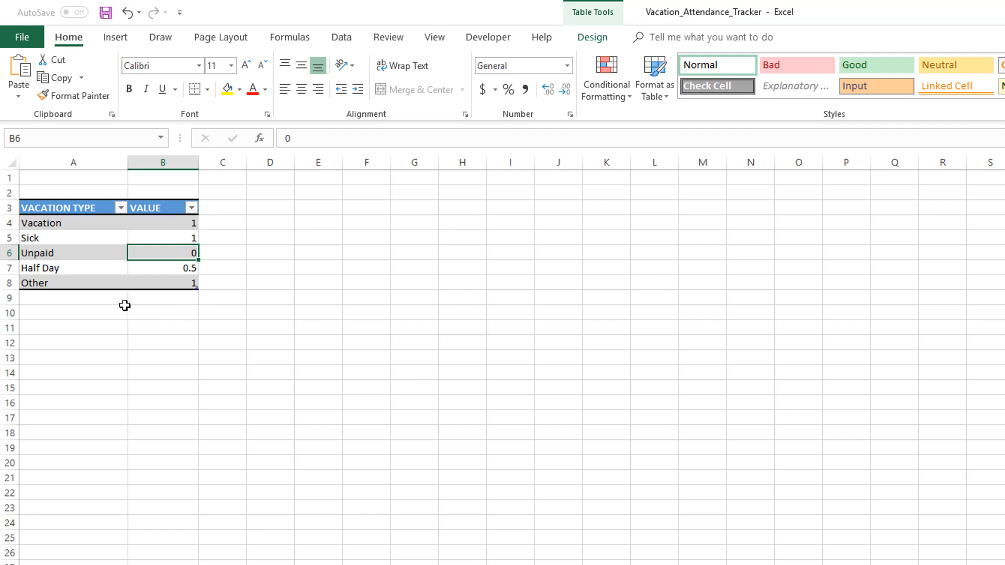
mouse_move(62, 307)
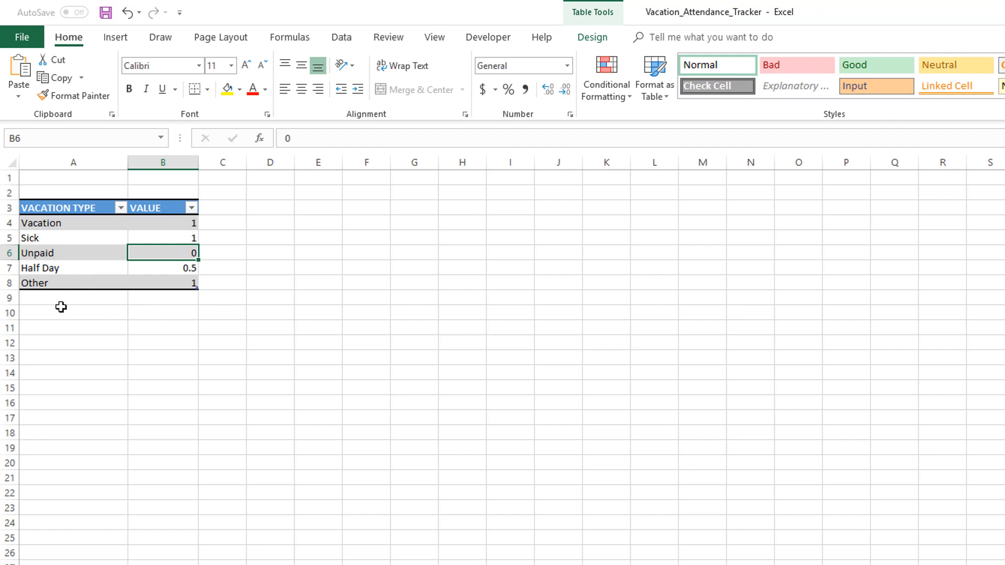